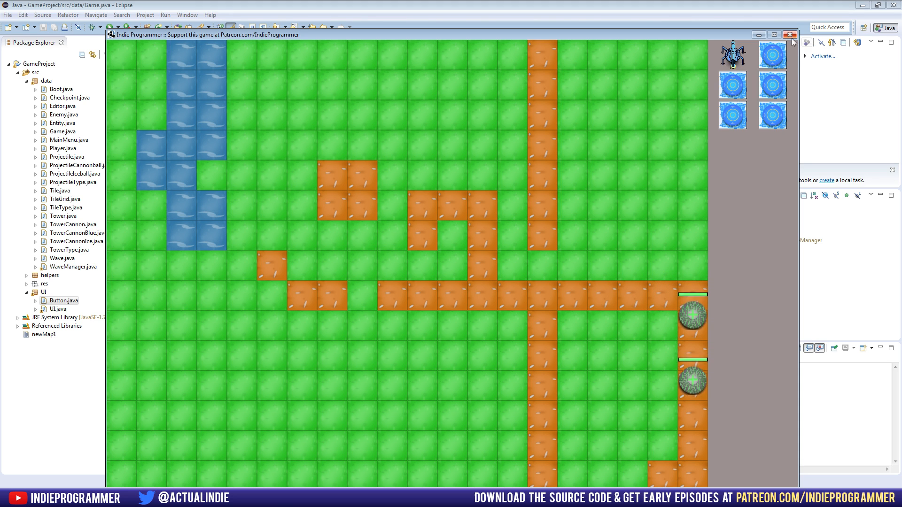
Relaunch Power Towers from Eclipse, choose EDITOR, and paint a few map tiles.
{"action": "left_click", "coordinate": [789, 34]}
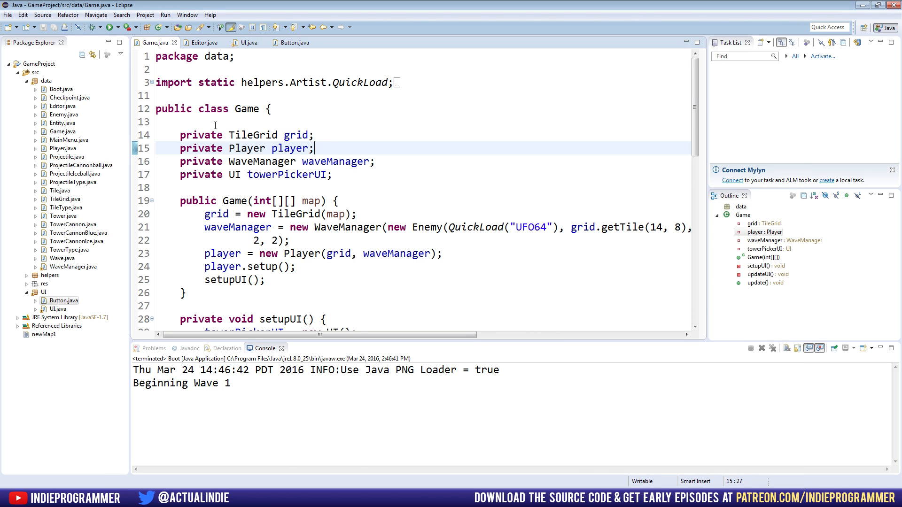
{"action": "left_click", "coordinate": [109, 27]}
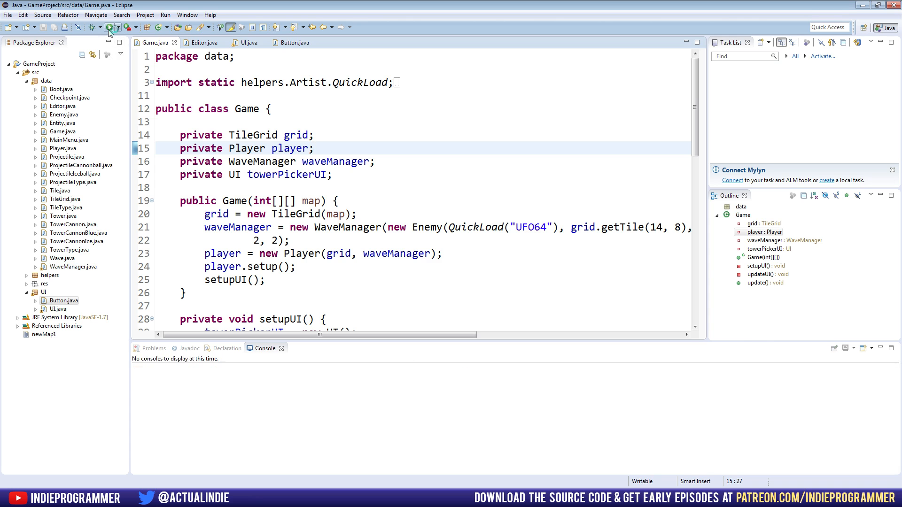
{"action": "left_click", "coordinate": [109, 27]}
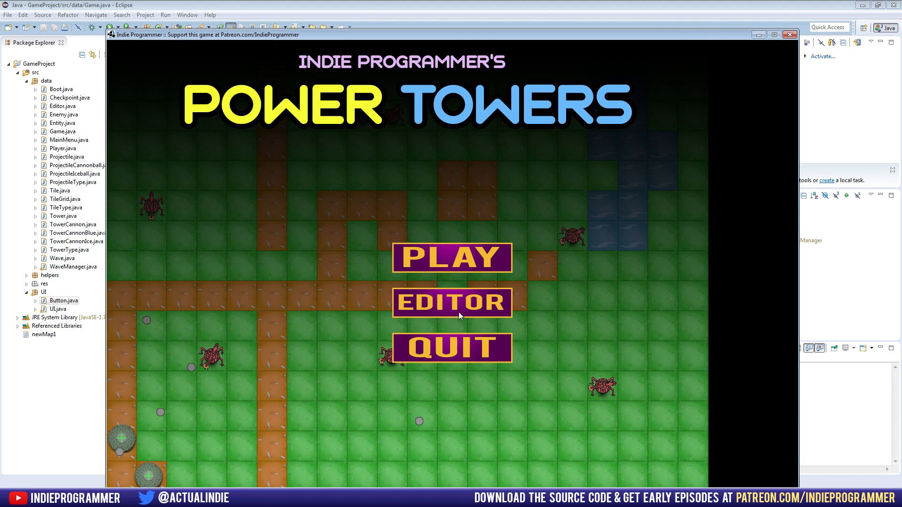
{"action": "left_click", "coordinate": [451, 303]}
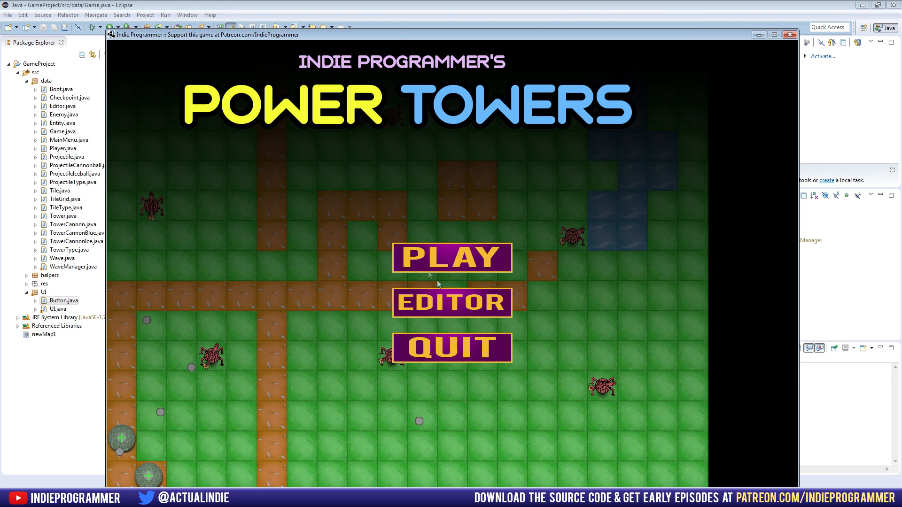
{"action": "left_click", "coordinate": [452, 302]}
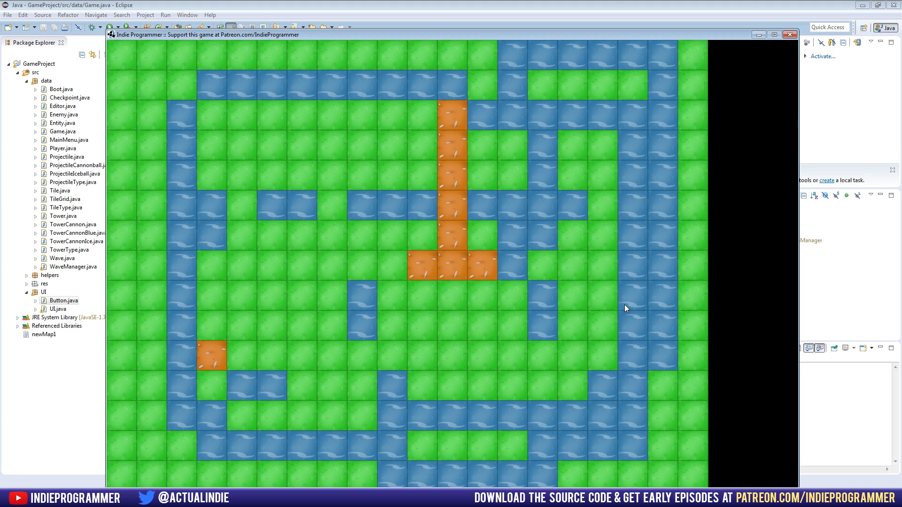
{"action": "mouse_move", "coordinate": [717, 388]}
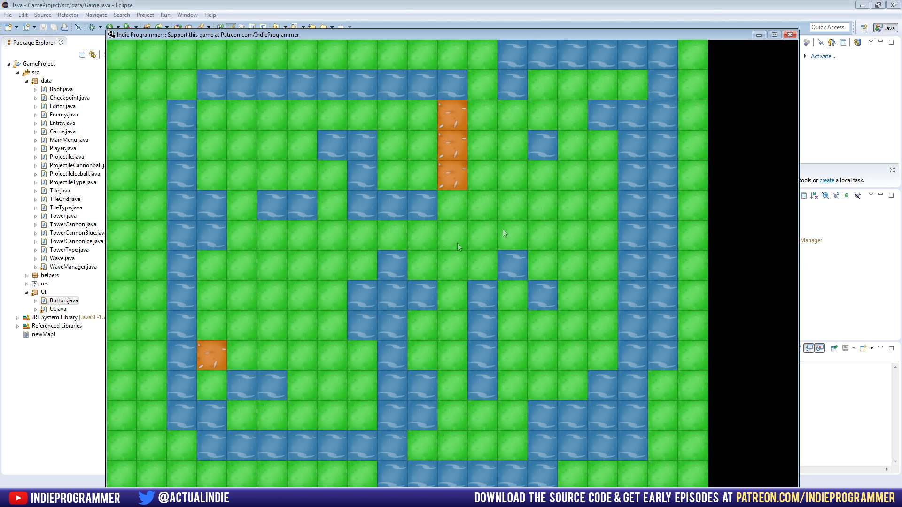
{"action": "mouse_move", "coordinate": [713, 89]}
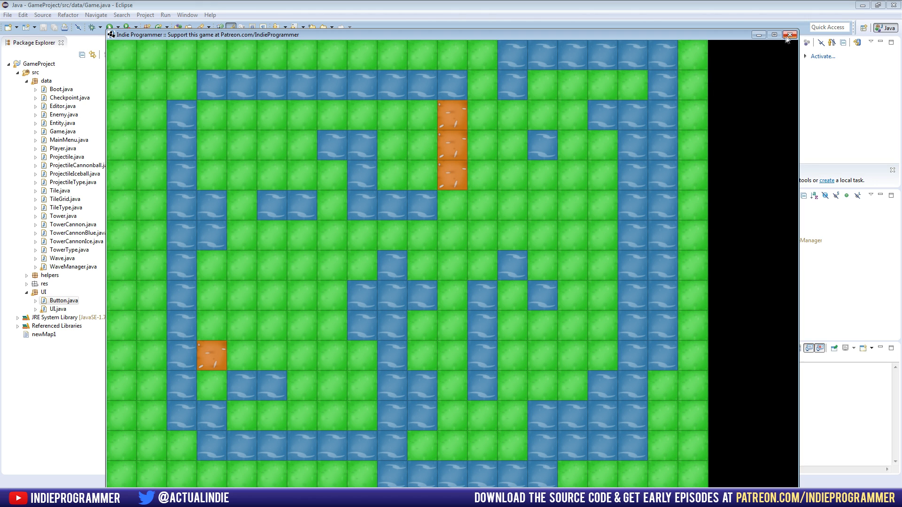
Close the game and review Game.java's setupUI tower-picker code, ending at the class fields.
{"action": "left_click", "coordinate": [789, 34]}
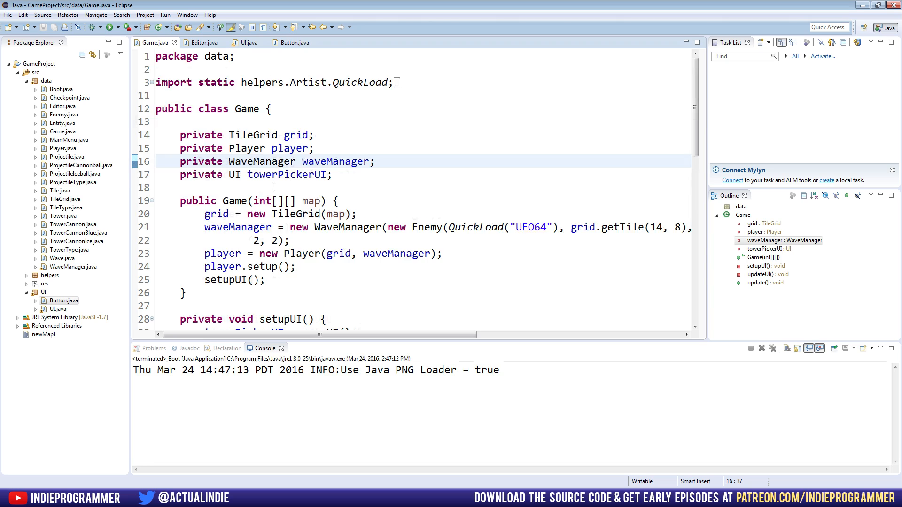
{"action": "scroll", "scroll_direction": "down", "scroll_amount": 3}
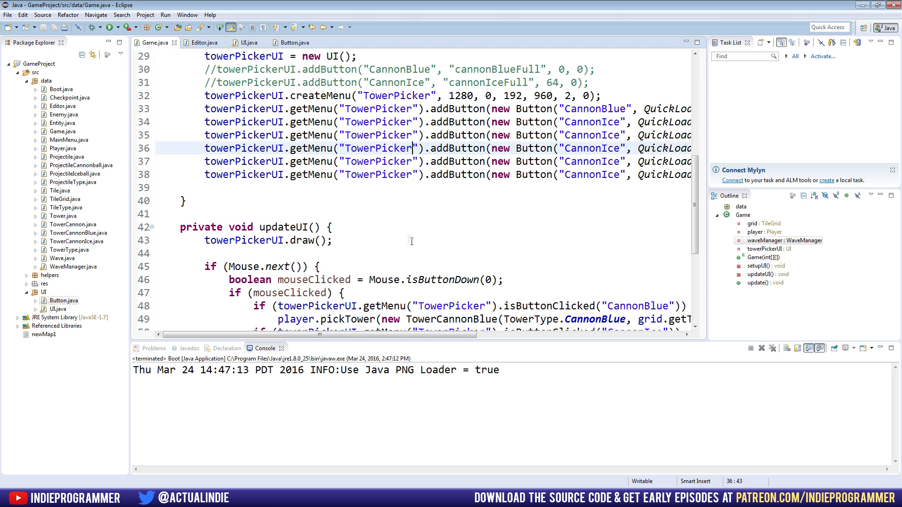
{"action": "scroll", "scroll_direction": "down", "scroll_amount": 3}
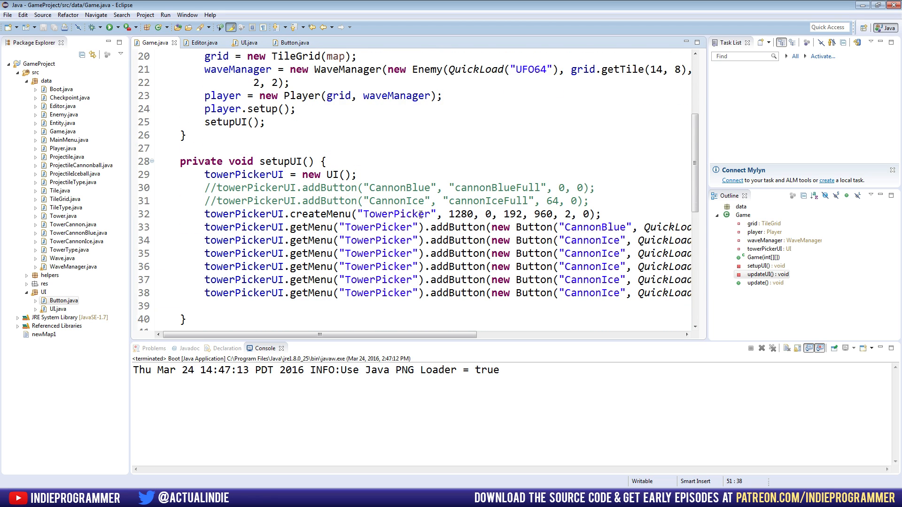
{"action": "left_click", "coordinate": [420, 213]}
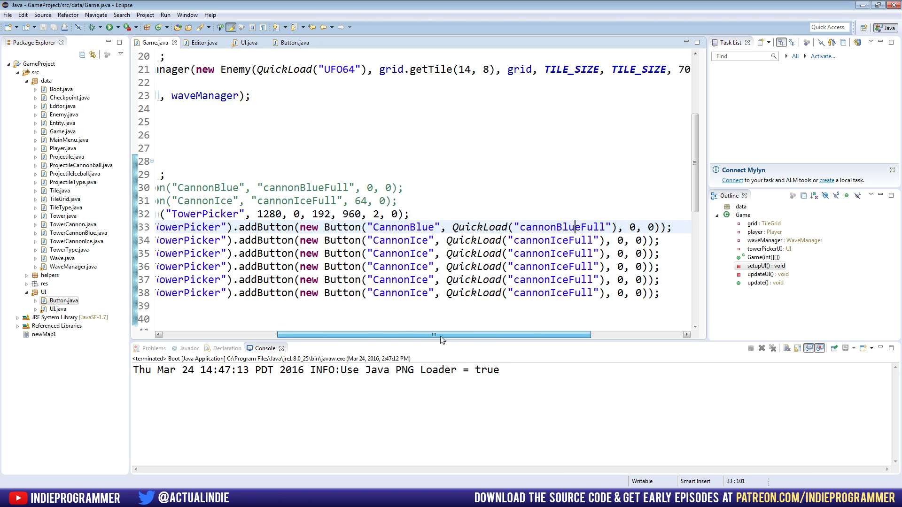
{"action": "scroll", "scroll_direction": "left", "scroll_amount": 3}
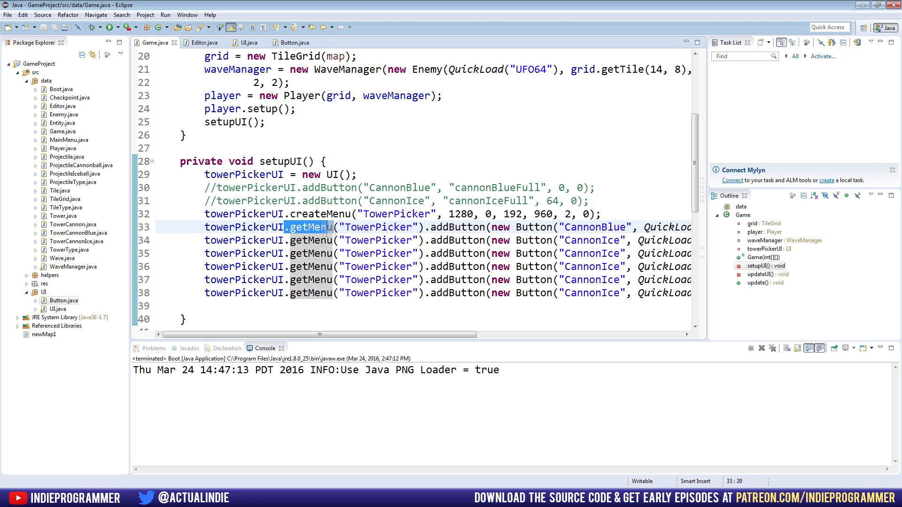
{"action": "left_click", "coordinate": [310, 240]}
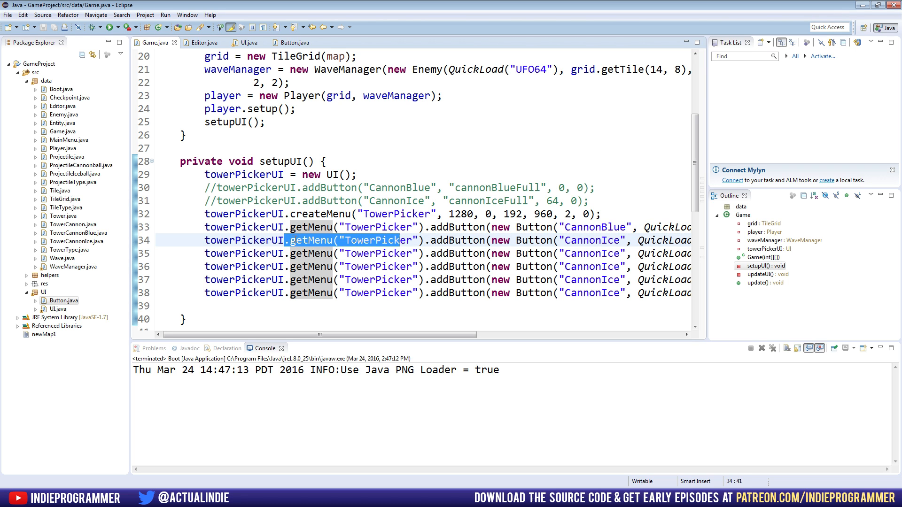
{"action": "scroll", "scroll_direction": "down", "scroll_amount": 3}
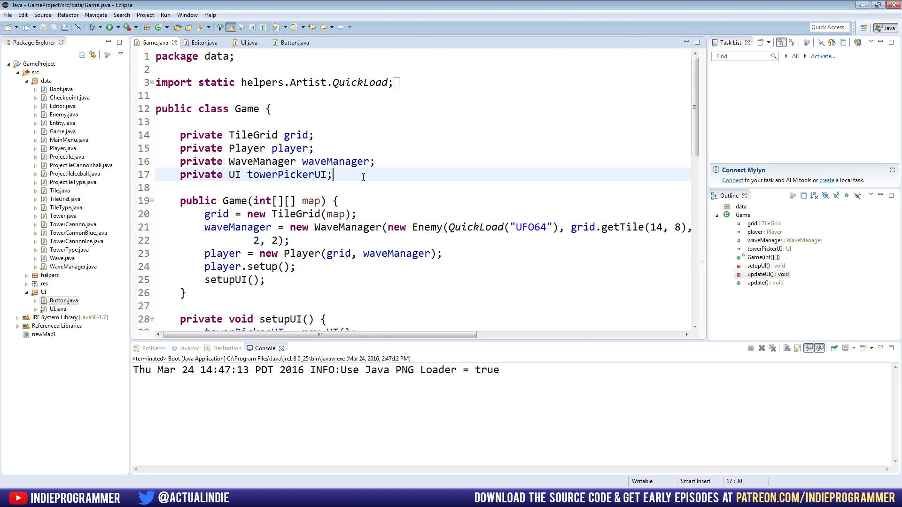
Declare a private Menu towerPickerMenu field in Game.java.
{"action": "type", "text": "private"}
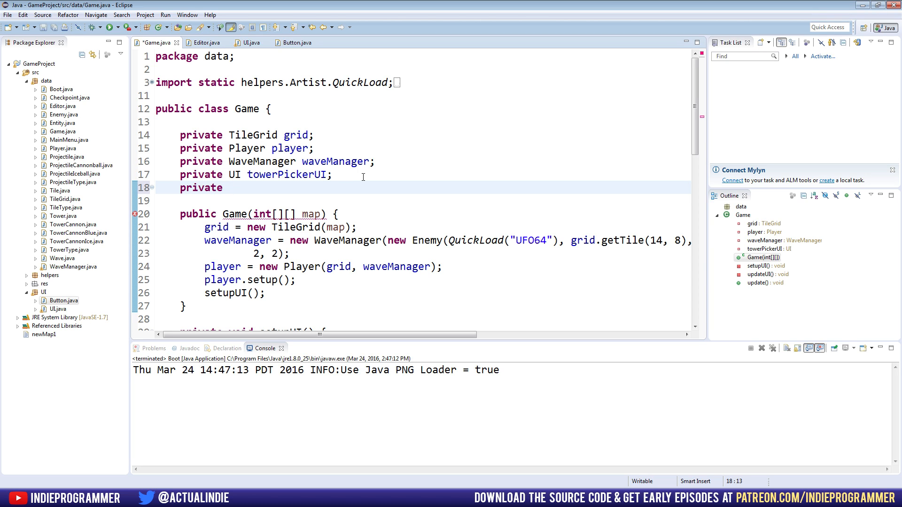
{"action": "type", "text": "M"}
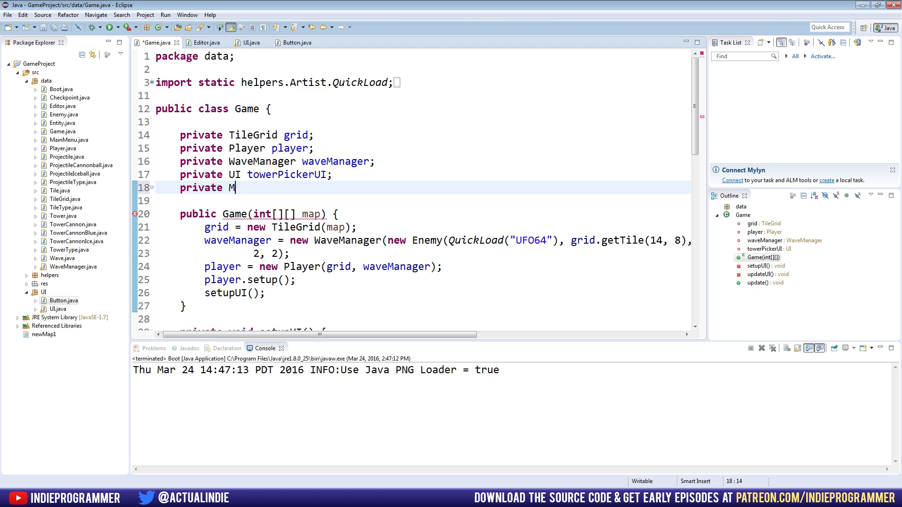
{"action": "type", "text": "enu"}
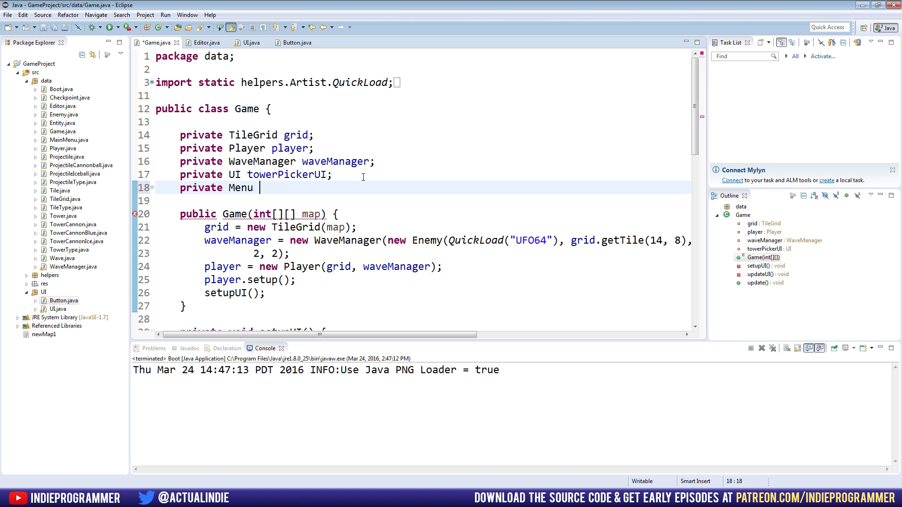
{"action": "type", "text": "towerPickerM"}
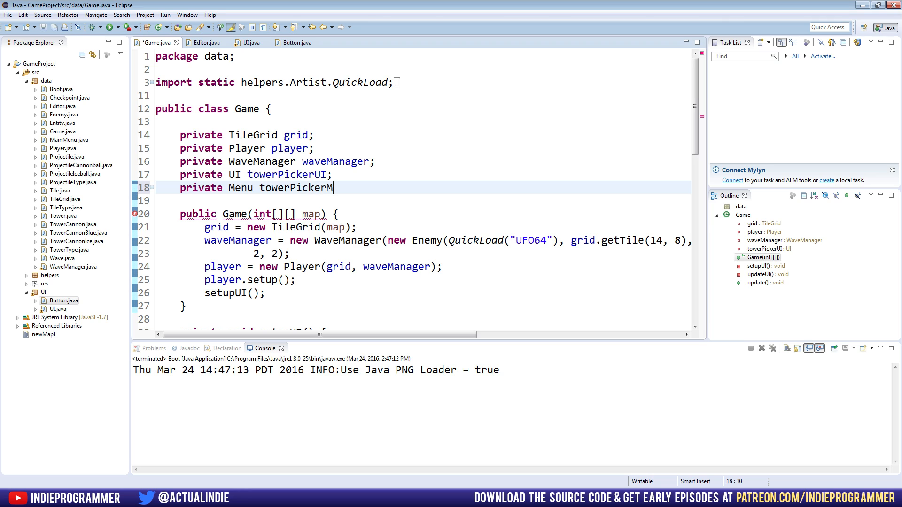
{"action": "type", "text": "enu;"}
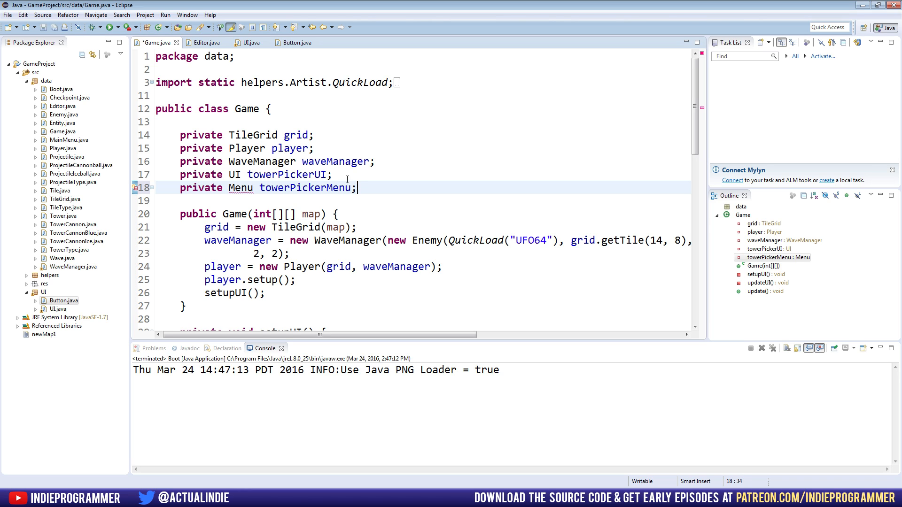
Rename the towerPickerUI field to gameUI.
{"action": "double_click", "coordinate": [287, 174]}
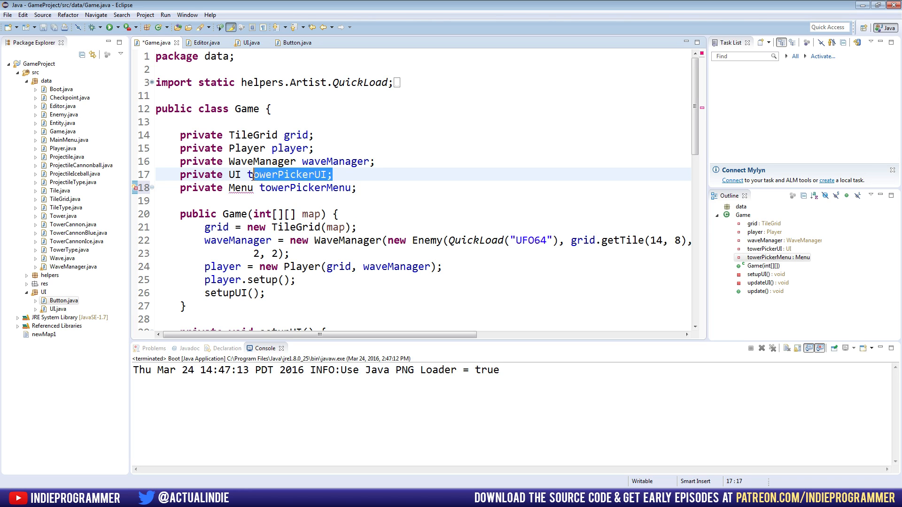
{"action": "type", "text": "gameUI"}
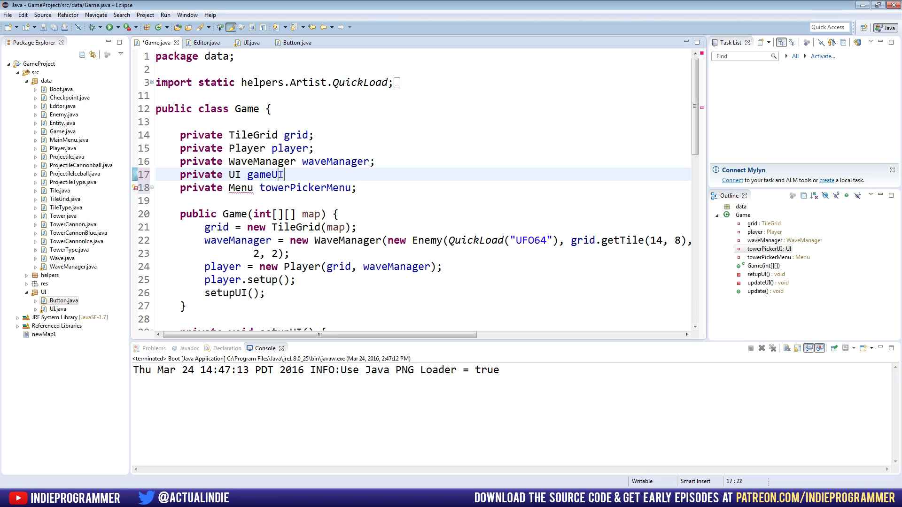
{"action": "type", "text": ";"}
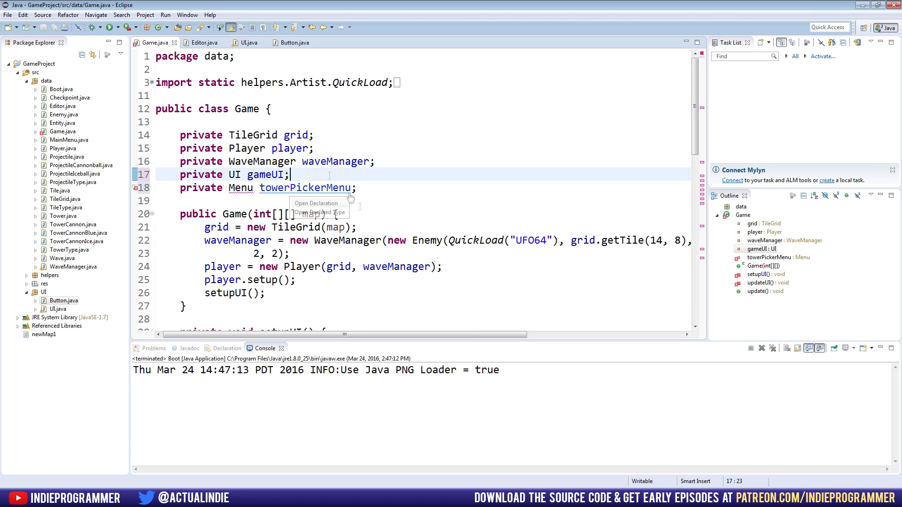
{"action": "mouse_move", "coordinate": [251, 120]}
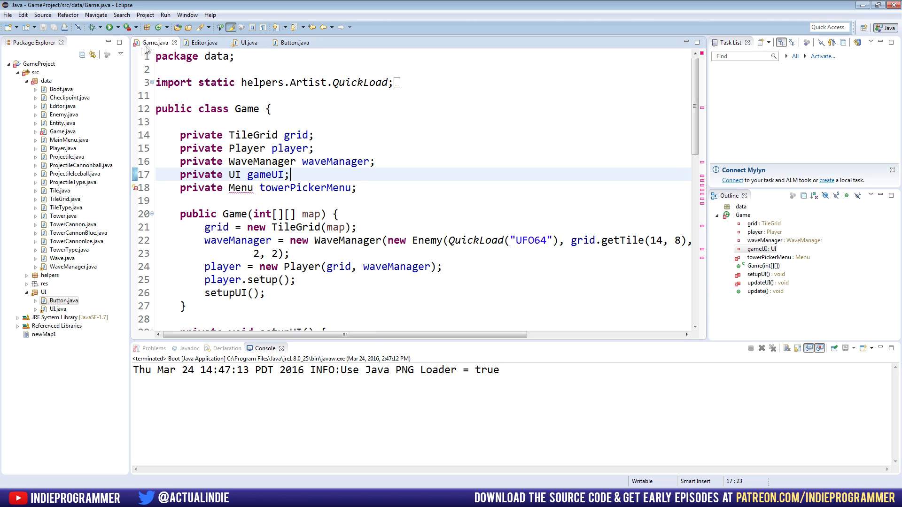
{"action": "mouse_move", "coordinate": [372, 194]}
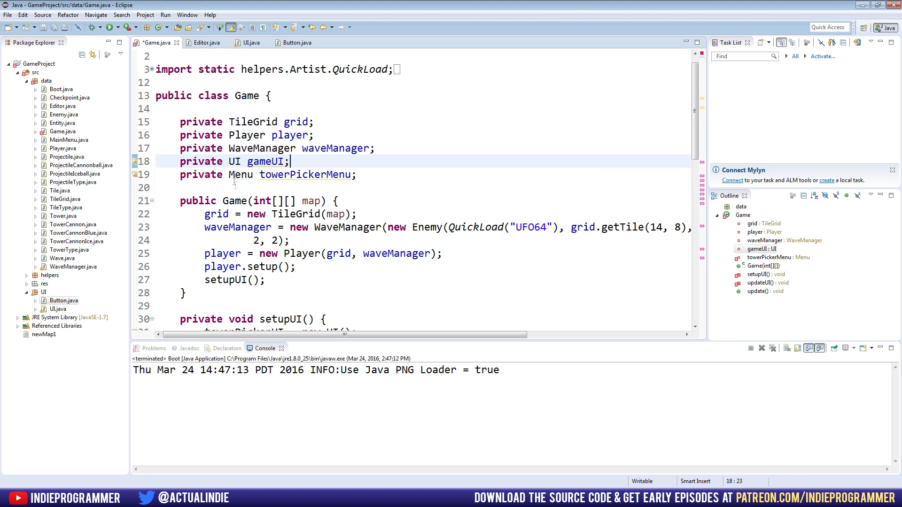
Replace towerPickerUI with gameUI on the createMenu line and save Game.java.
{"action": "key", "text": "ctrl+s"}
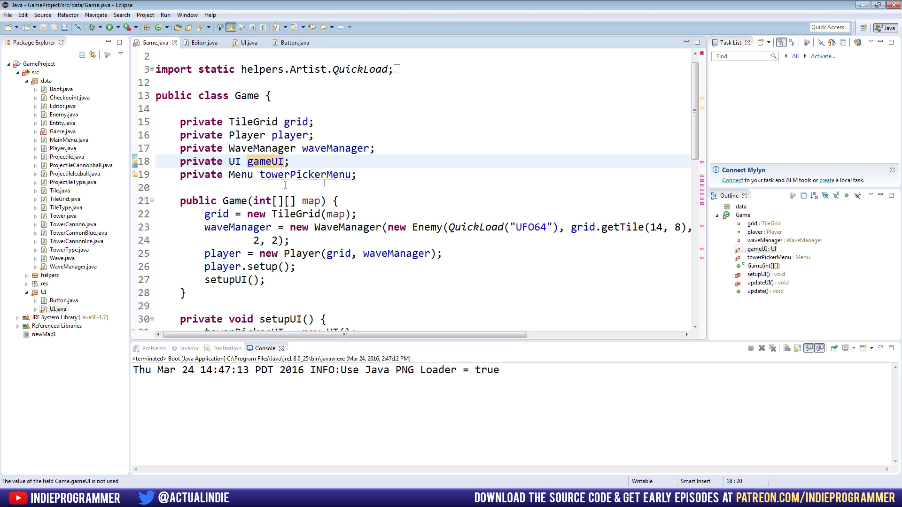
{"action": "scroll", "scroll_direction": "down", "scroll_amount": 3}
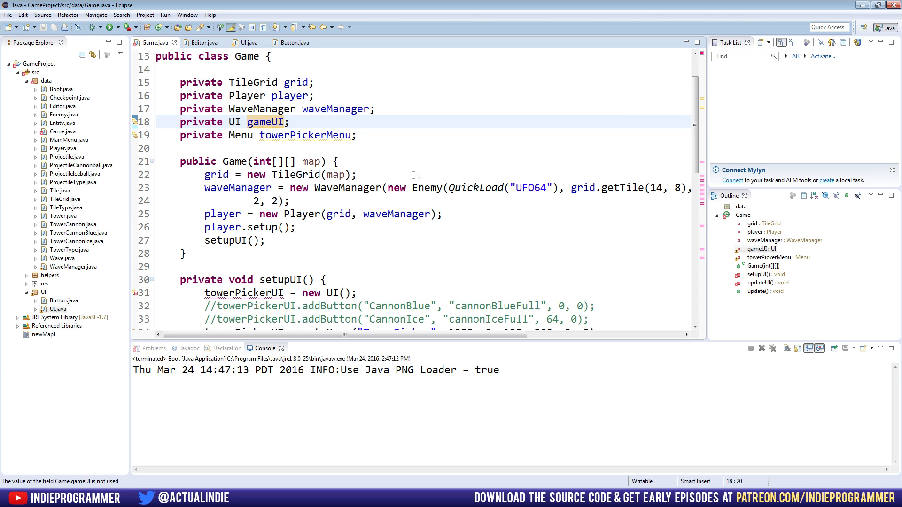
{"action": "scroll", "scroll_direction": "down", "scroll_amount": 3}
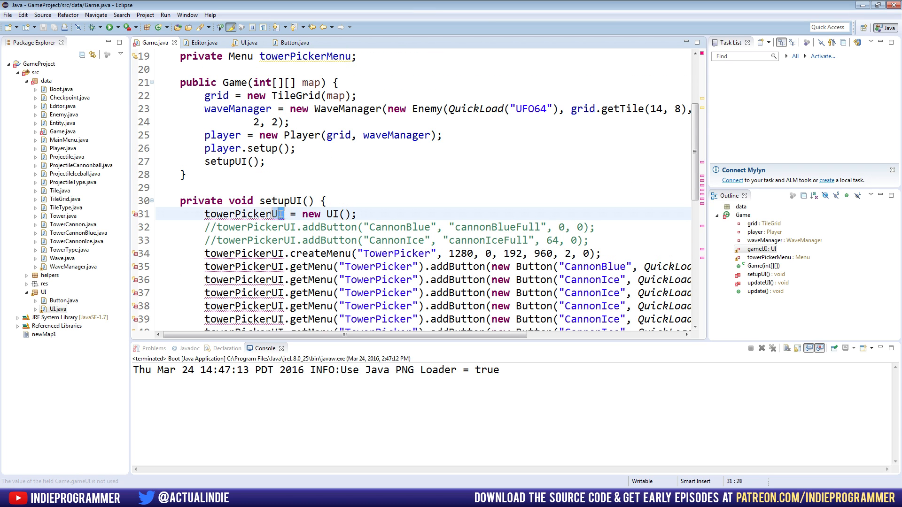
{"action": "type", "text": "gameUI"}
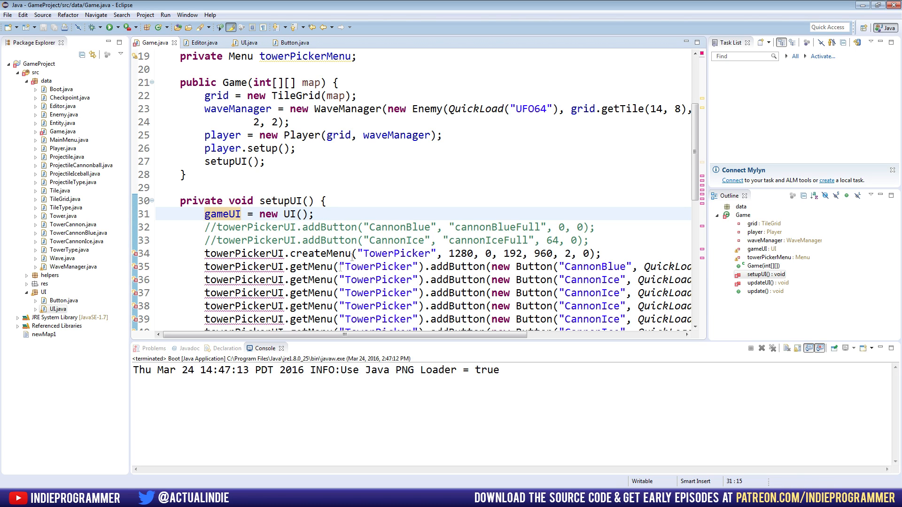
{"action": "double_click", "coordinate": [246, 253]}
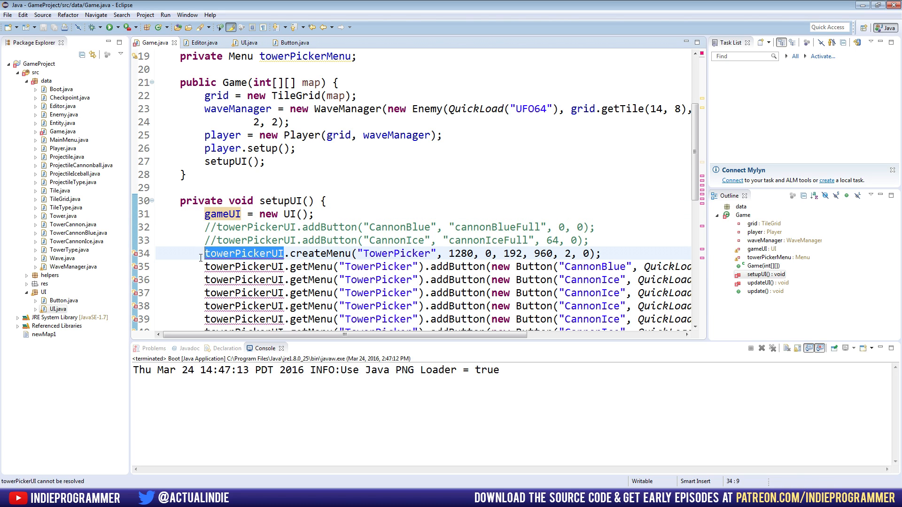
{"action": "type", "text": "gameUI"}
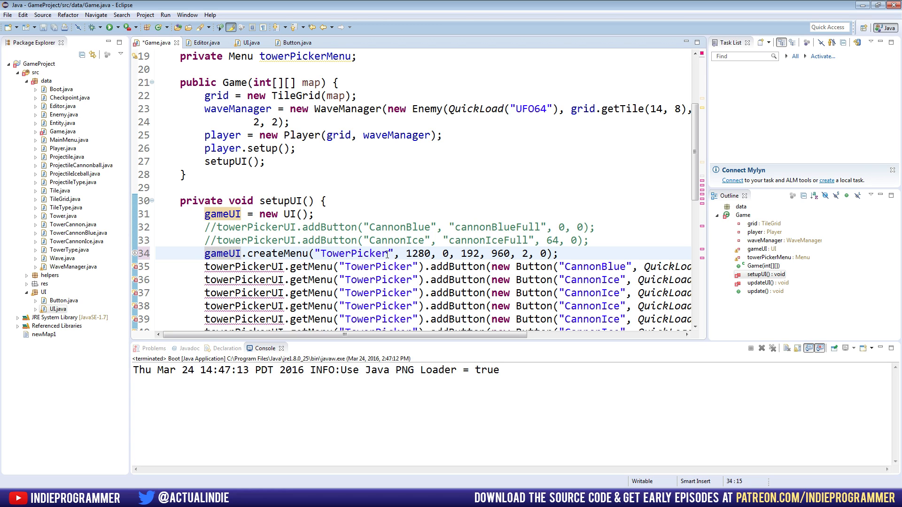
{"action": "key", "text": "ctrl+s"}
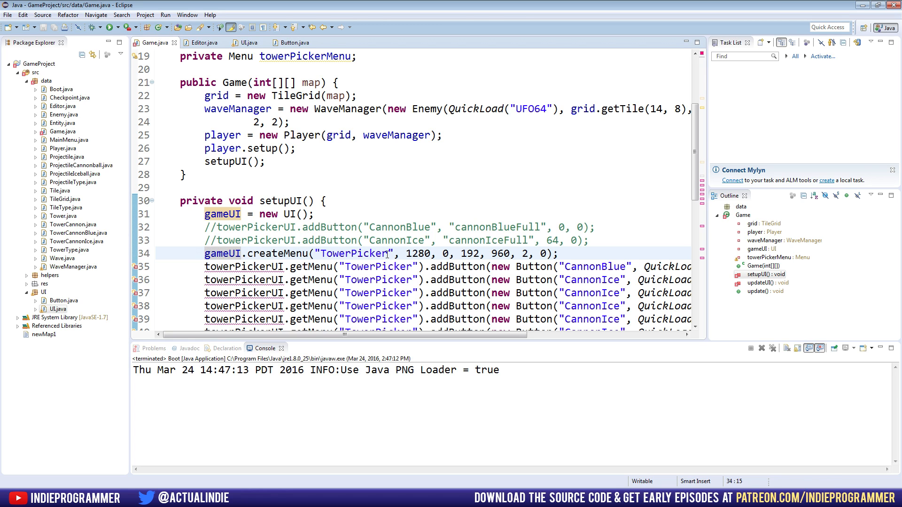
Select the remaining towerPickerUI references, including line 35, for renaming to gameUI.
{"action": "scroll", "scroll_direction": "down", "scroll_amount": 3}
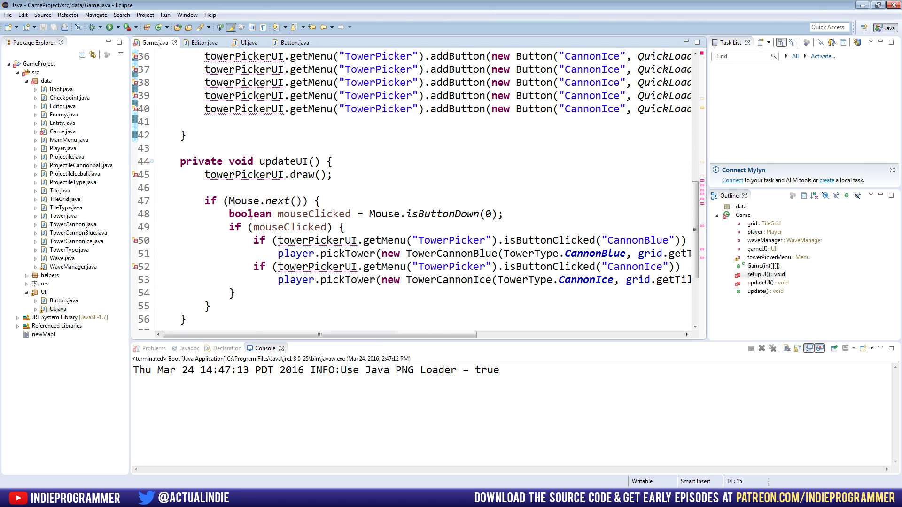
{"action": "double_click", "coordinate": [243, 174]}
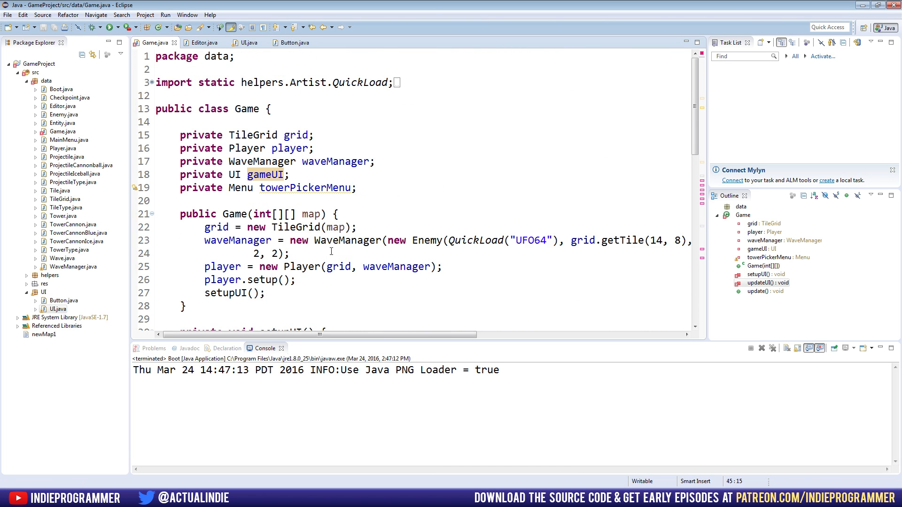
{"action": "scroll", "scroll_direction": "down", "scroll_amount": 3}
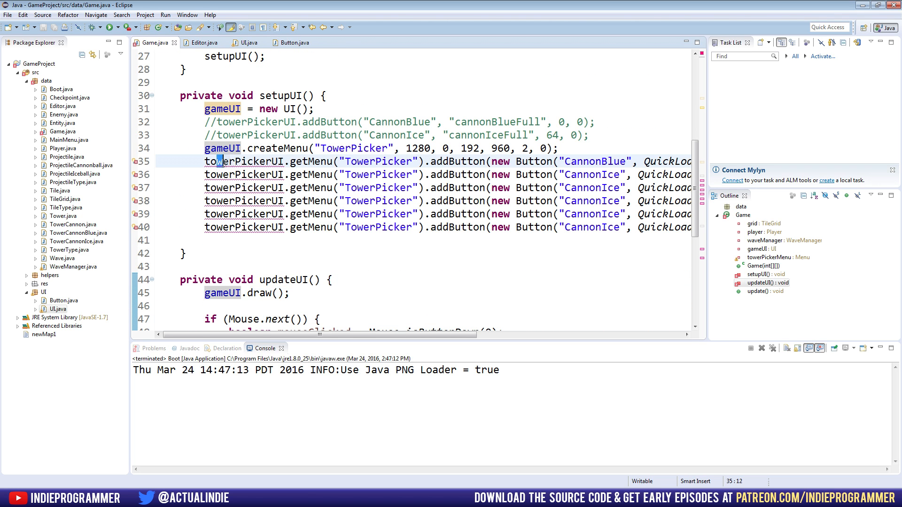
{"action": "double_click", "coordinate": [247, 161]}
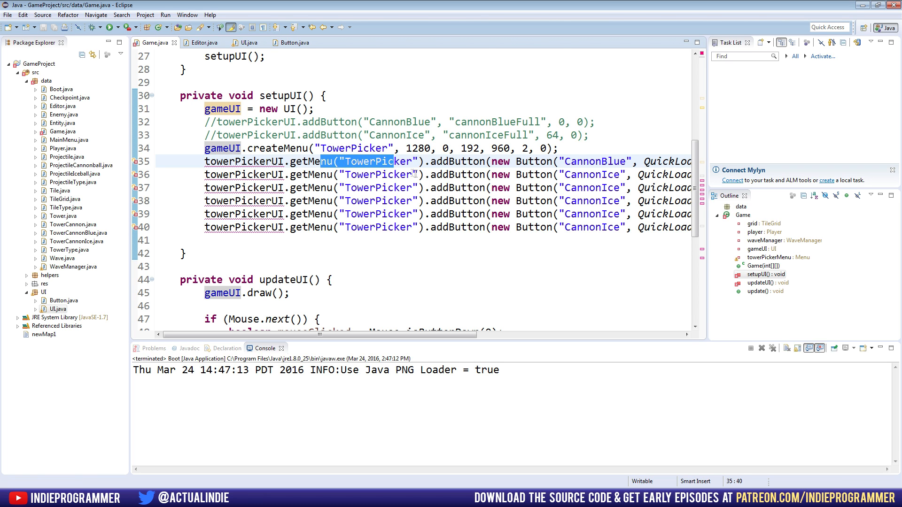
{"action": "scroll", "scroll_direction": "down", "scroll_amount": 3}
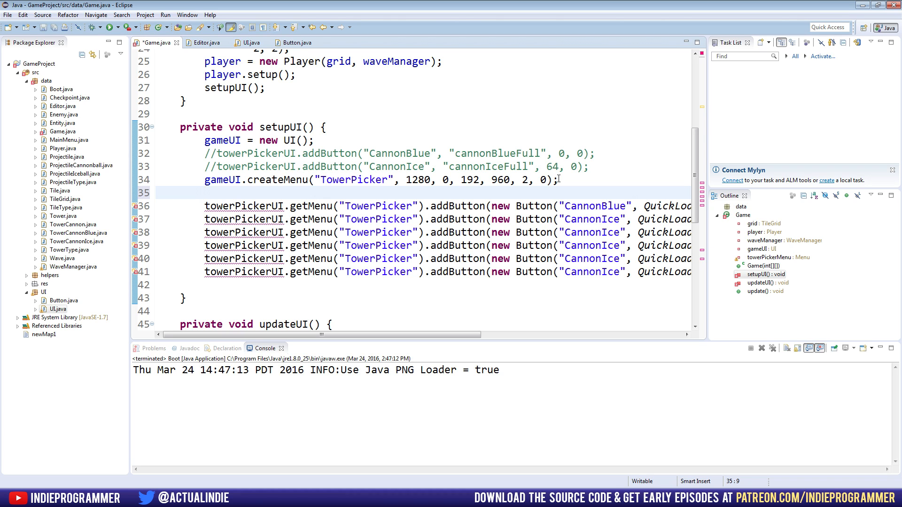
Assign towerPickerMenu = gameUI.getMenu("TowerPicker"), after checking getMenu in UI.java.
{"action": "type", "text": "towerP"}
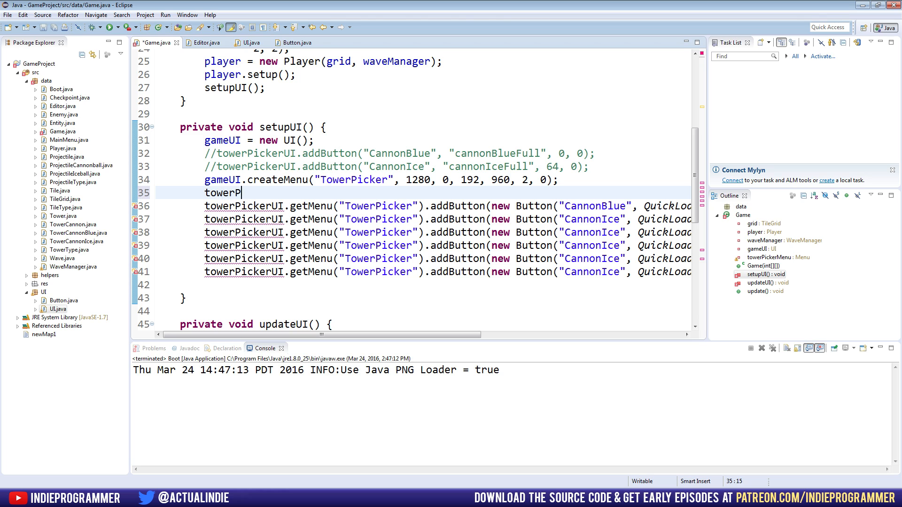
{"action": "type", "text": "ickerMenu"}
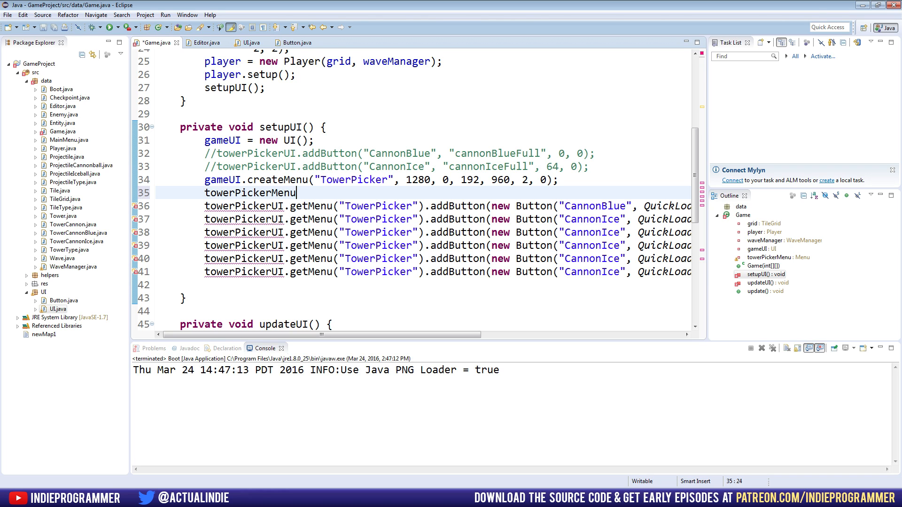
{"action": "type", "text": "="}
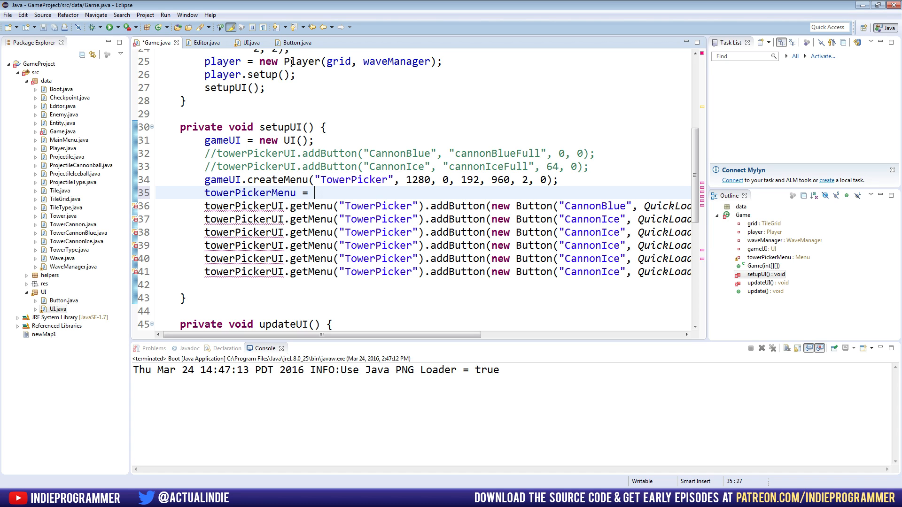
{"action": "left_click", "coordinate": [246, 41]}
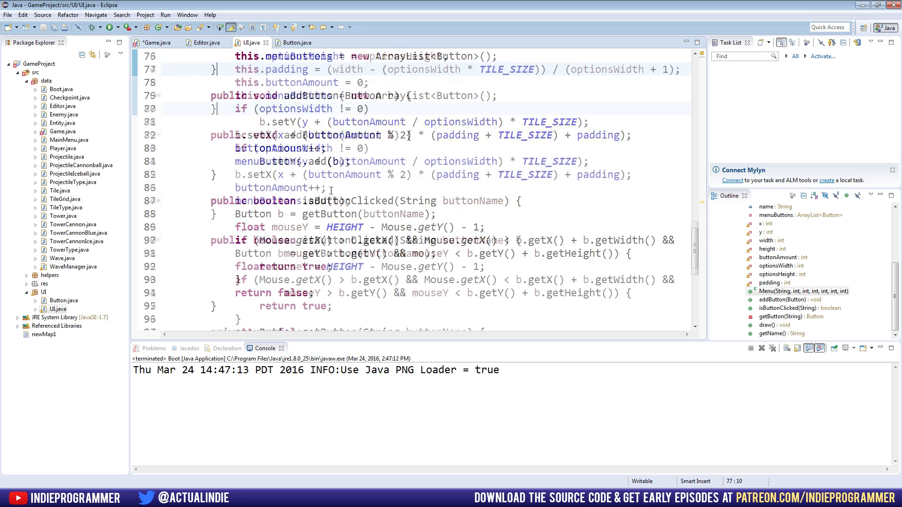
{"action": "scroll", "scroll_direction": "down", "scroll_amount": 3}
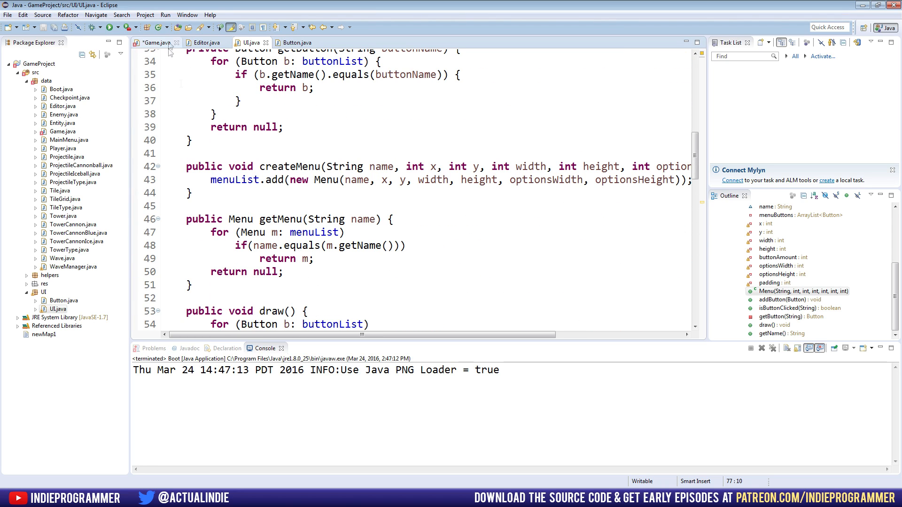
{"action": "left_click", "coordinate": [156, 42]}
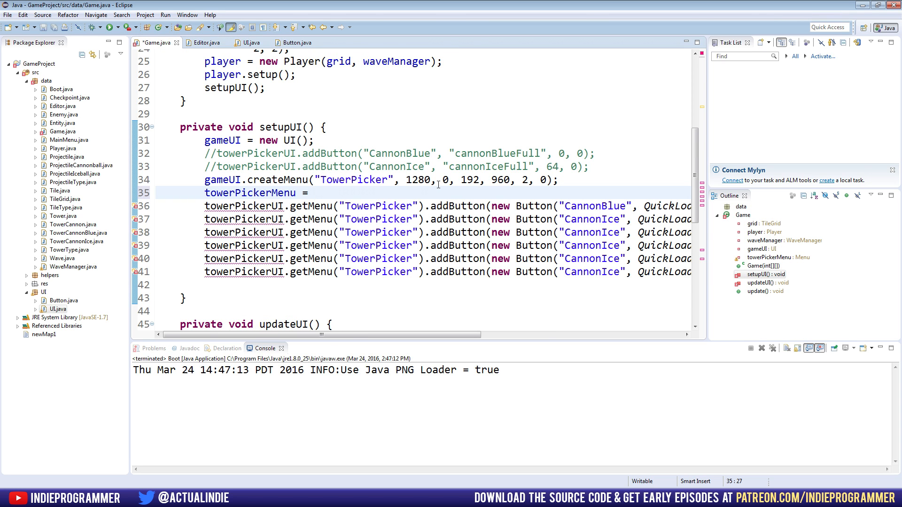
{"action": "type", "text": "gameUI."}
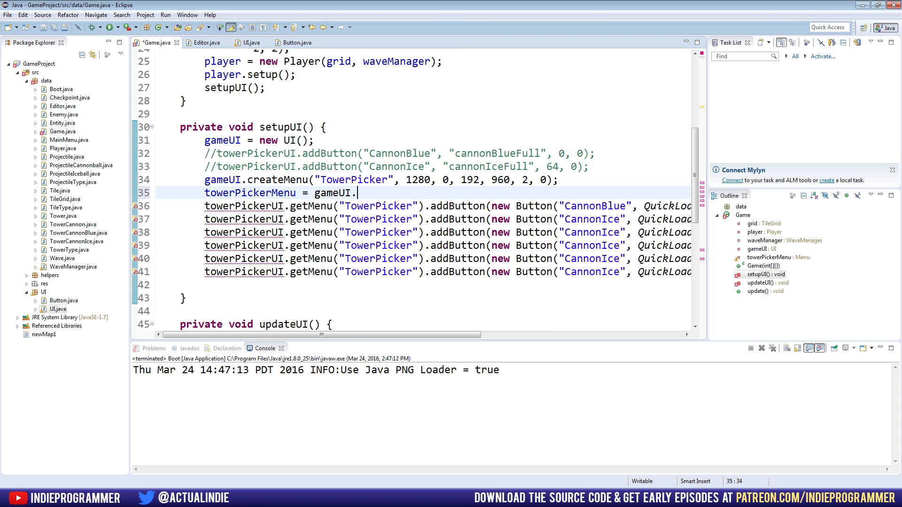
{"action": "type", "text": "getMenu(\"TowerPicker"}
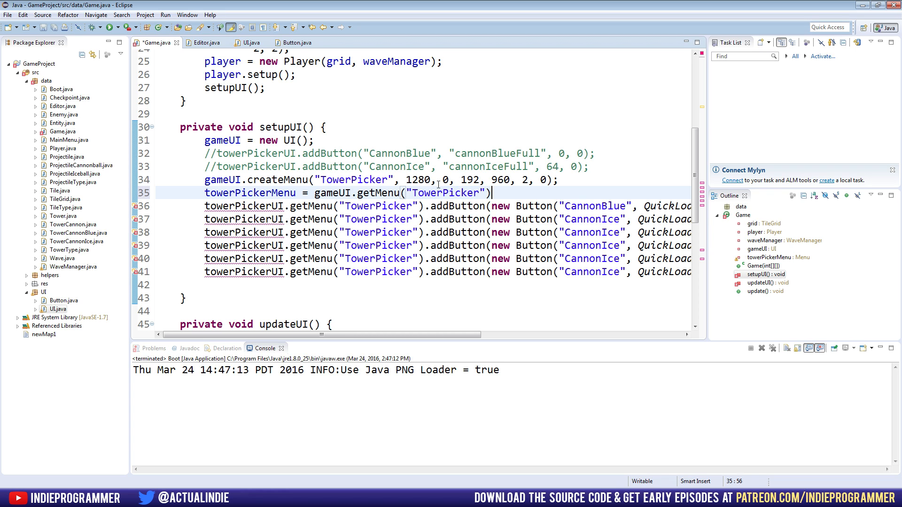
Replace old menu lookups with towerPickerMenu and delete the four extra CannonIce button lines.
{"action": "double_click", "coordinate": [345, 179]}
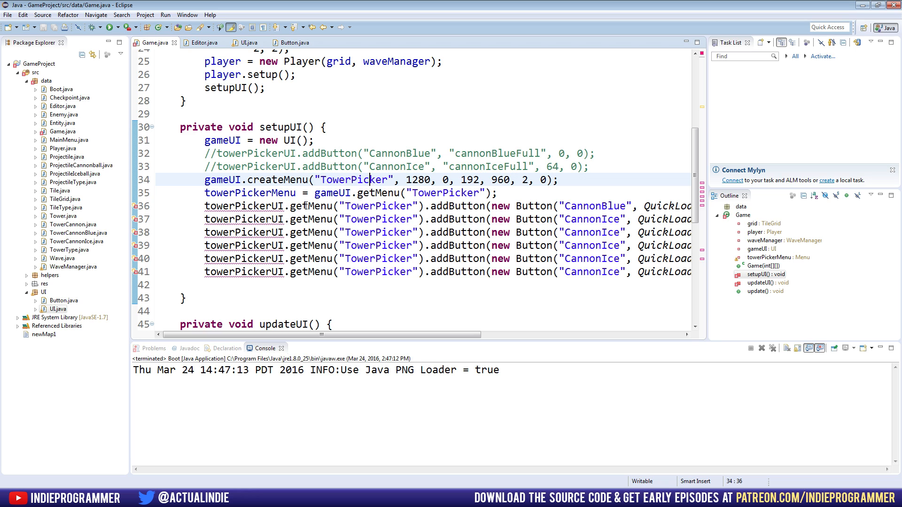
{"action": "double_click", "coordinate": [378, 205]}
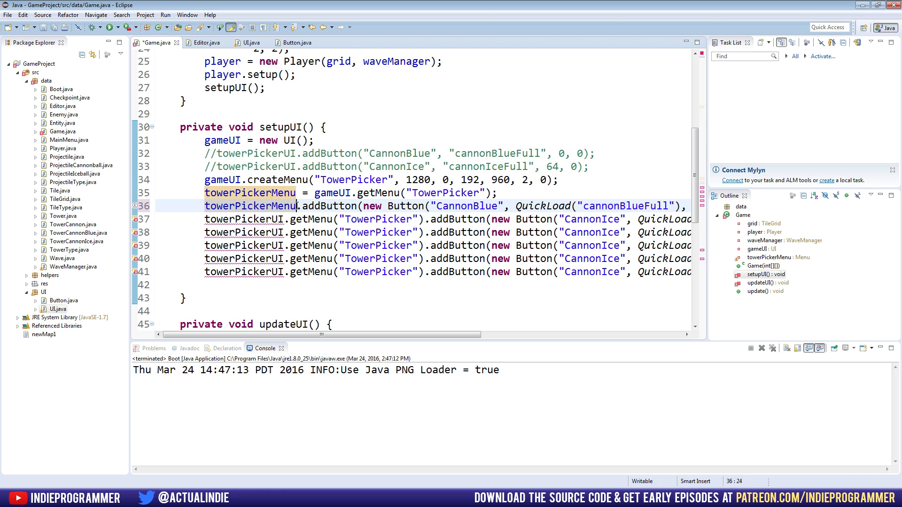
{"action": "double_click", "coordinate": [249, 206]}
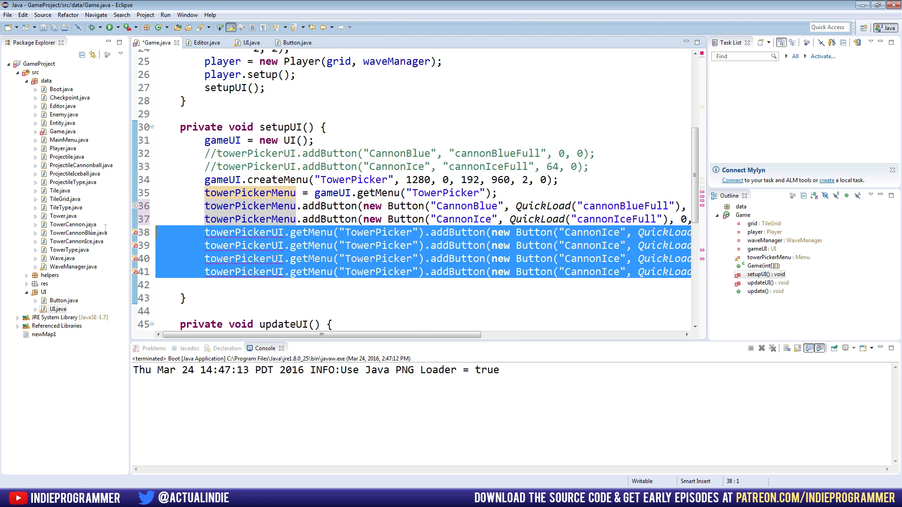
{"action": "key", "text": "Delete"}
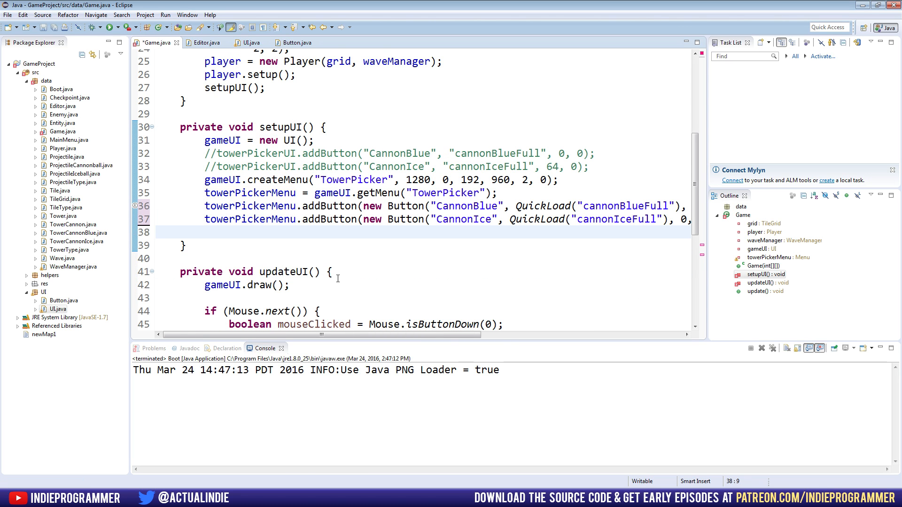
{"action": "key", "text": "ctrl+s"}
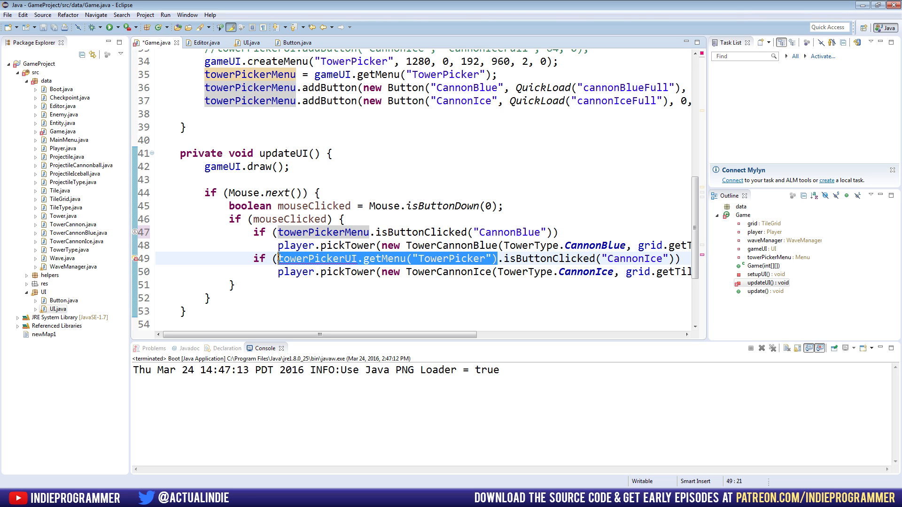
{"action": "type", "text": "towerPickerMenu"}
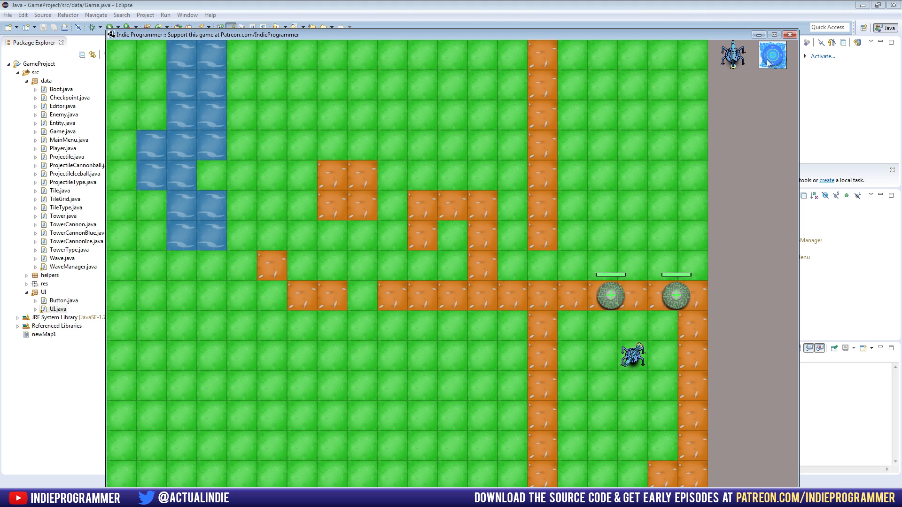
Pick the ice cannon in the test run, then close the game and view setupUI.
{"action": "left_click", "coordinate": [790, 34]}
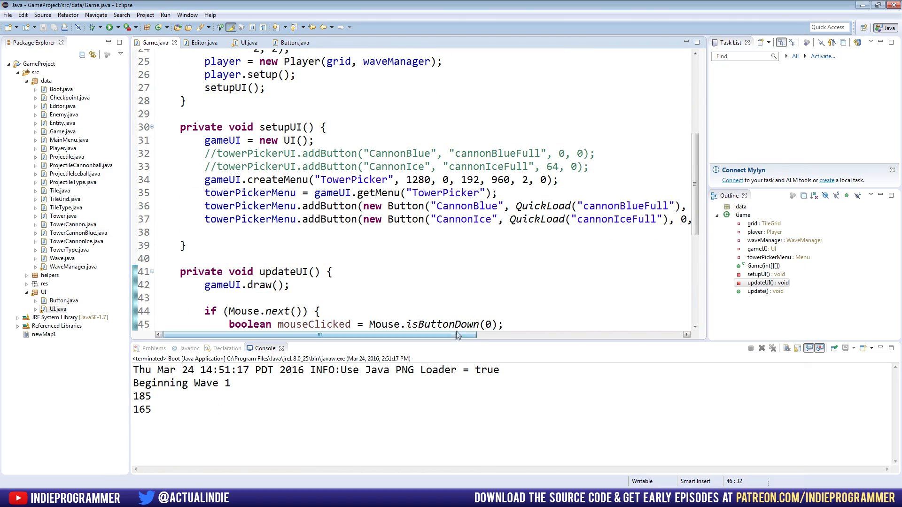
{"action": "scroll", "scroll_direction": "down", "scroll_amount": 3}
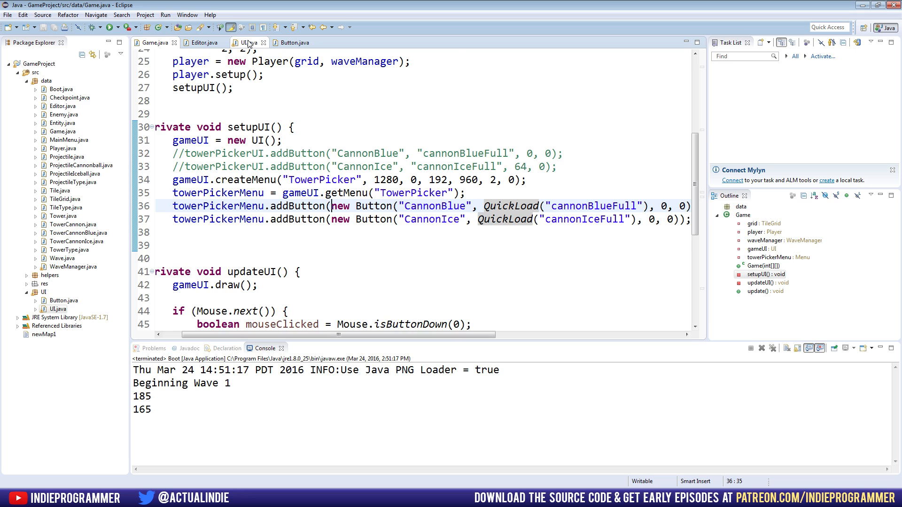
Switch to UI.java and scroll down to the Menu class's addButton method.
{"action": "left_click", "coordinate": [246, 42]}
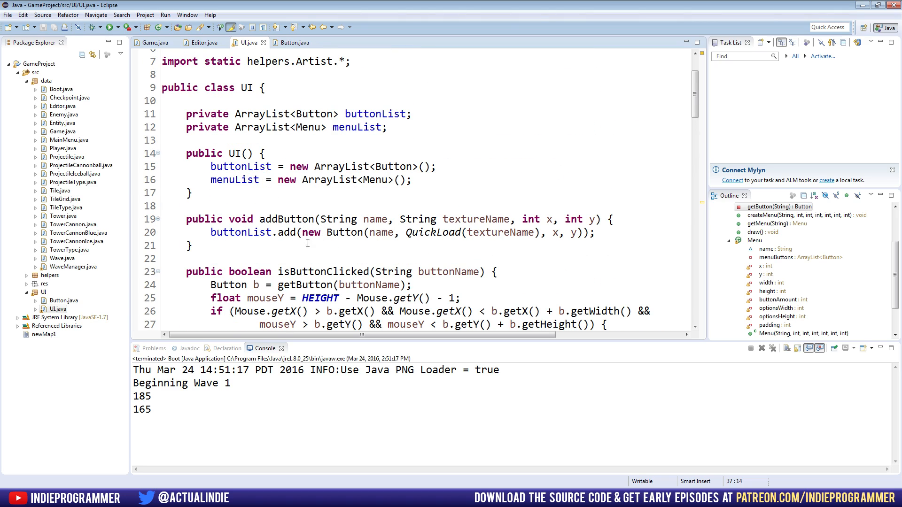
{"action": "scroll", "scroll_direction": "down", "scroll_amount": 3}
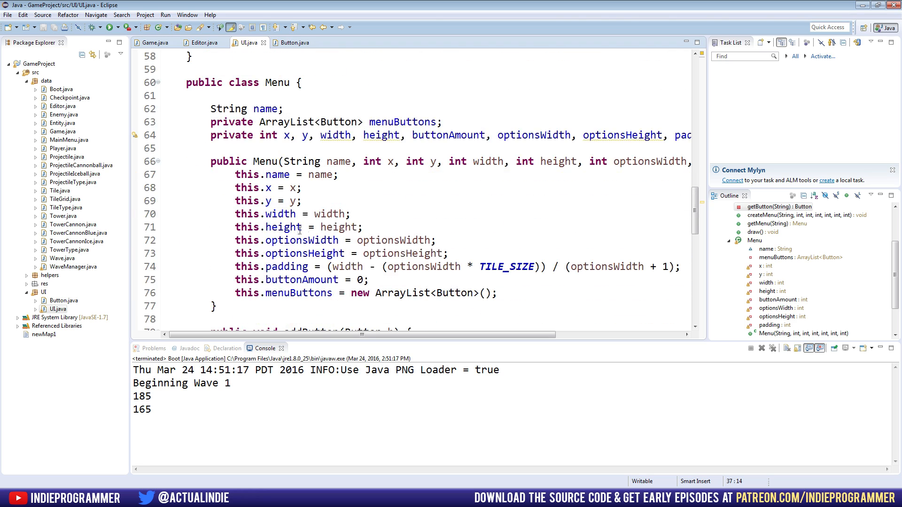
{"action": "scroll", "scroll_direction": "down", "scroll_amount": 3}
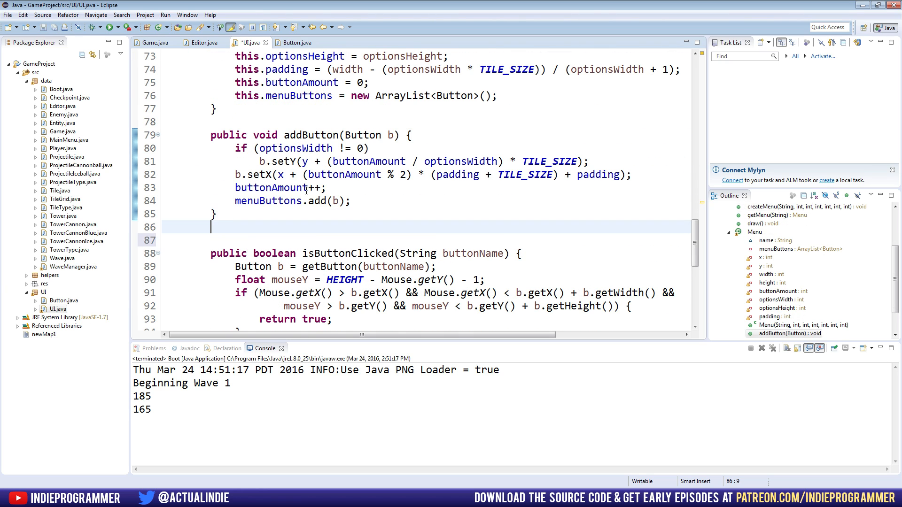
Declare public void quickAdd(String name, String buttonTextureName) in the Menu class.
{"action": "type", "text": "public void"}
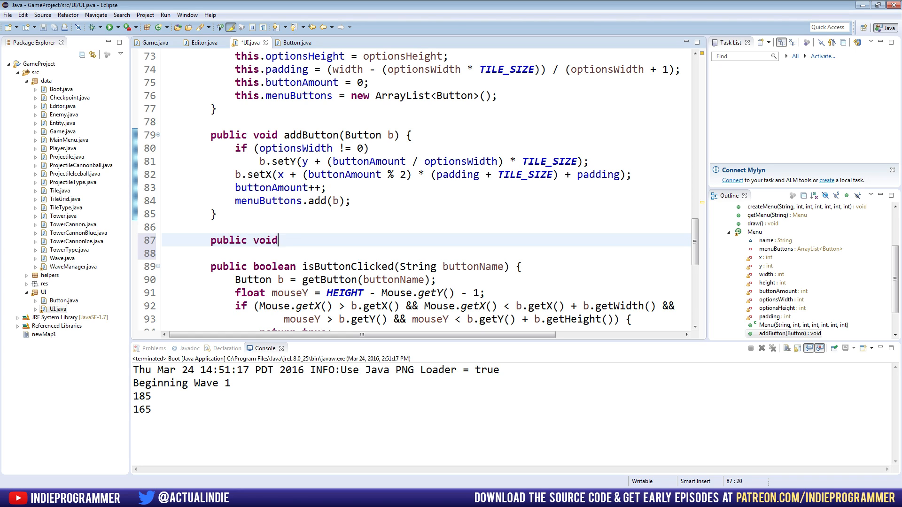
{"action": "type", "text": "quickAd"}
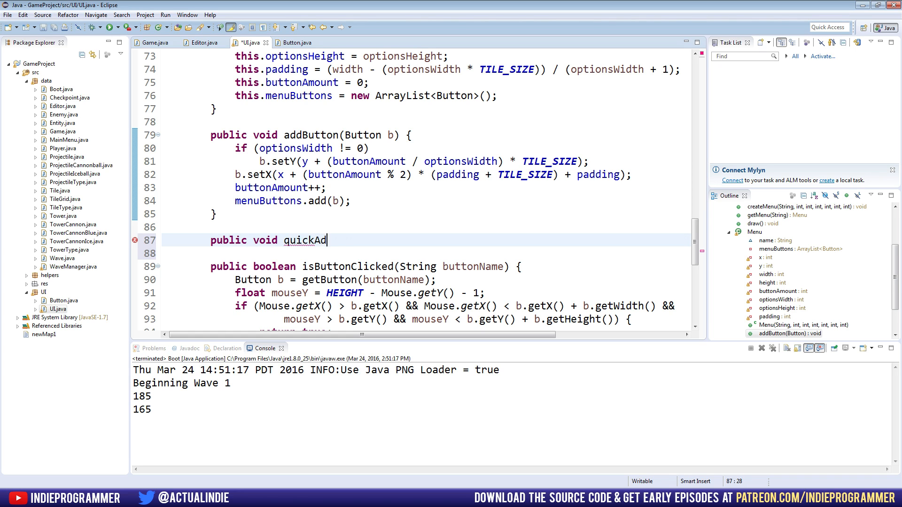
{"action": "type", "text": "d(\"S\")"}
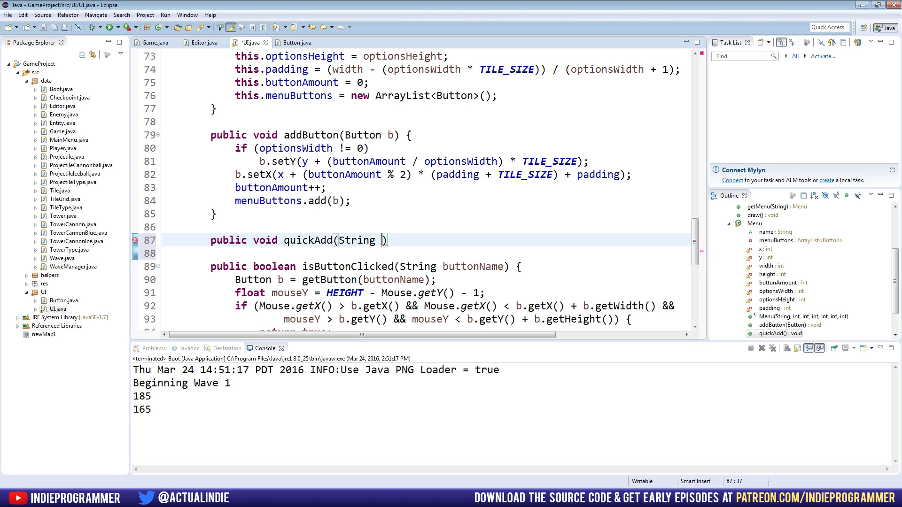
{"action": "type", "text": "name, String"}
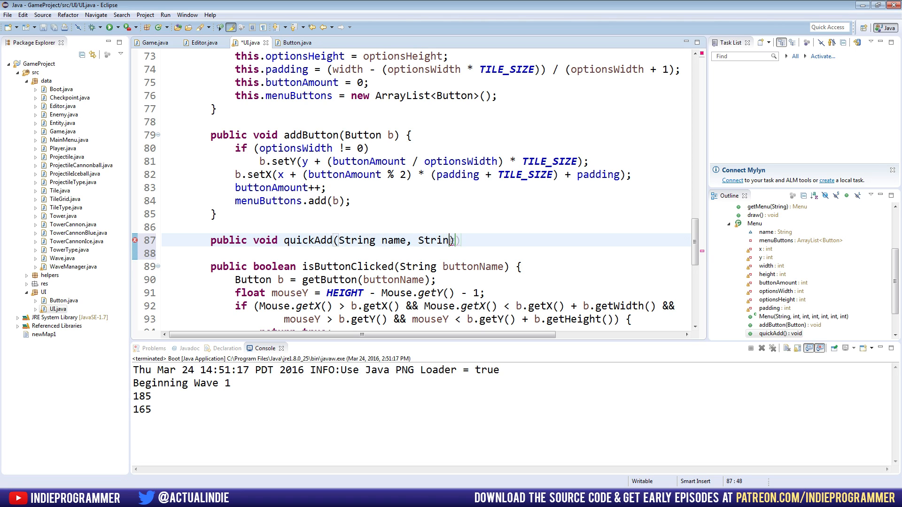
{"action": "type", "text": "buttonTe"}
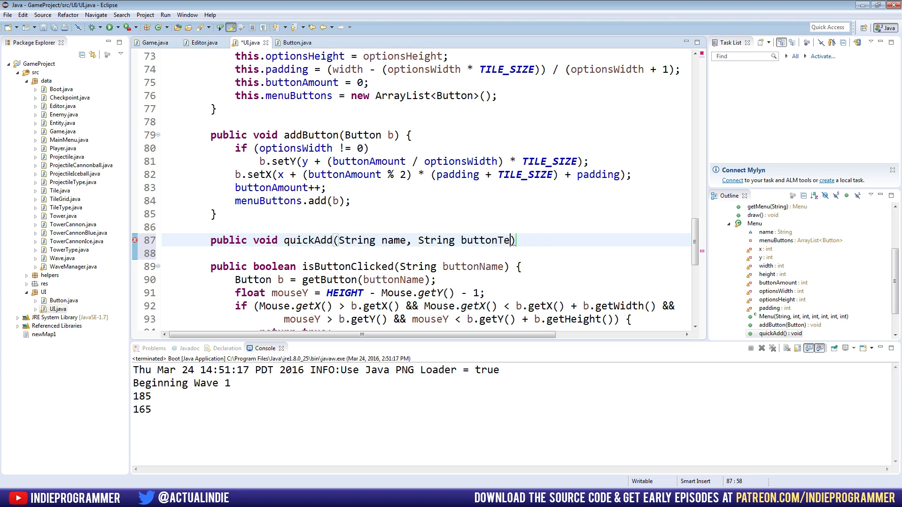
{"action": "type", "text": "xtureName"}
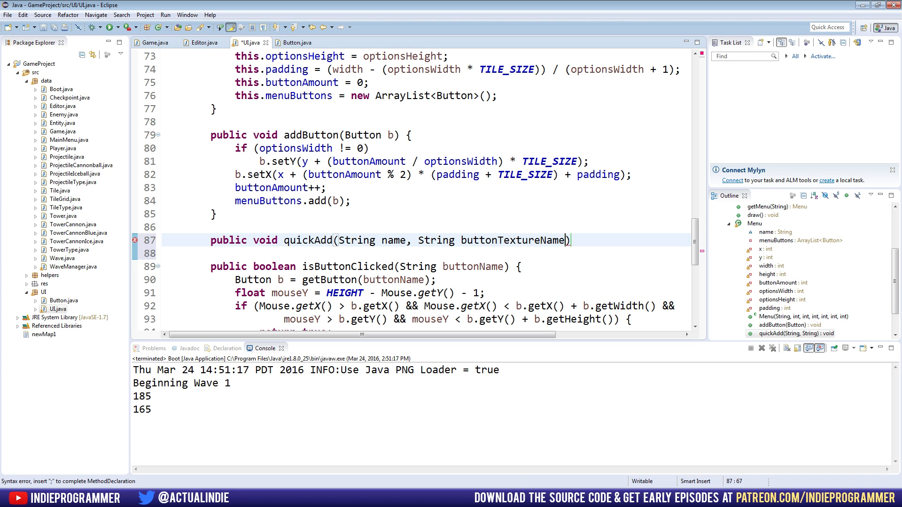
{"action": "type", "text": "{"}
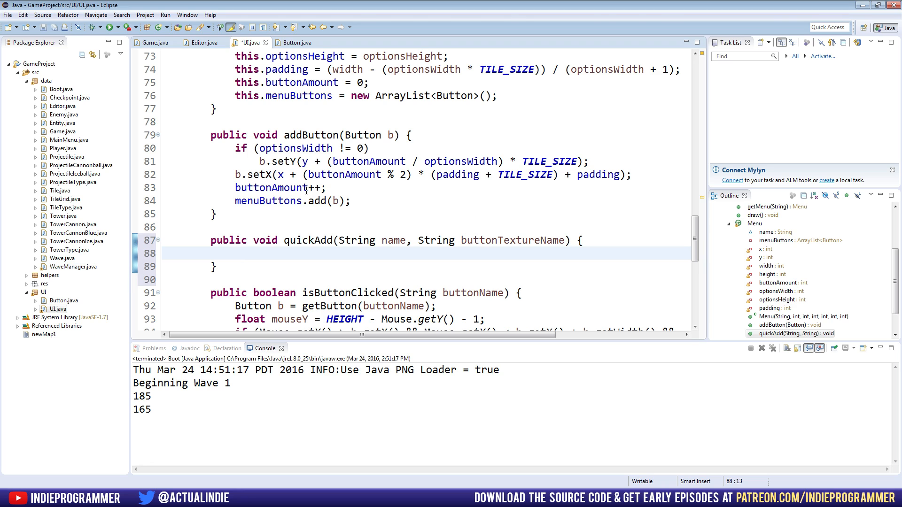
Make quickAdd create Button b = new Button(name, QuickLoad(buttonTextureName), 0, 0).
{"action": "type", "text": "Button b"}
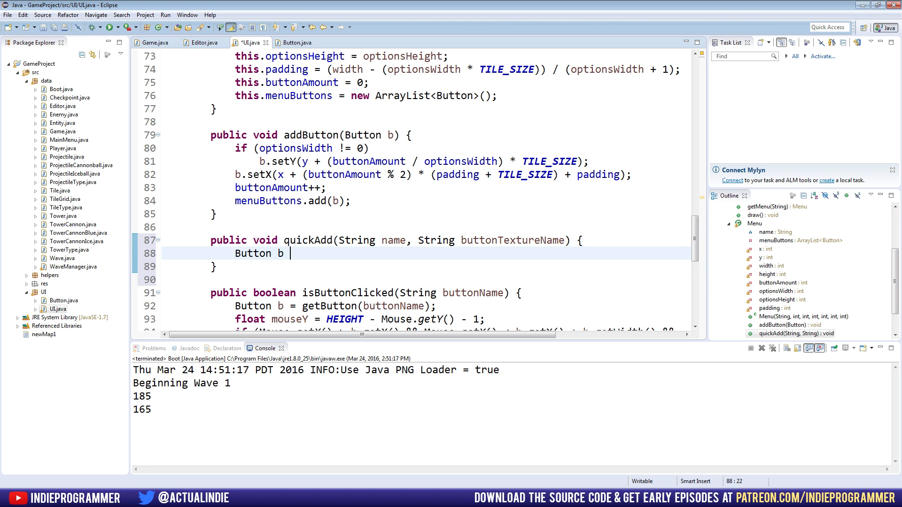
{"action": "type", "text": "= new Button"}
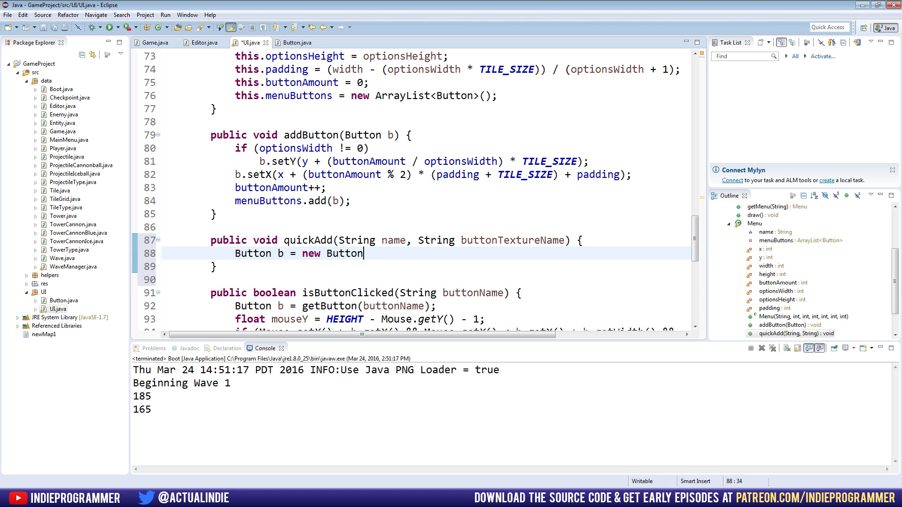
{"action": "type", "text": "(name, )"}
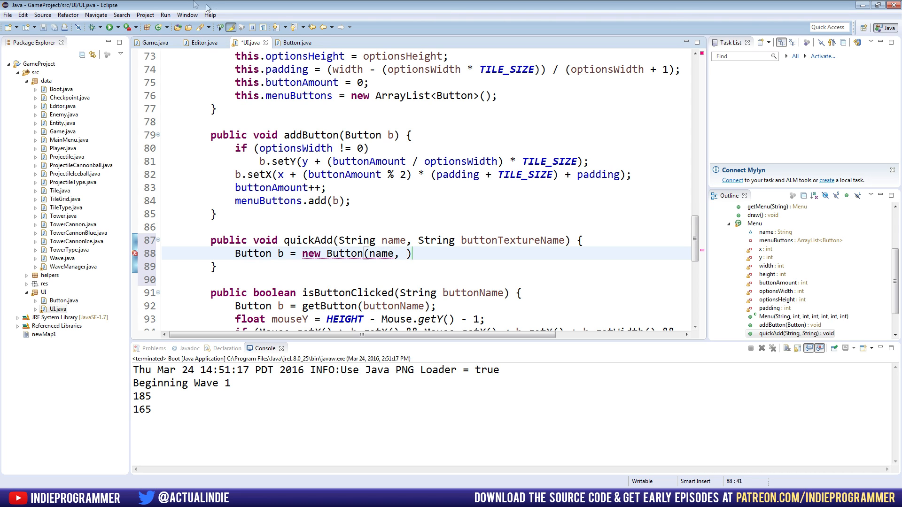
{"action": "left_click", "coordinate": [295, 42]}
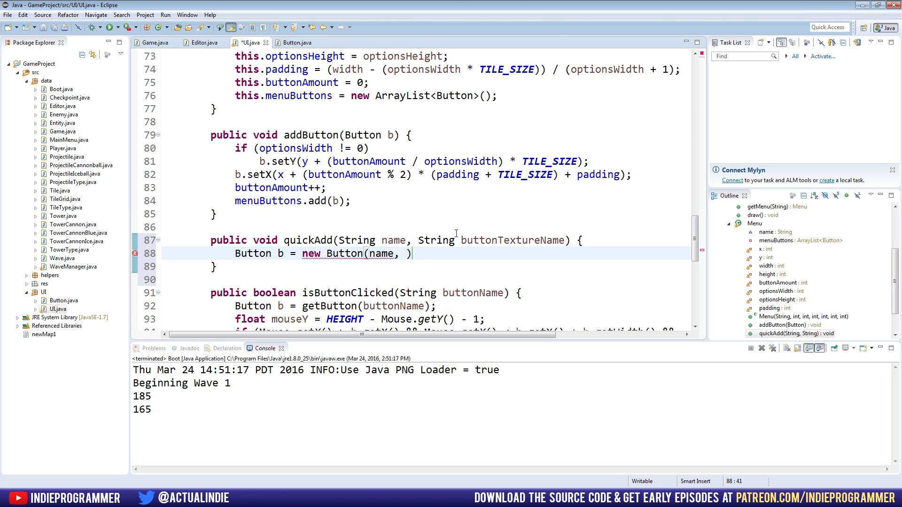
{"action": "type", "text": "QuickLoa"}
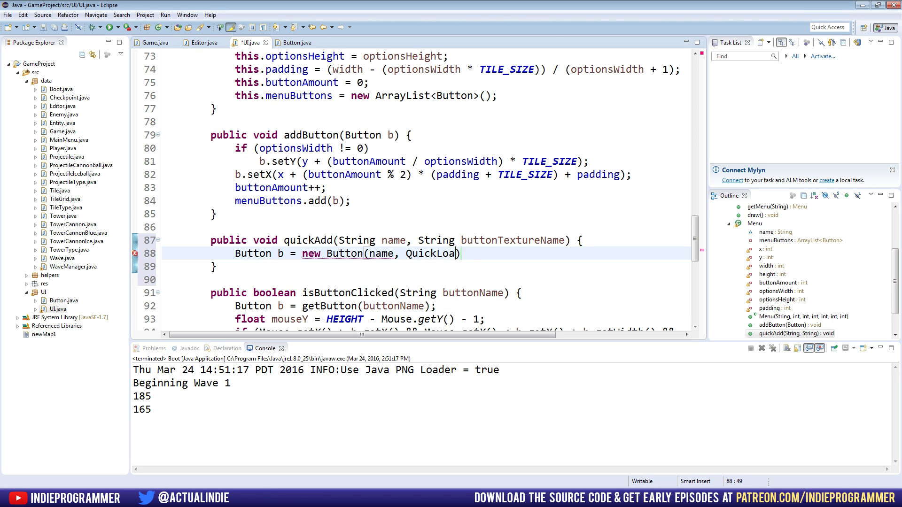
{"action": "type", "text": "(buttonTe"}
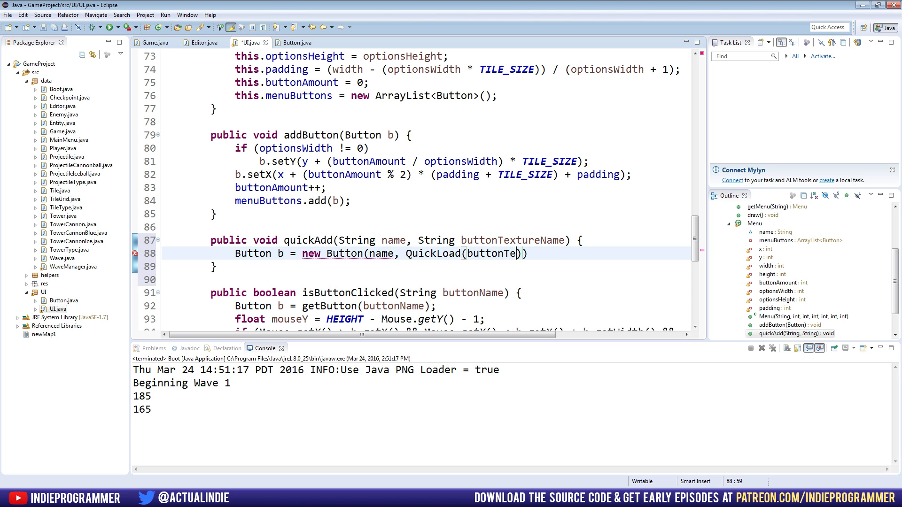
{"action": "type", "text": "xtureName)"}
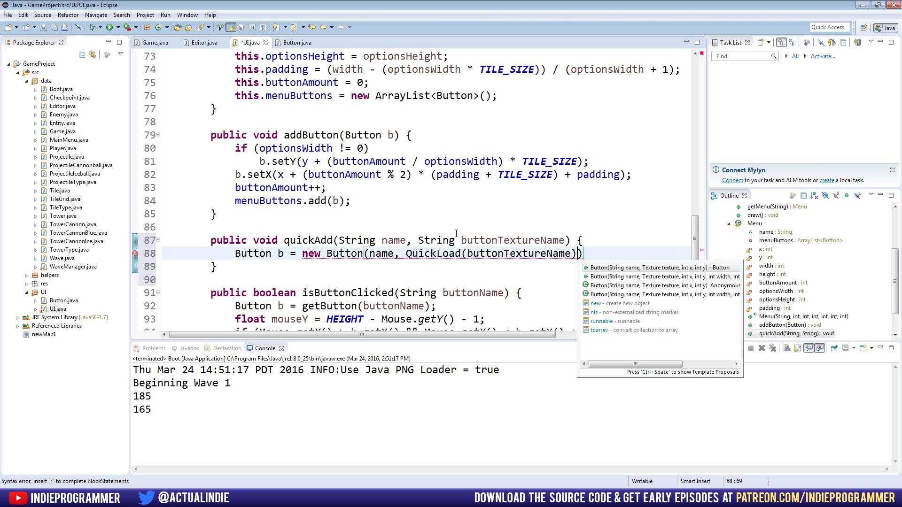
{"action": "left_click", "coordinate": [293, 187]}
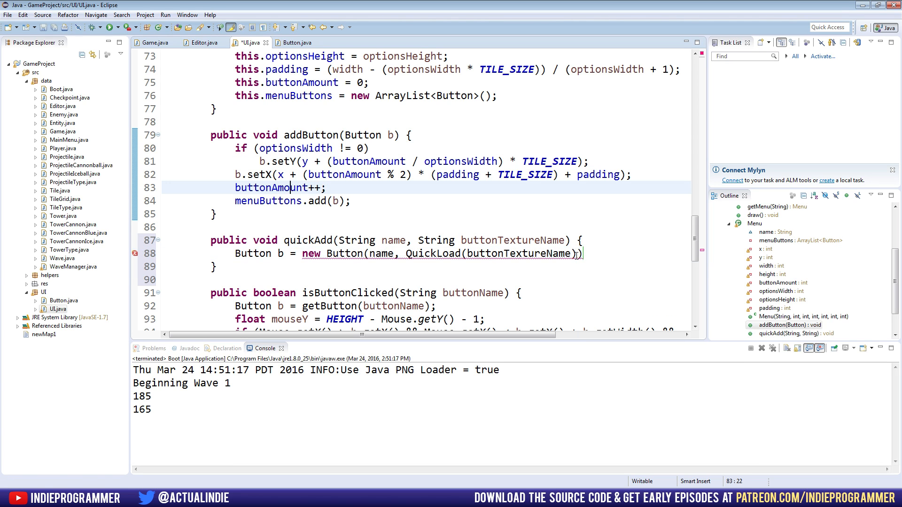
{"action": "type", "text": ", 0, 0"}
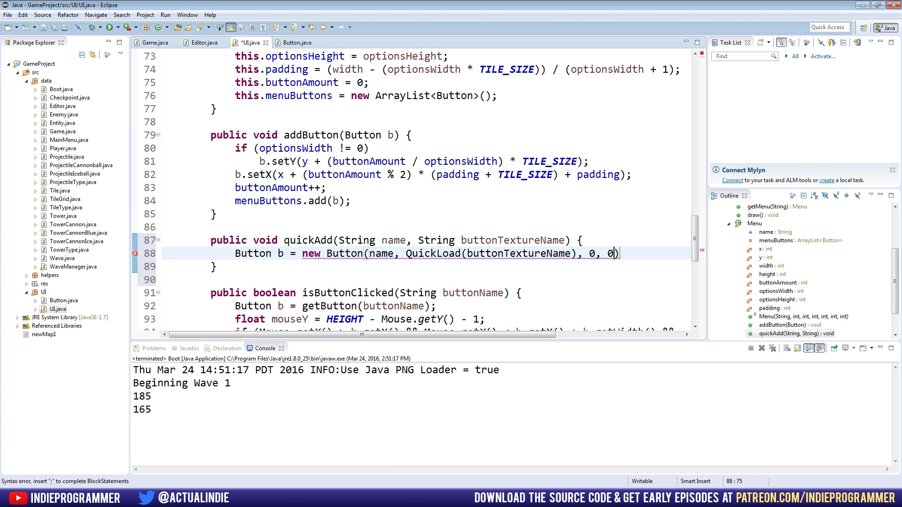
{"action": "type", "text": ";"}
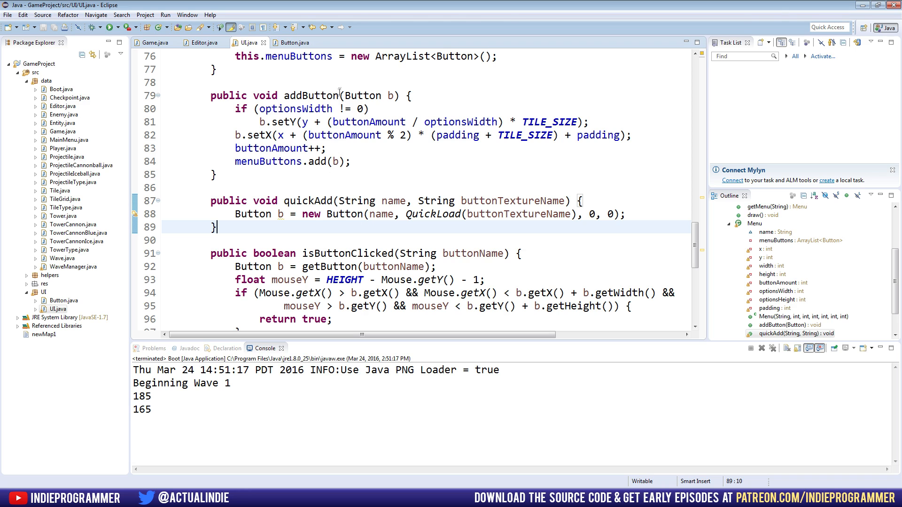
{"action": "double_click", "coordinate": [315, 95]}
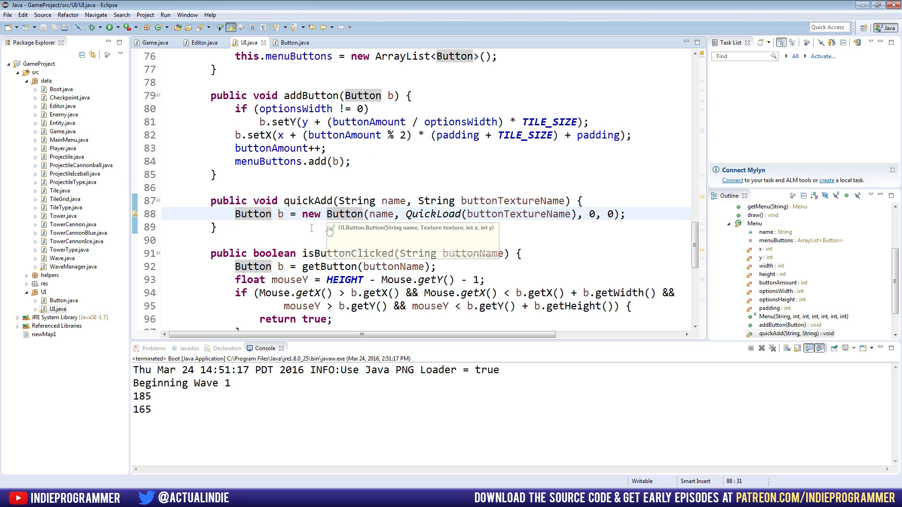
{"action": "mouse_move", "coordinate": [411, 191]}
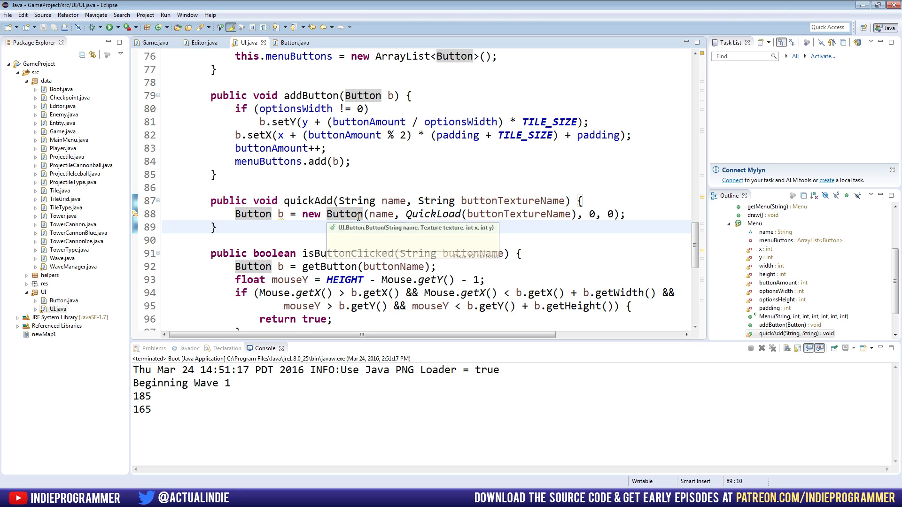
Create a private void setButton(Button b) method in UI.java.
{"action": "type", "text": "private"}
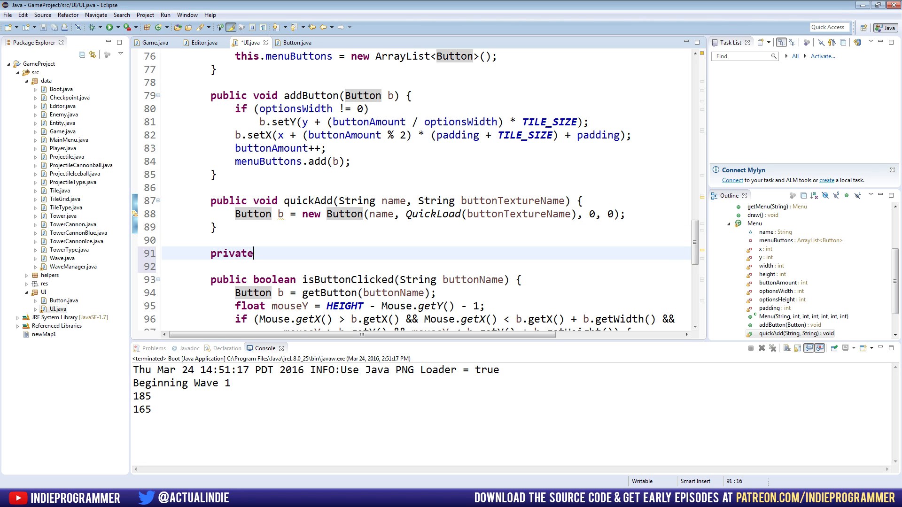
{"action": "type", "text": "void se"}
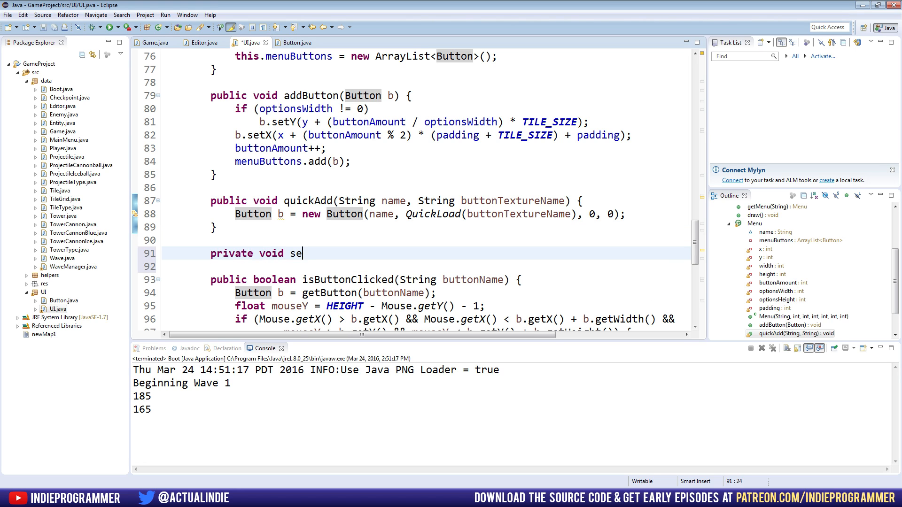
{"action": "type", "text": "tButton()"}
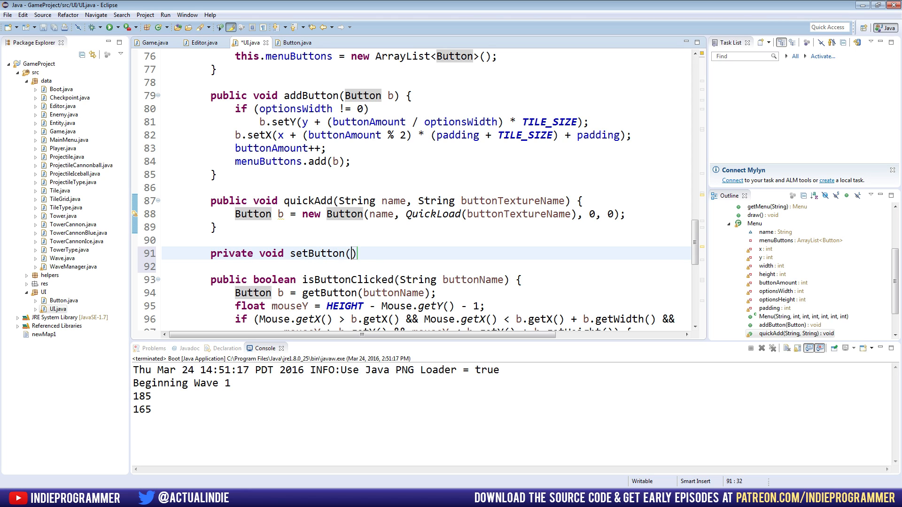
{"action": "type", "text": "Button b) {"}
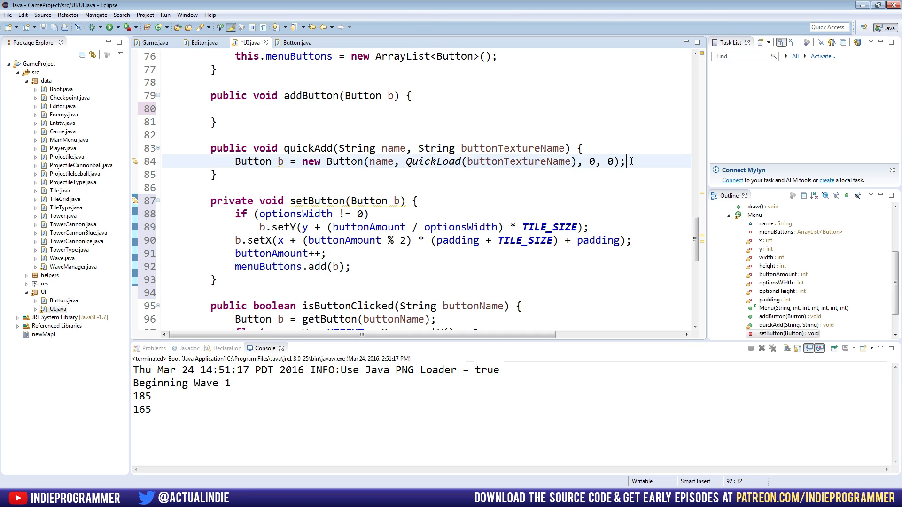
Call setButton(b) from addButton and quickAdd, checking quickAdd's Button constructor call.
{"action": "type", "text": "set"}
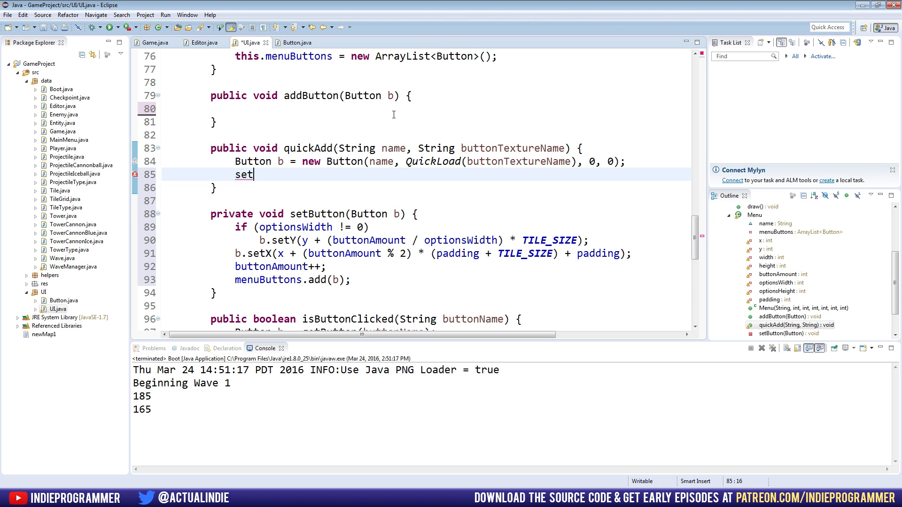
{"action": "type", "text": "Button()"}
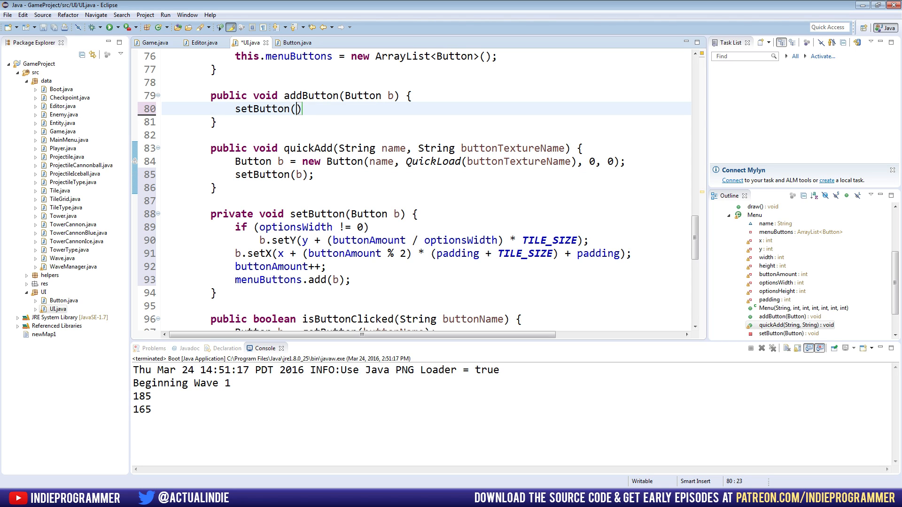
{"action": "type", "text": "b);"}
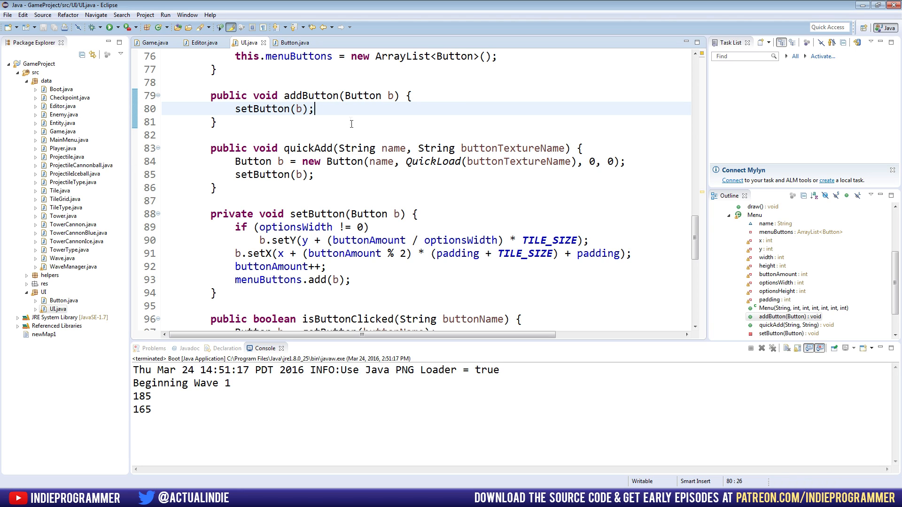
{"action": "double_click", "coordinate": [354, 95]}
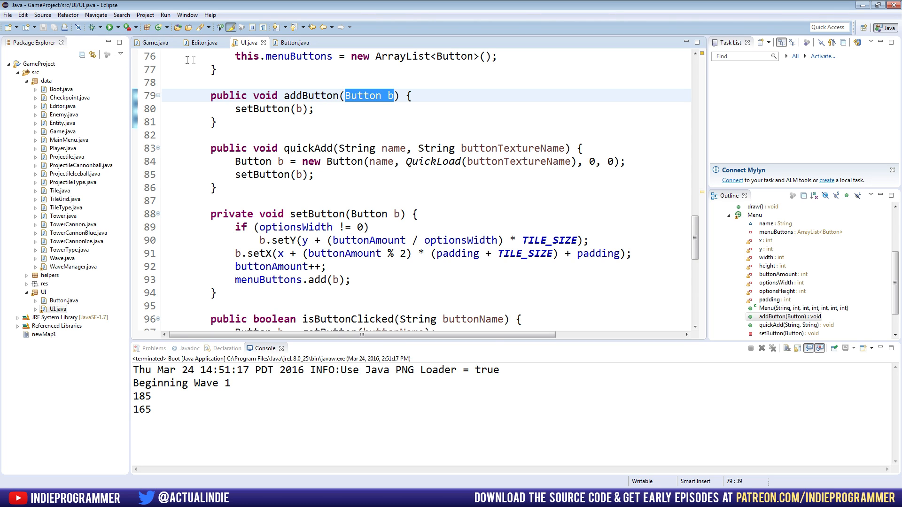
{"action": "left_click", "coordinate": [154, 42]}
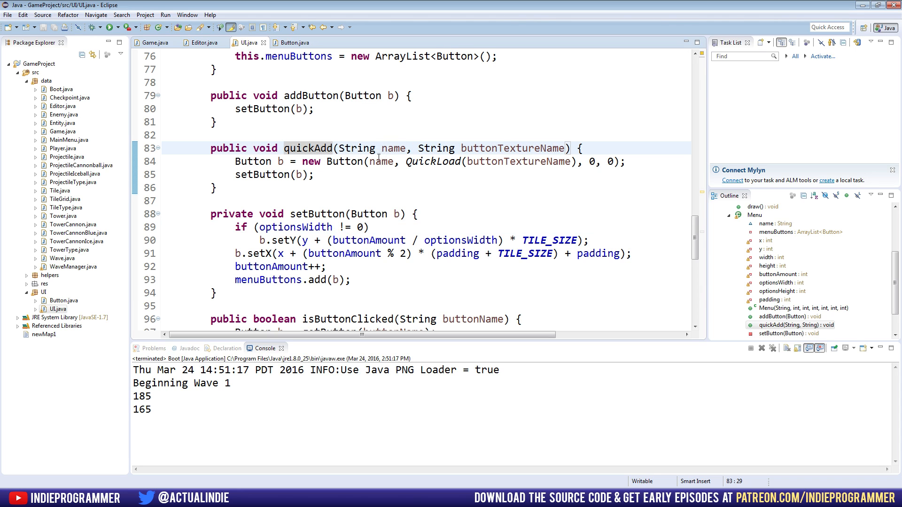
{"action": "mouse_move", "coordinate": [564, 161]}
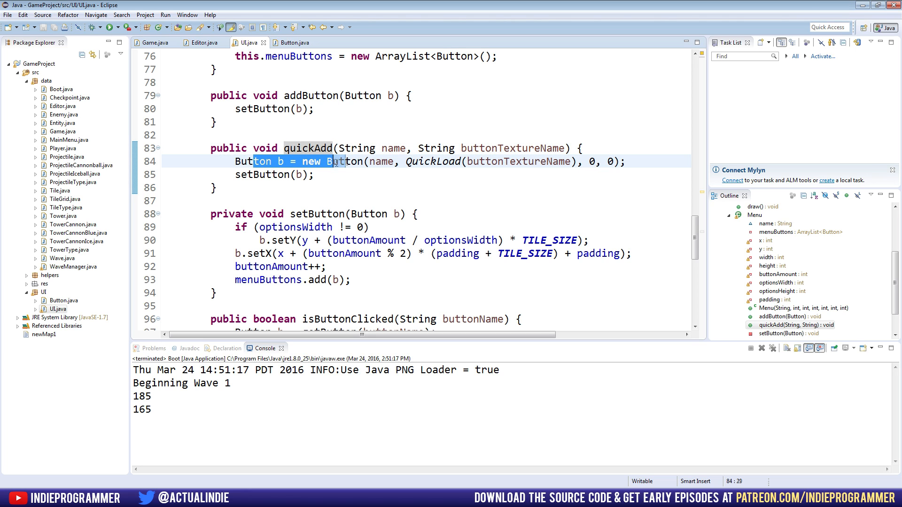
{"action": "left_click_drag", "start_coordinate": [328, 161], "coordinate": [582, 161]}
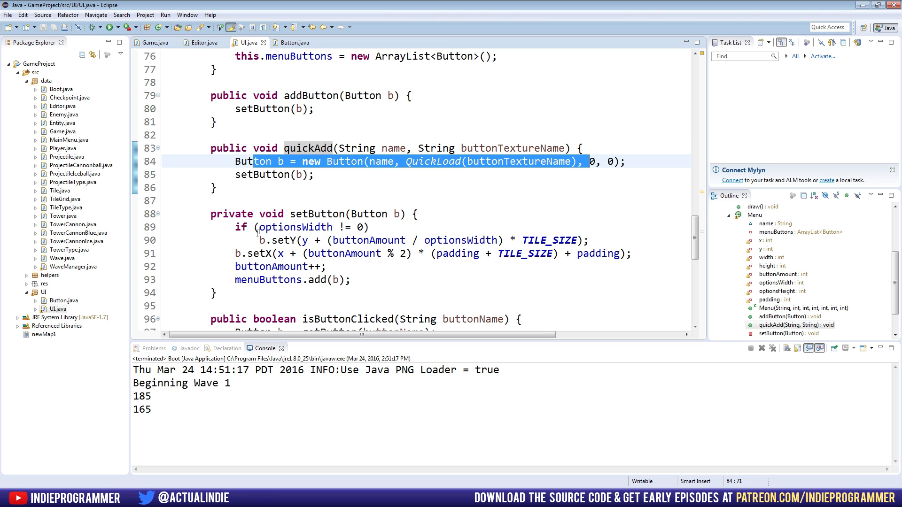
{"action": "left_click", "coordinate": [155, 42]}
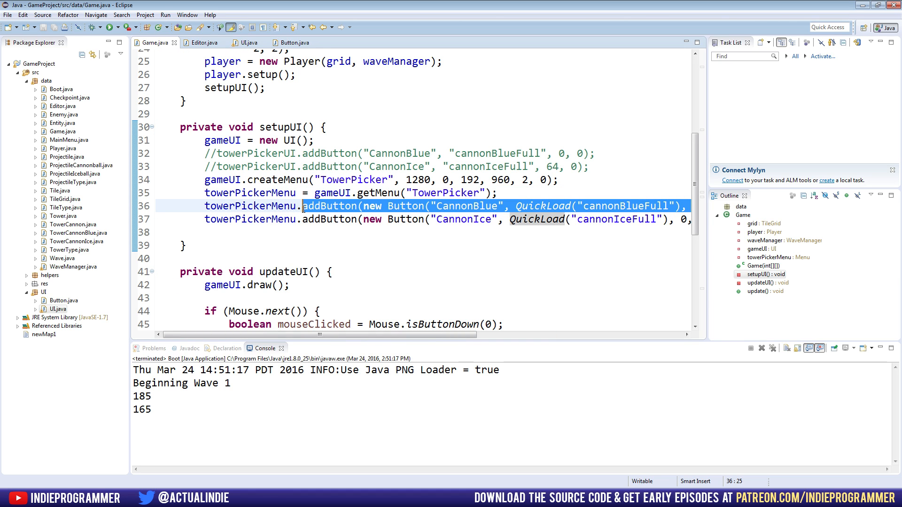
Replace both addButton lines with quickAdd("BlueCannon", "cannonBlueFull") and quickAdd("IceCannon", "iceCannonFull").
{"action": "type", "text": "quickAdd("}
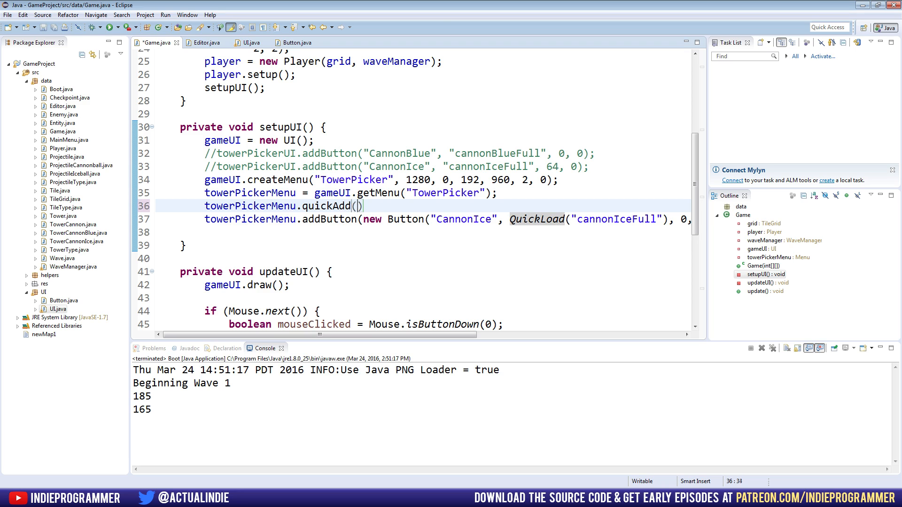
{"action": "type", "text": "\""}
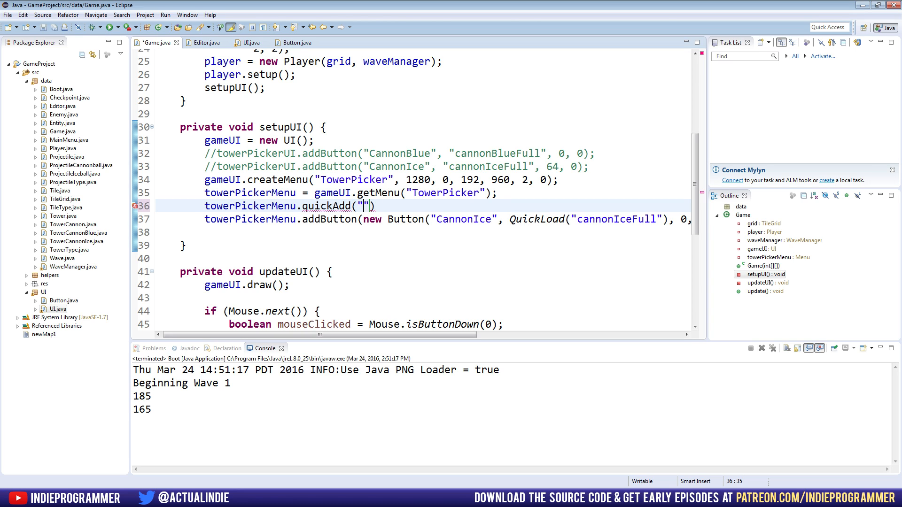
{"action": "type", "text": "BlueCannon"}
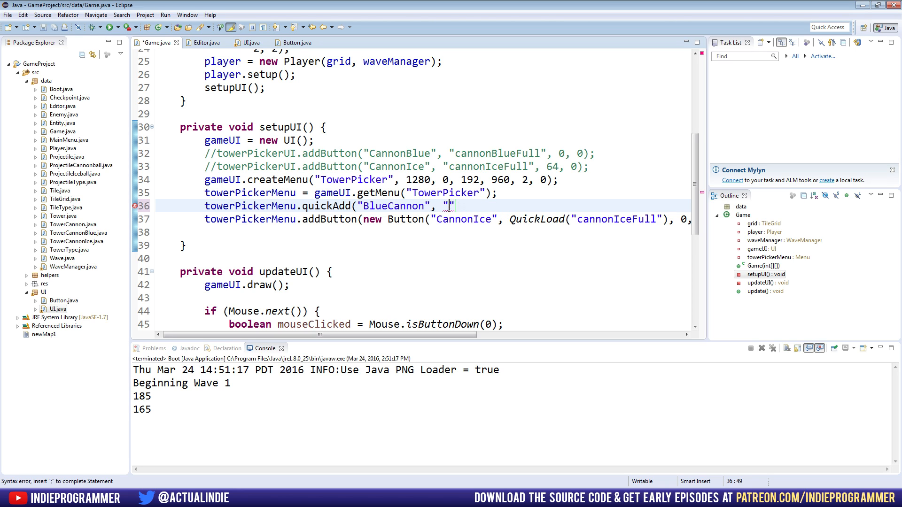
{"action": "type", "text": "cannonBlueF"}
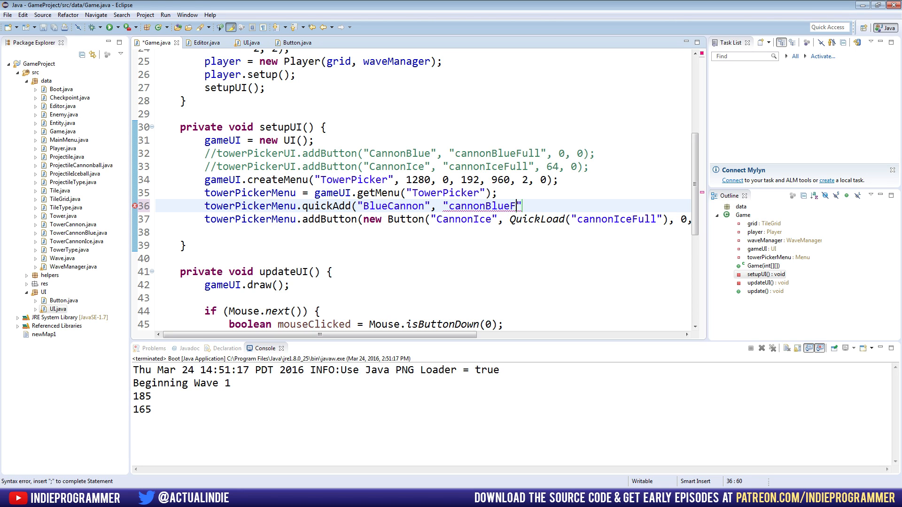
{"action": "type", "text": "ull\");"}
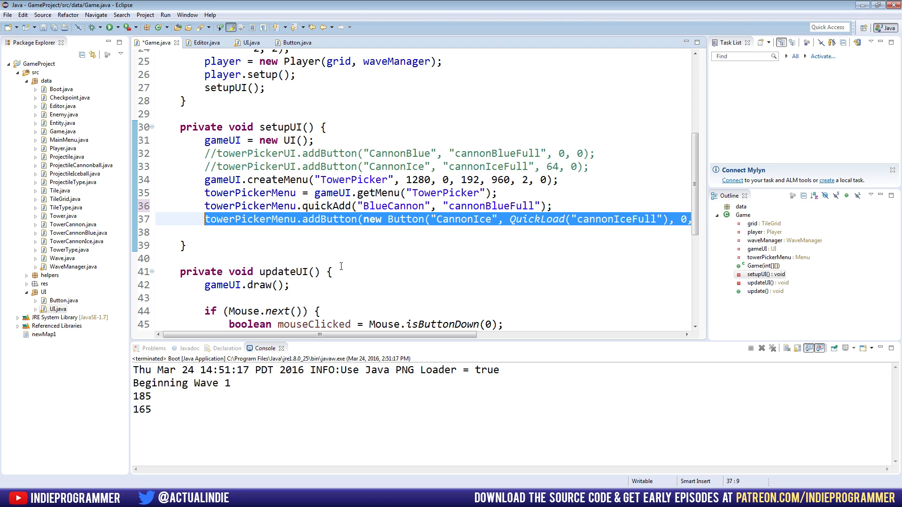
{"action": "left_click", "coordinate": [333, 272]}
{"action": "type", "text": "towerPickerMenu.quickAdd(\"Ic"}
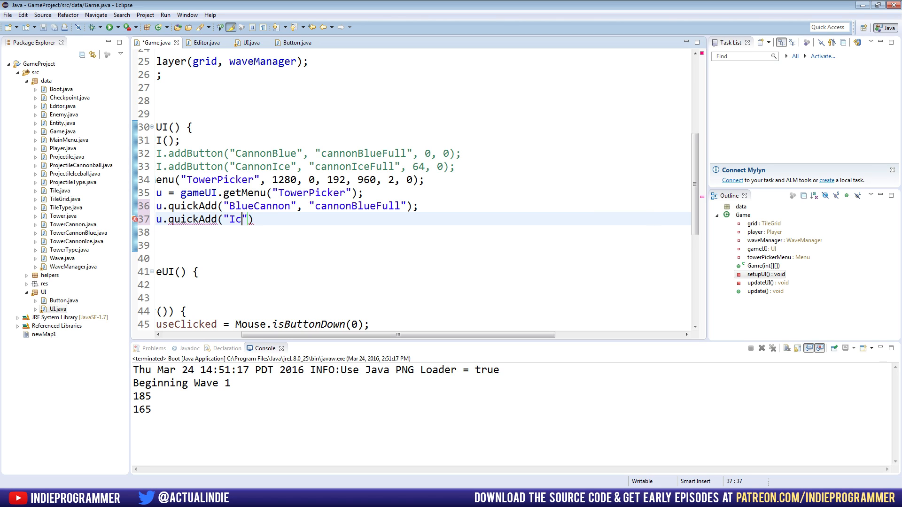
{"action": "type", "text": "eCannon\", \"iceCannonFull"}
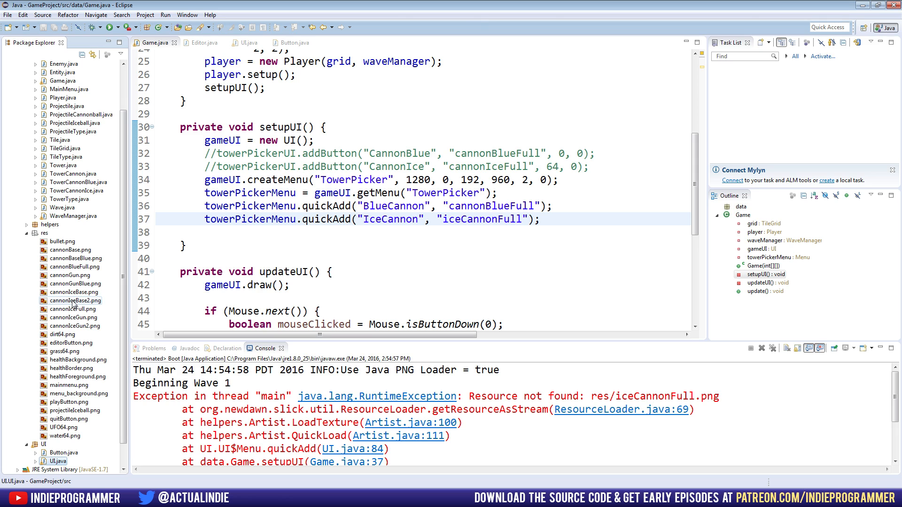
Correct the ice cannon texture to cannonIceFull, rerun, and jump to the Game.java:47 crash line.
{"action": "left_click", "coordinate": [72, 309]}
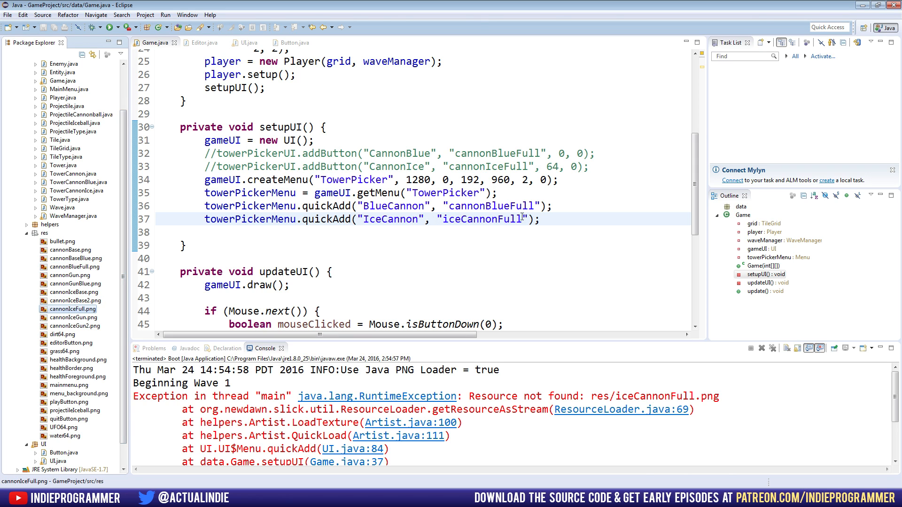
{"action": "type", "text": "c"}
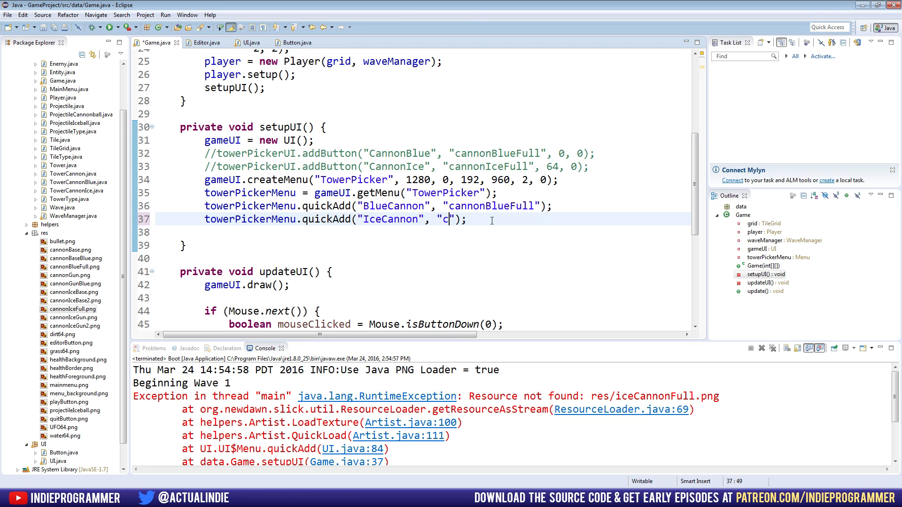
{"action": "type", "text": "annonIceFu"}
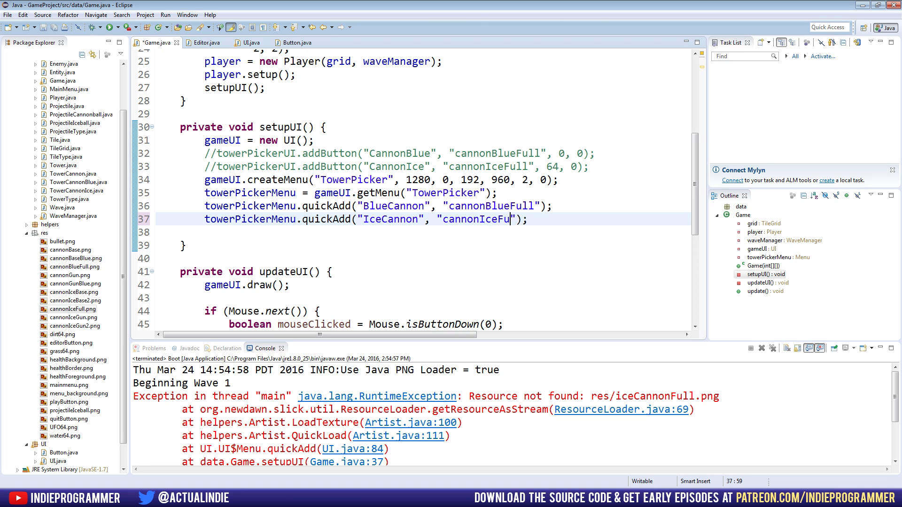
{"action": "type", "text": "ll"}
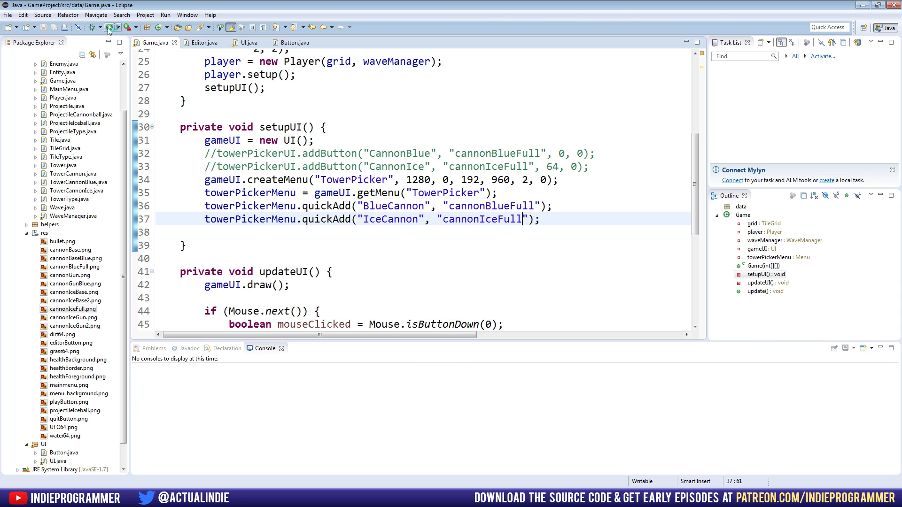
{"action": "left_click", "coordinate": [109, 28]}
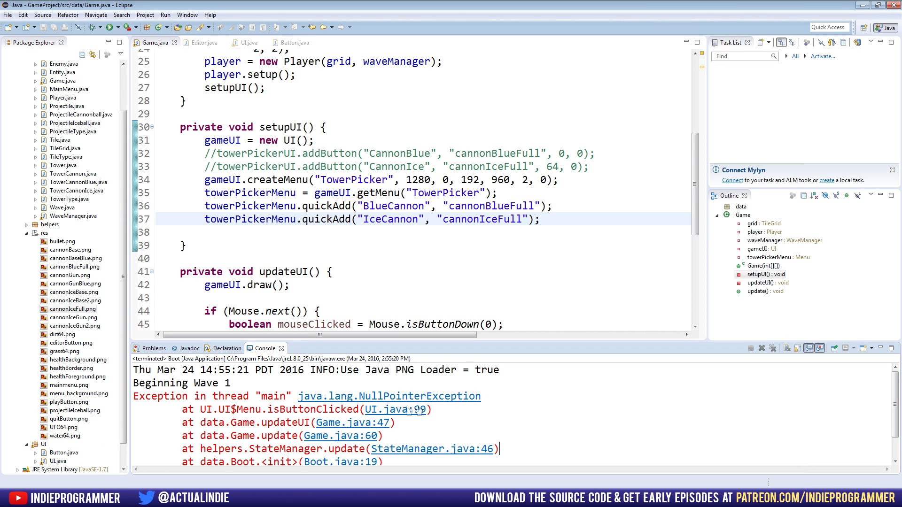
{"action": "left_click", "coordinate": [334, 271]}
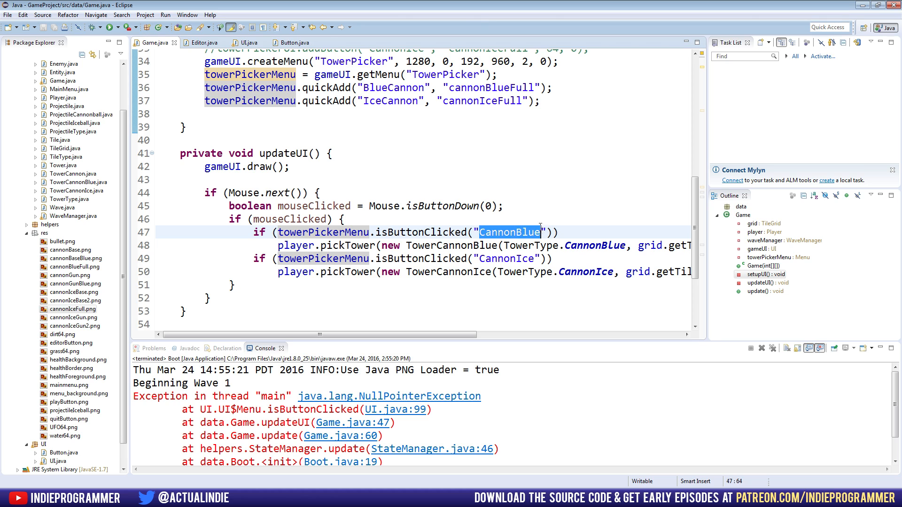
Replace the click-check names in updateUI with "BlueCannon" and "IceCannon".
{"action": "type", "text": "BlueCannon"}
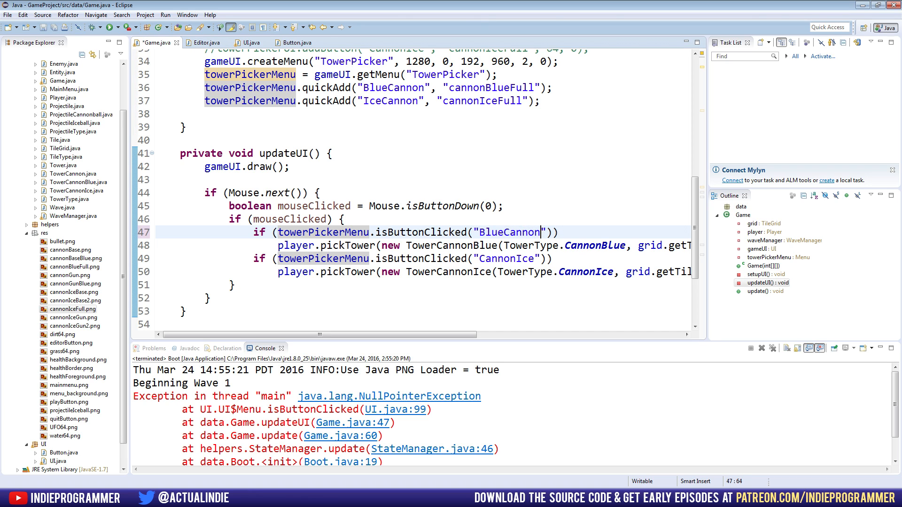
{"action": "double_click", "coordinate": [506, 258]}
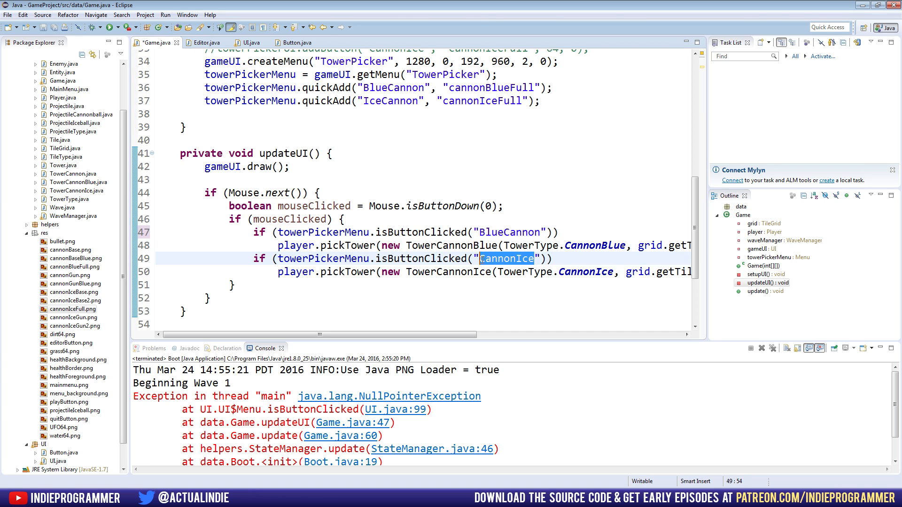
{"action": "type", "text": "IceCa"}
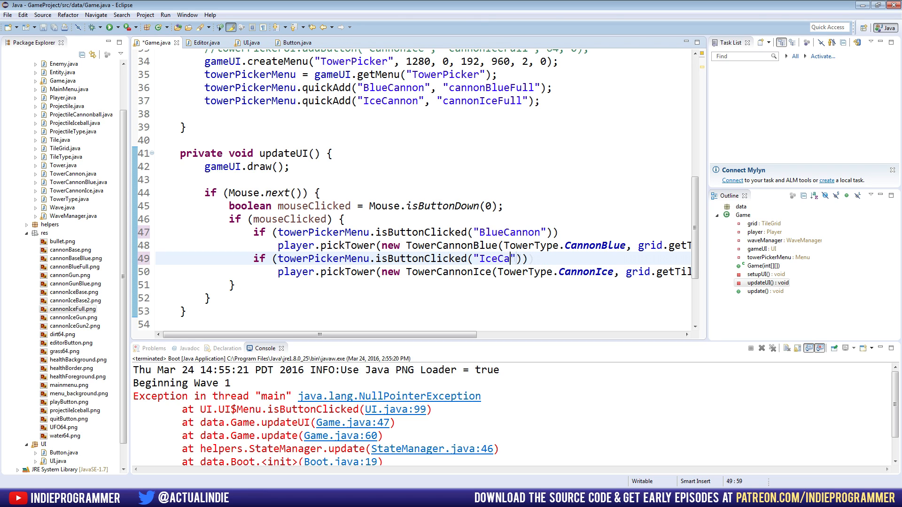
{"action": "type", "text": "nnon"}
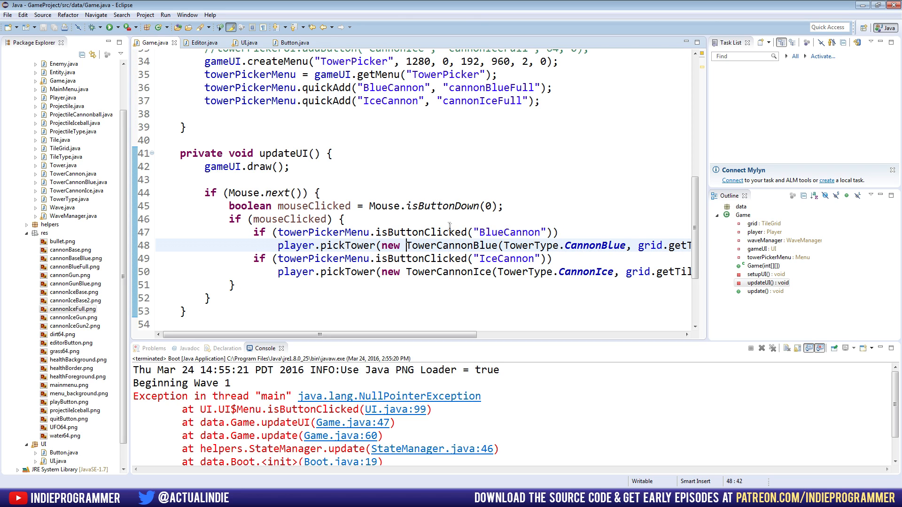
{"action": "double_click", "coordinate": [452, 246]}
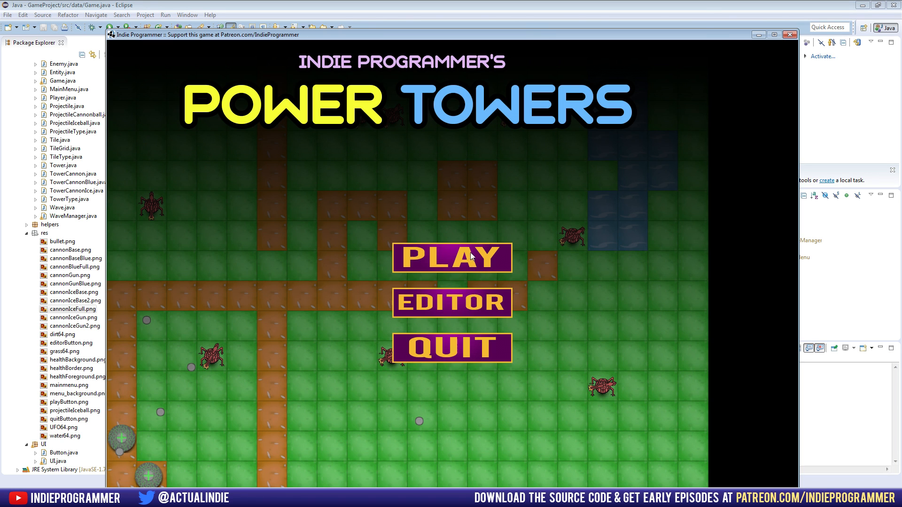
Play the game to test the tower buttons, then open Editor.java and launch the level editor.
{"action": "left_click", "coordinate": [451, 257]}
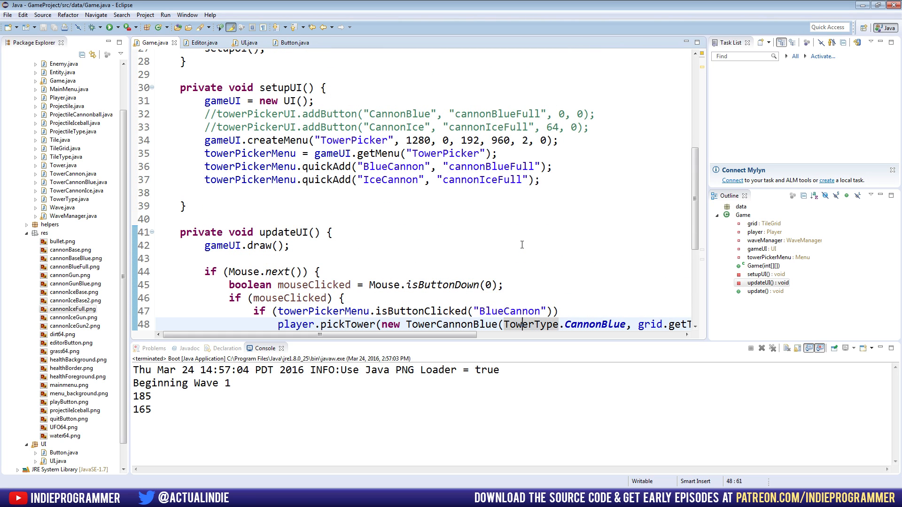
{"action": "left_click", "coordinate": [373, 166]}
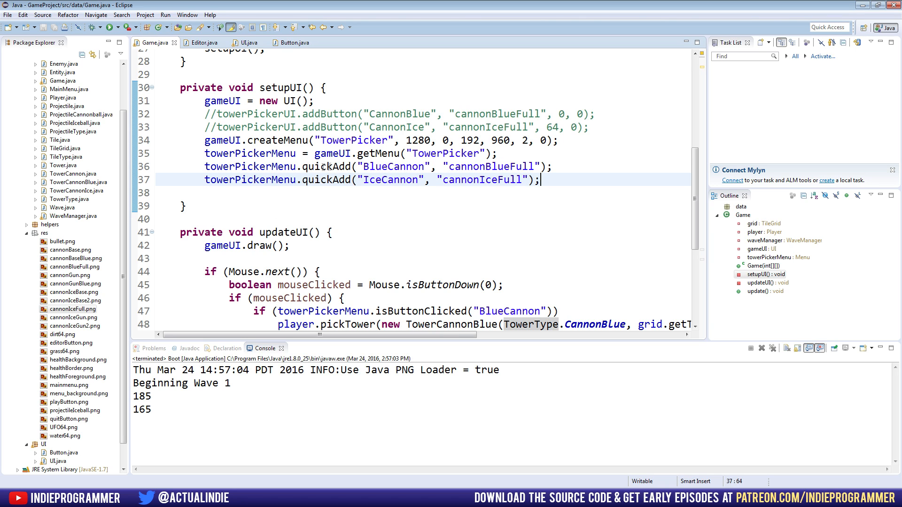
{"action": "double_click", "coordinate": [391, 166]}
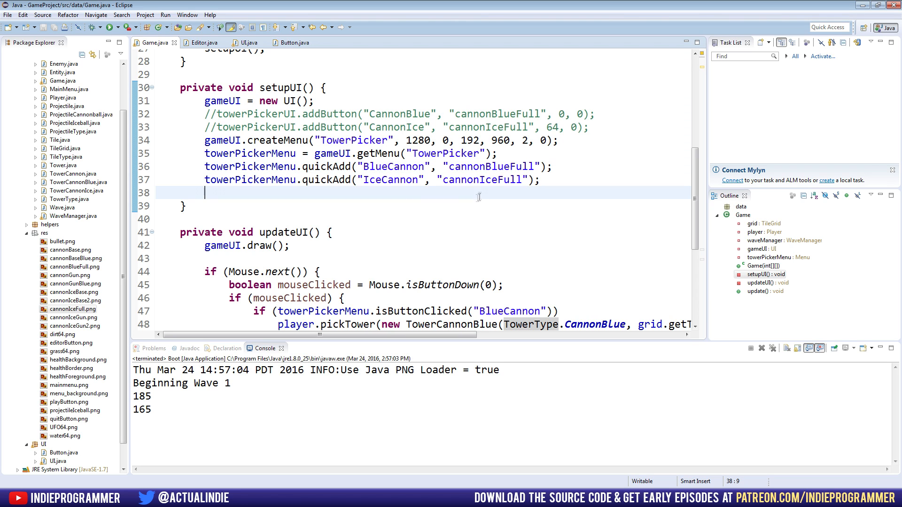
{"action": "left_click", "coordinate": [204, 41]}
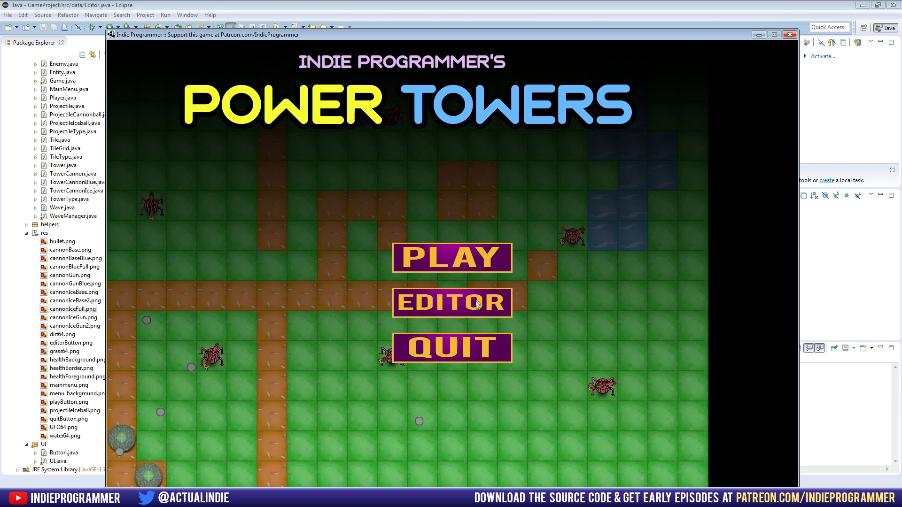
{"action": "left_click", "coordinate": [452, 303]}
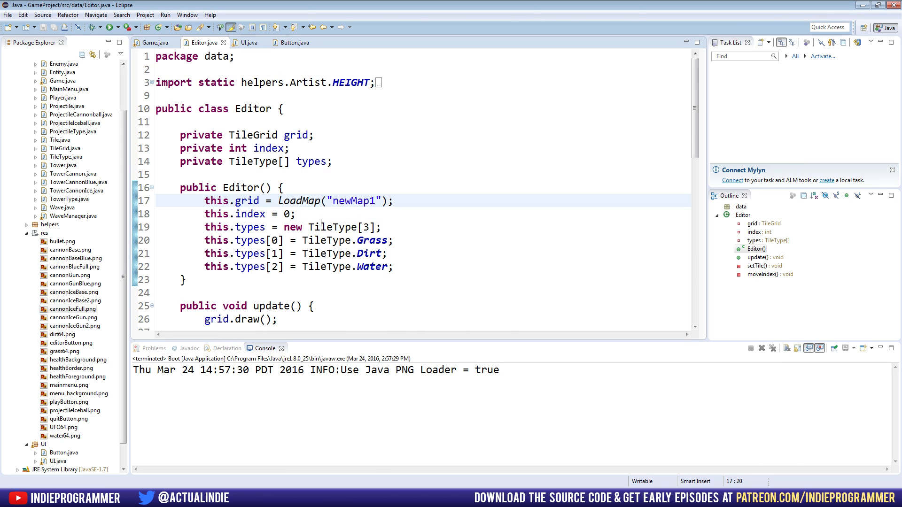
Declare private UI editorUI and private Menu tilePickerMenu below the types field.
{"action": "type", "text": "pri"}
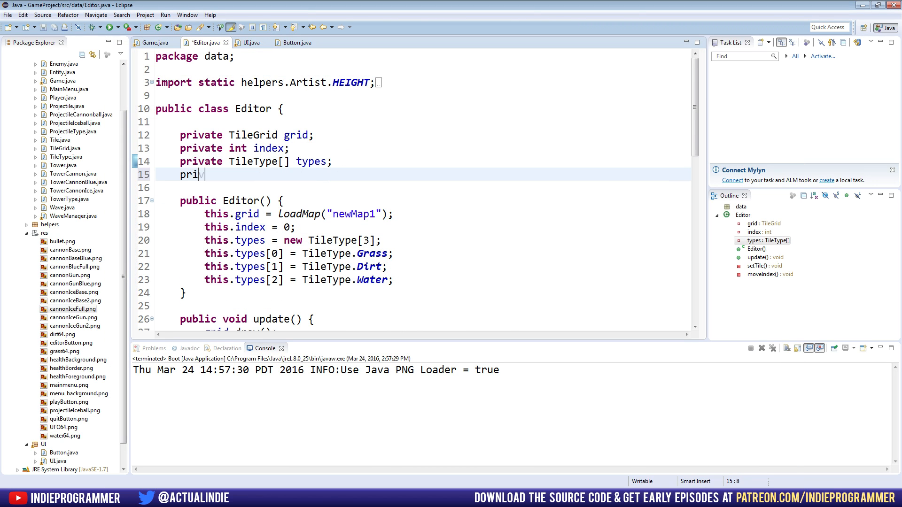
{"action": "type", "text": "vate UI editorUI;"}
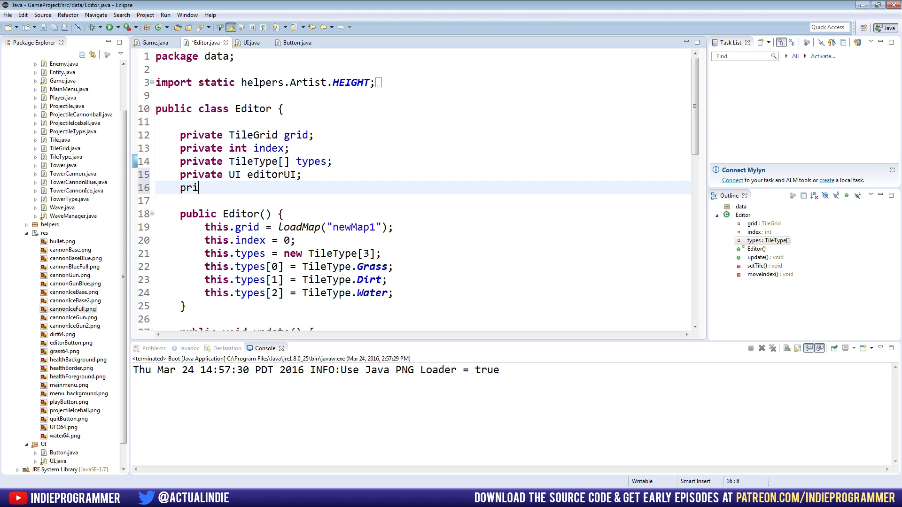
{"action": "type", "text": "vate Menu"}
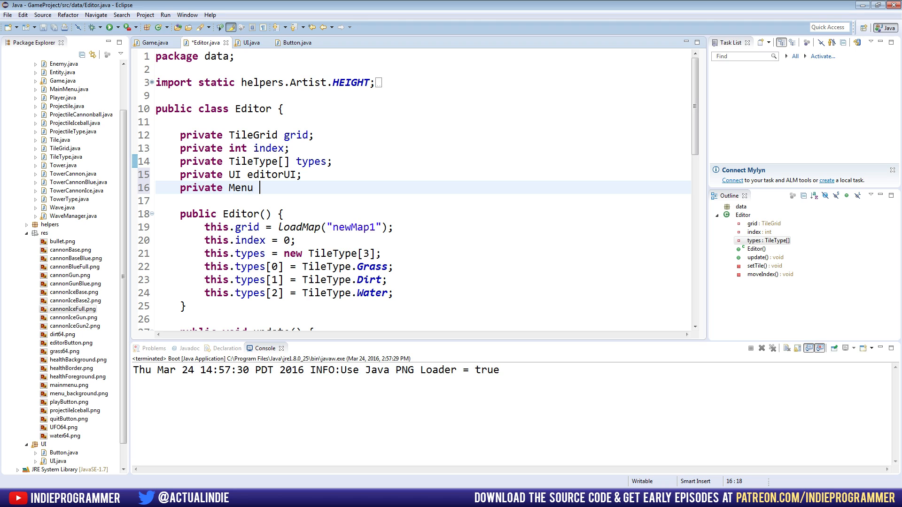
{"action": "type", "text": "tilePicker"}
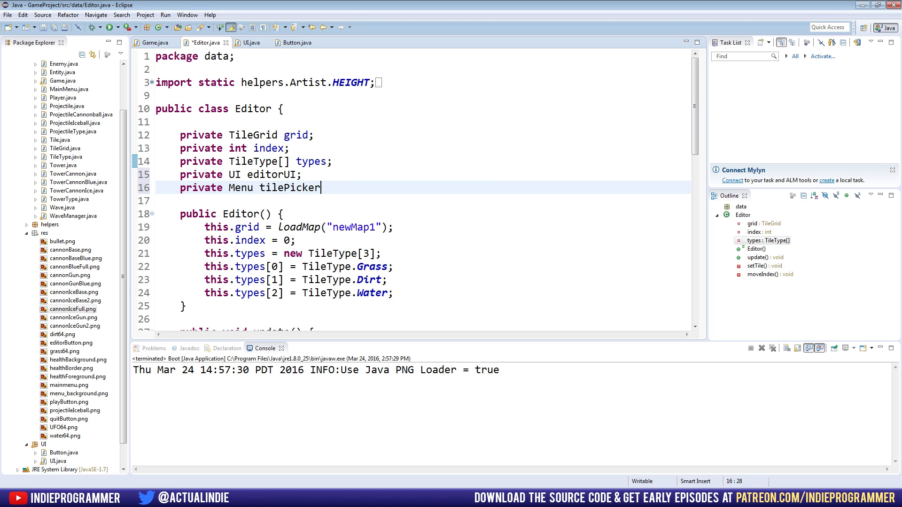
{"action": "type", "text": "Menu;"}
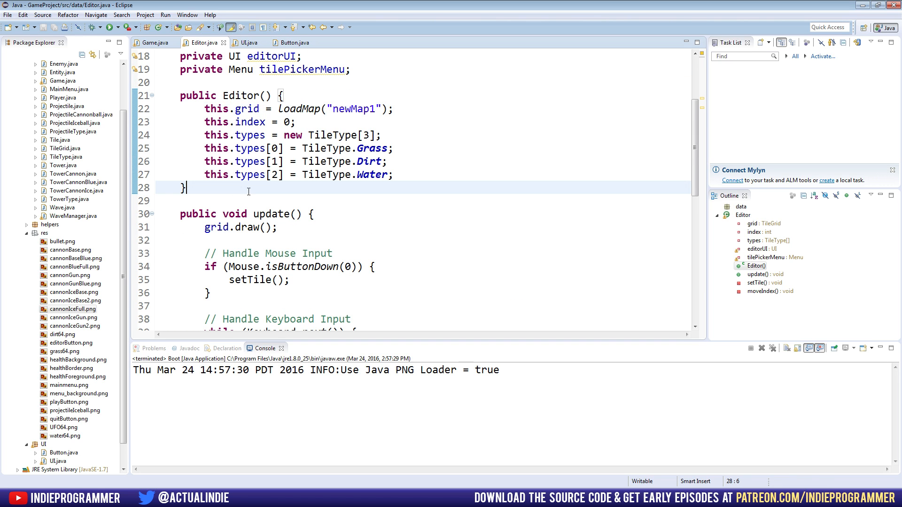
Add a private setupUI() method to Editor and a setupUI(); call.
{"action": "type", "text": "private"}
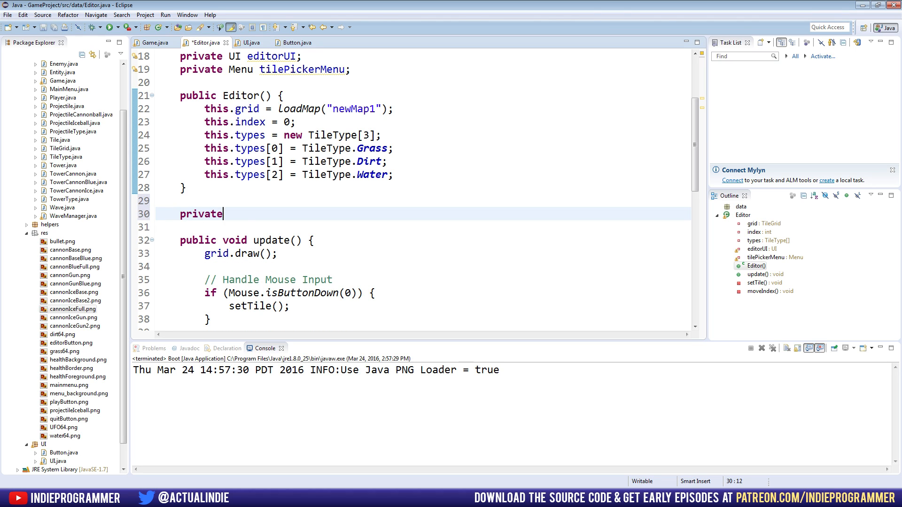
{"action": "type", "text": "void setupU"}
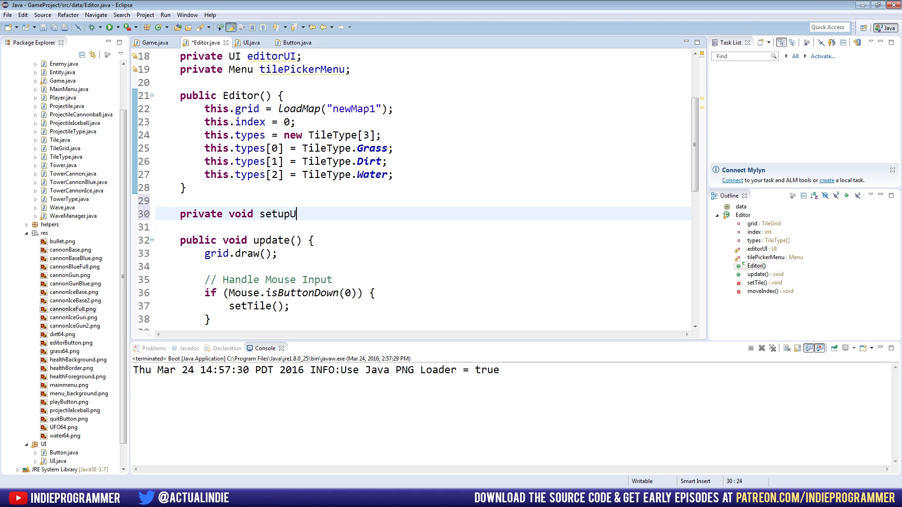
{"action": "type", "text": "I() {"}
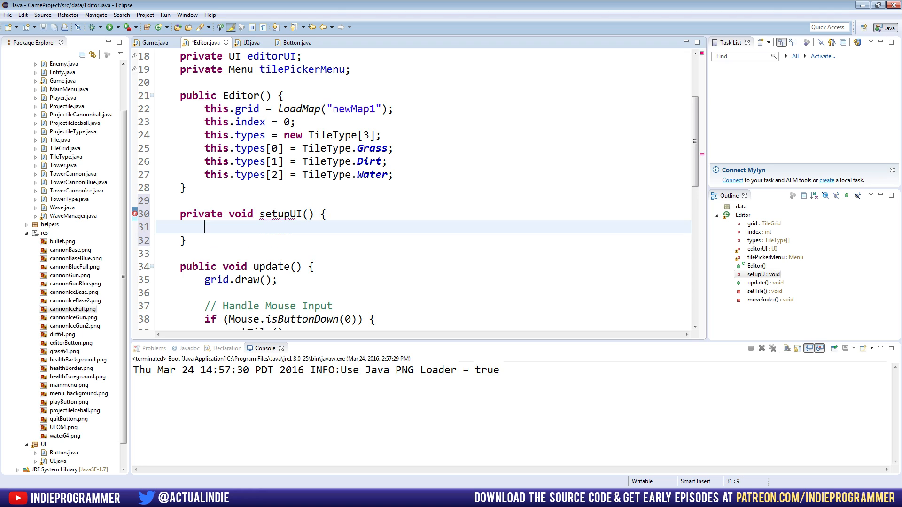
{"action": "type", "text": "s"}
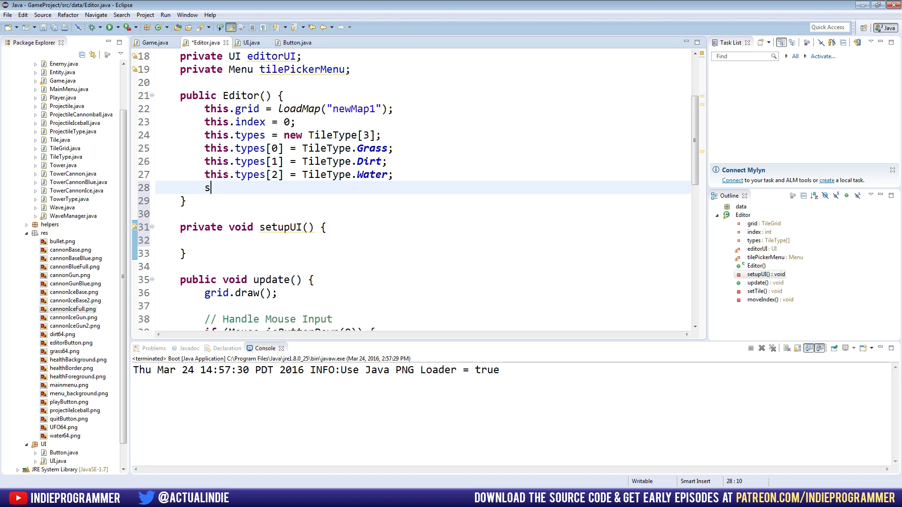
{"action": "type", "text": "etupUI();"}
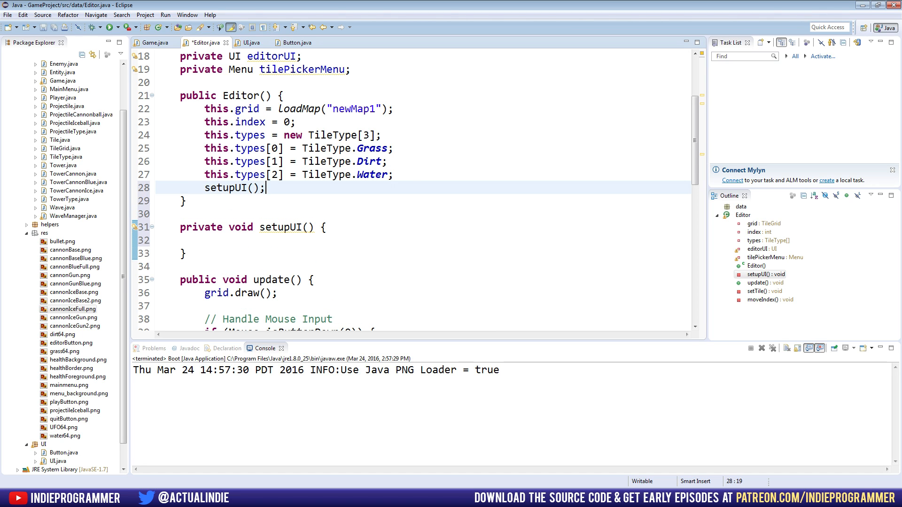
{"action": "left_click", "coordinate": [393, 240]}
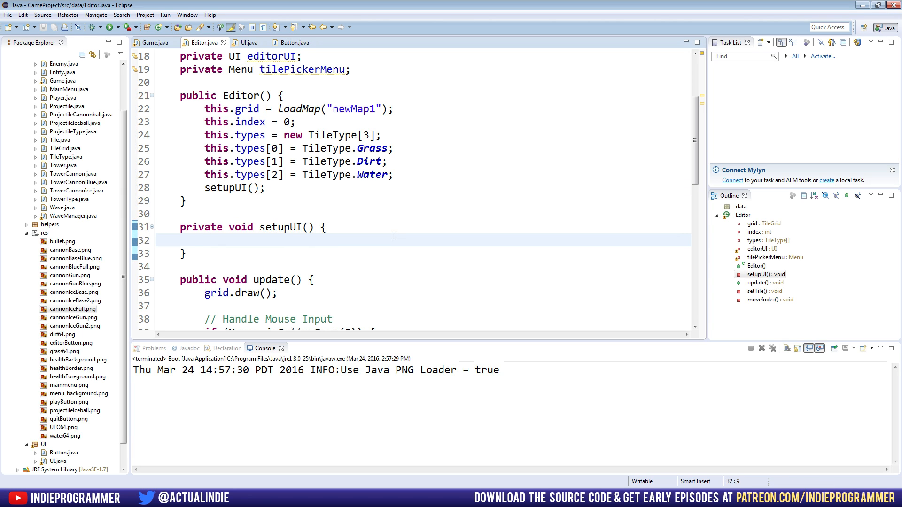
Initialize editorUI = new UI() and create the TilePicker menu, checking dimensions in Game.java.
{"action": "type", "text": "editor"}
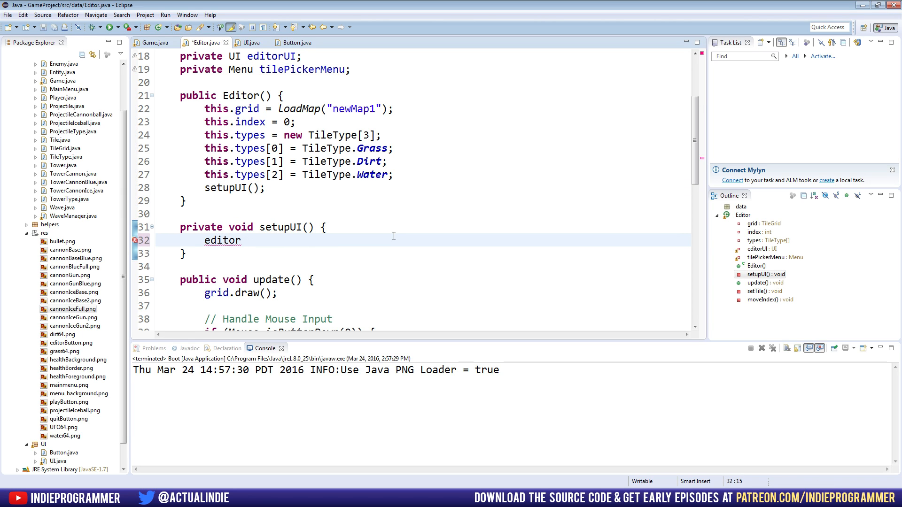
{"action": "type", "text": "UI ="}
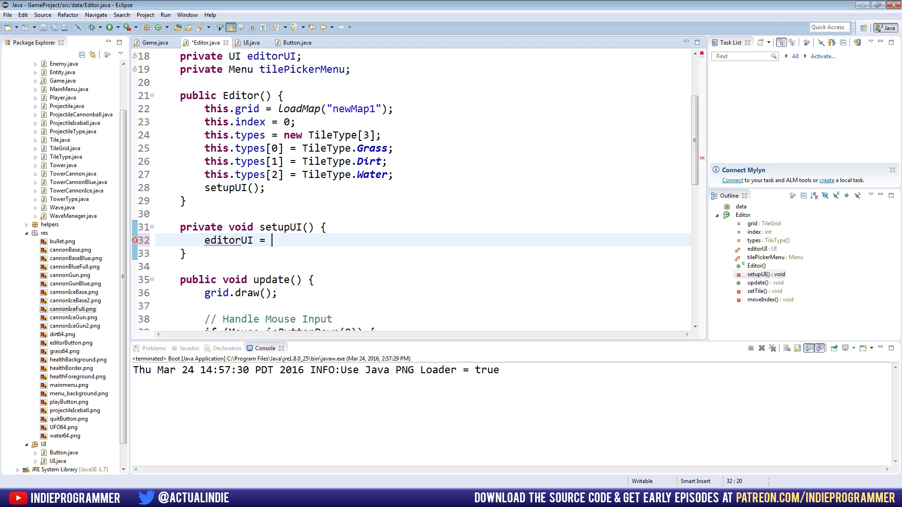
{"action": "type", "text": "new UI();"}
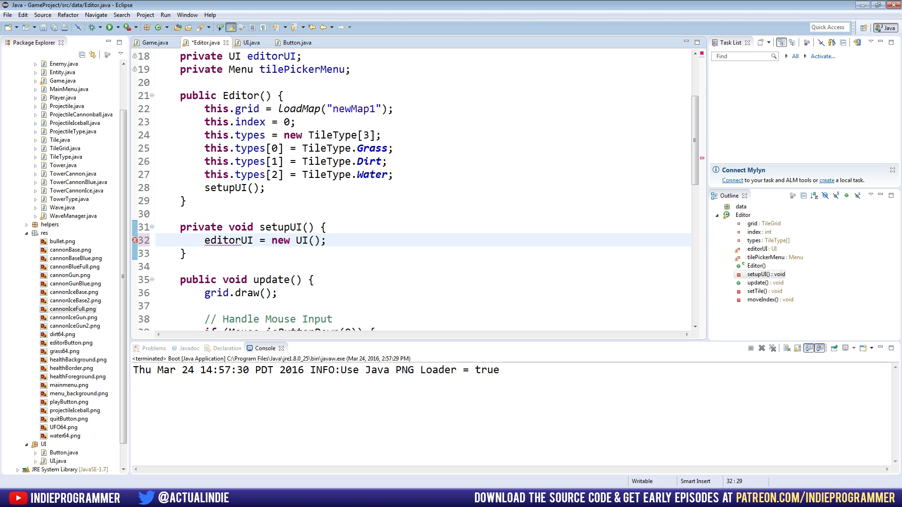
{"action": "type", "text": "ed"}
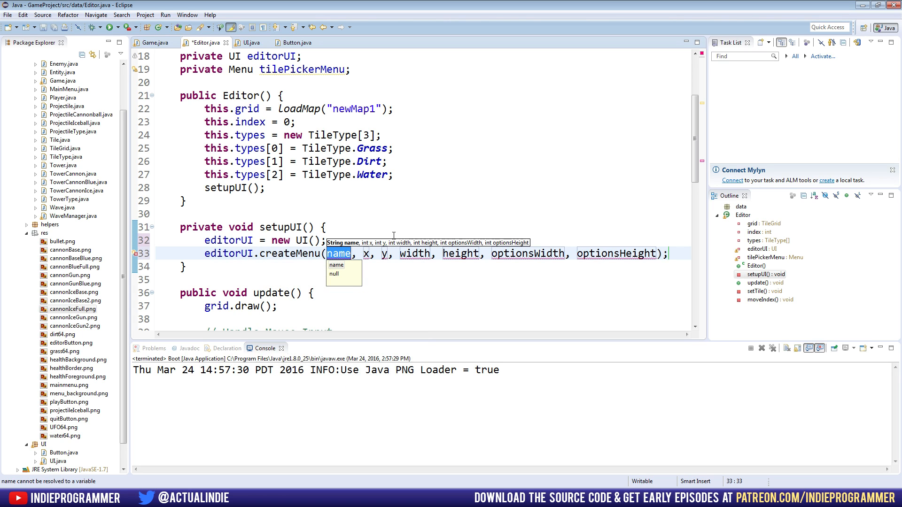
{"action": "type", "text": "\""}
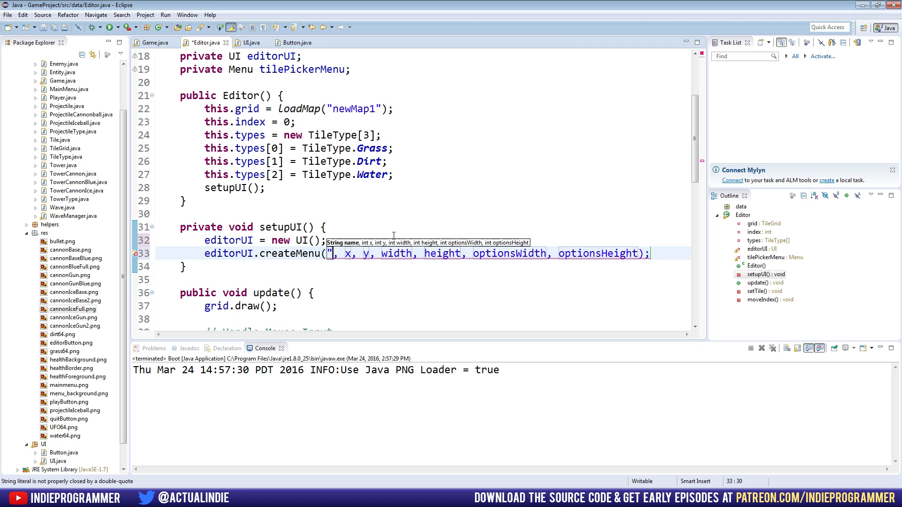
{"action": "type", "text": "TilePicker"}
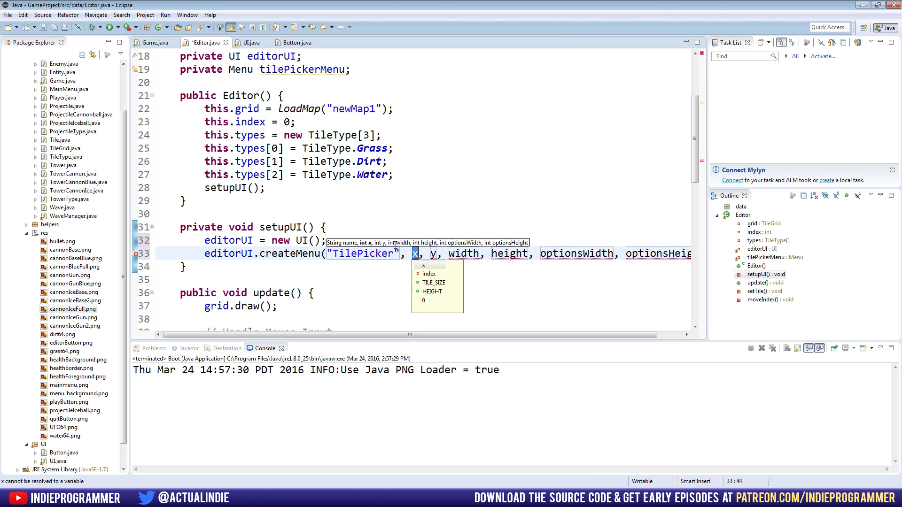
{"action": "left_click", "coordinate": [154, 42]}
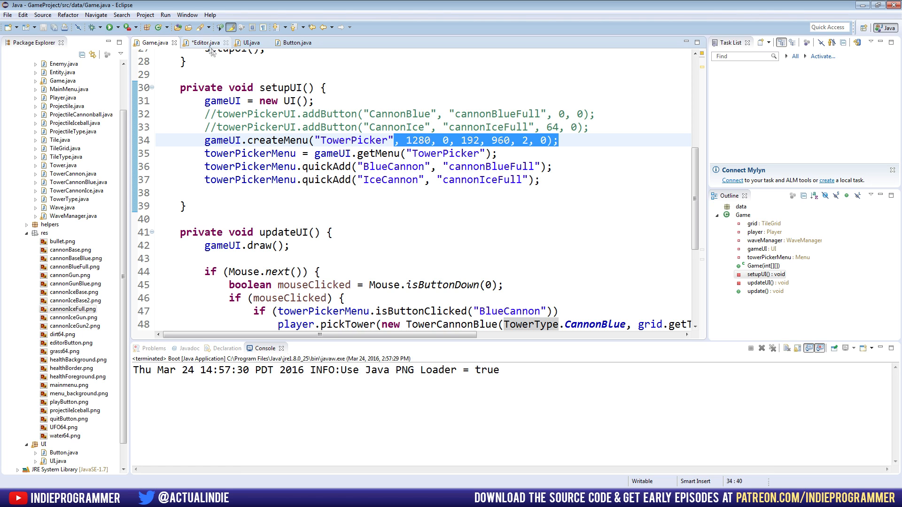
{"action": "left_click", "coordinate": [205, 42]}
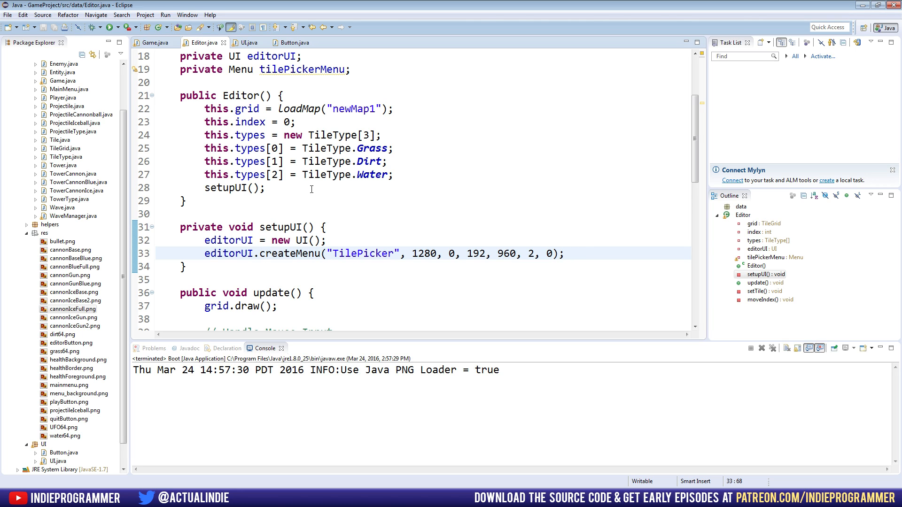
{"action": "double_click", "coordinate": [302, 69]}
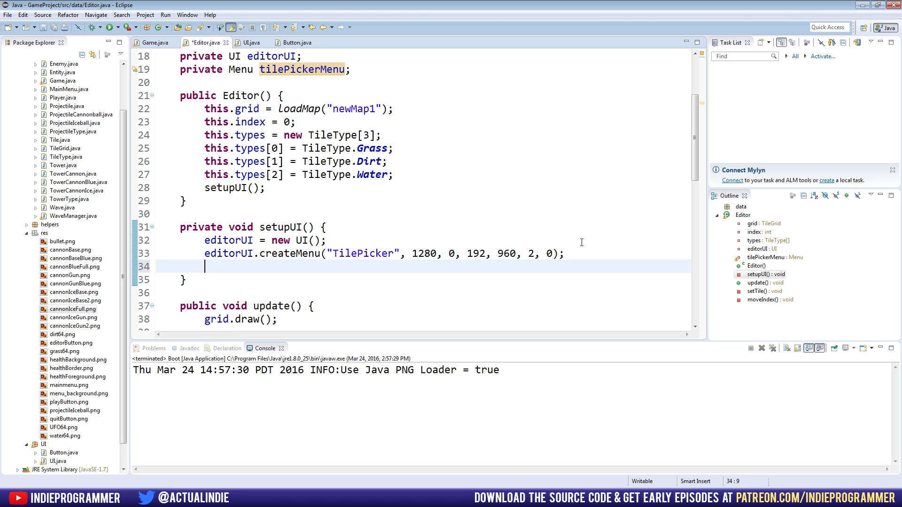
Assign tilePickerMenu = editorUI.getMenu("TilePicker") and quickAdd a Grass button with grass64.
{"action": "type", "text": "tilePic"}
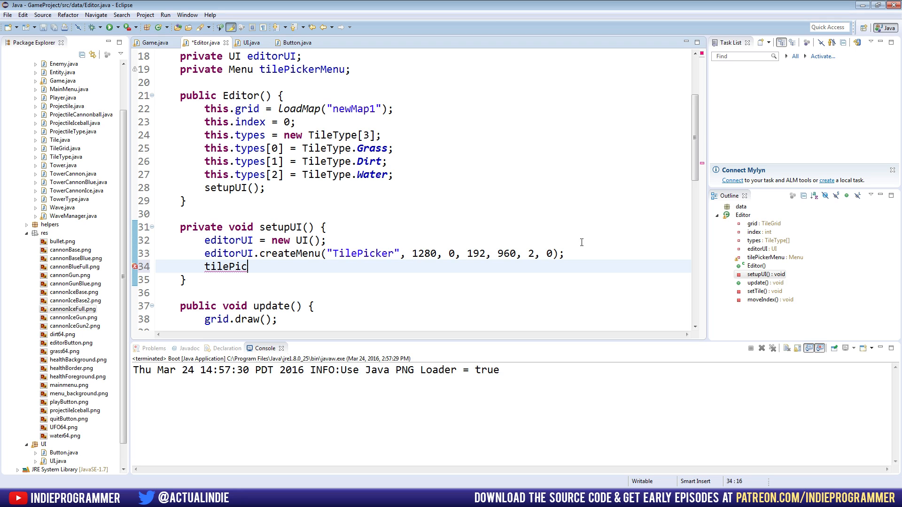
{"action": "type", "text": "kerMenu ="}
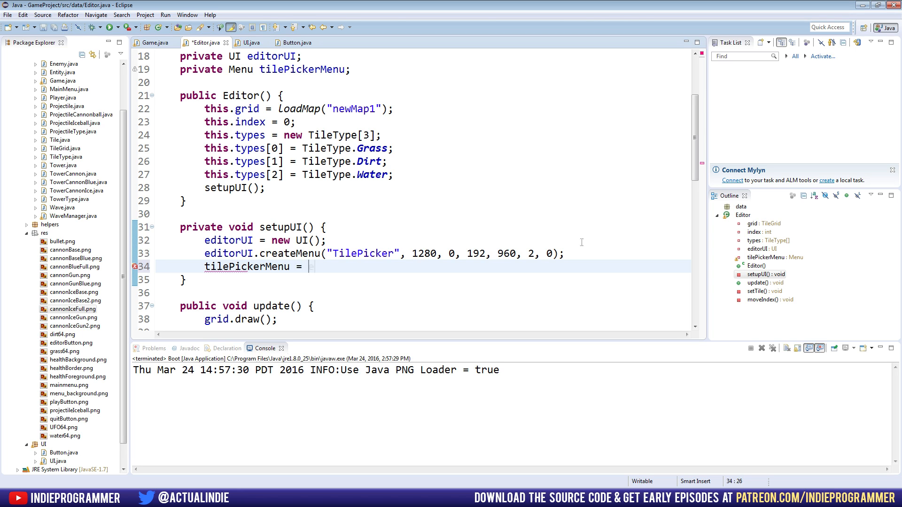
{"action": "type", "text": "editorUI.g"}
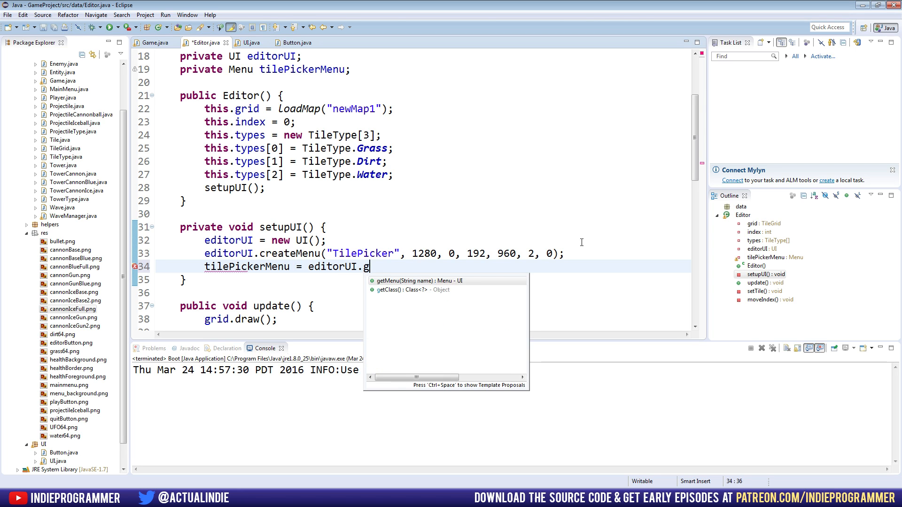
{"action": "type", "text": "etMenu(\"TileP"}
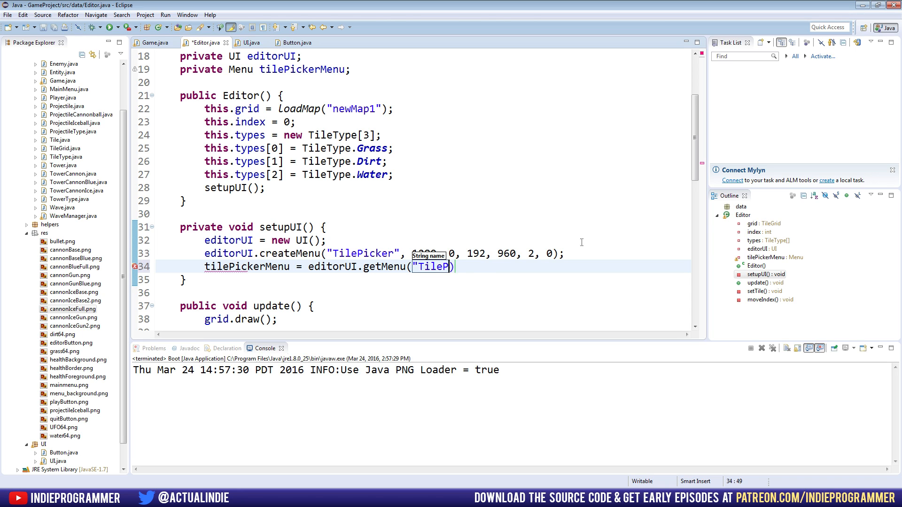
{"action": "type", "text": "icker\");"}
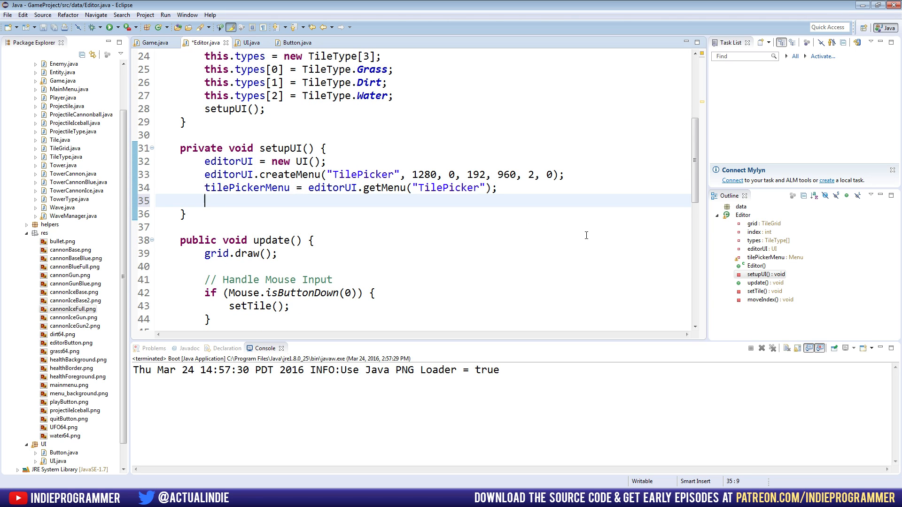
{"action": "type", "text": "tilePickerMenu.quickAdd(\", buttonTextureName);"}
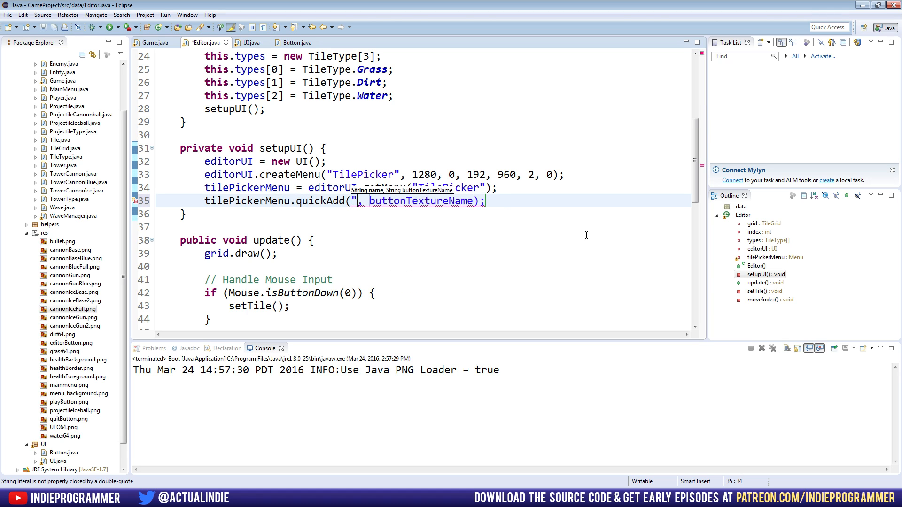
{"action": "type", "text": "Grass\""}
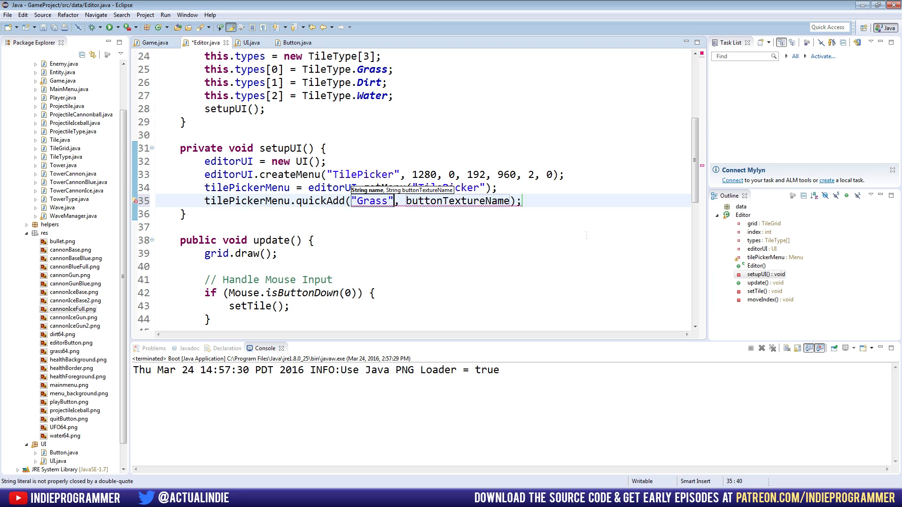
{"action": "double_click", "coordinate": [457, 200]}
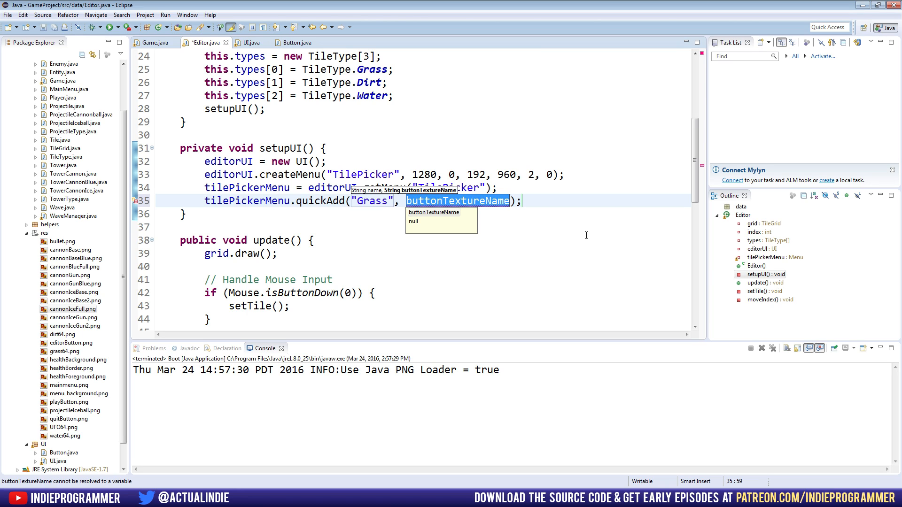
{"action": "type", "text": "\"grass64"}
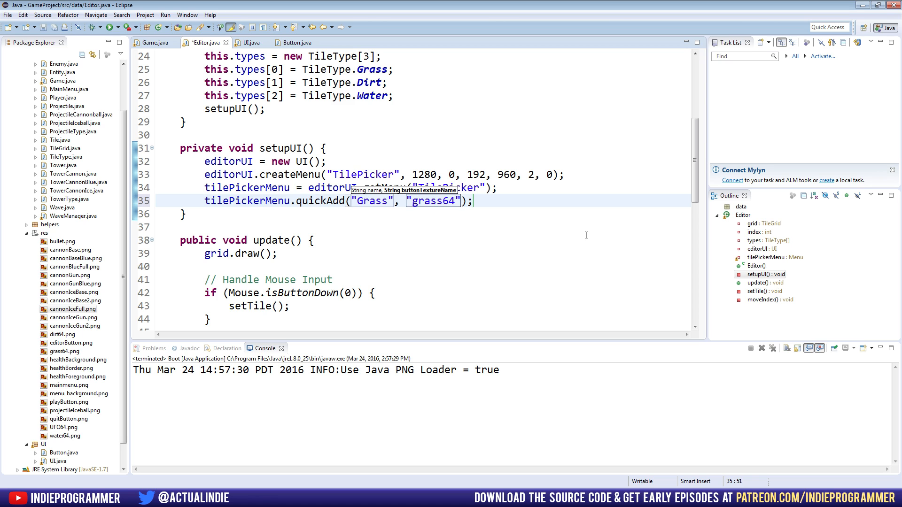
{"action": "scroll", "scroll_direction": "down", "scroll_amount": 3}
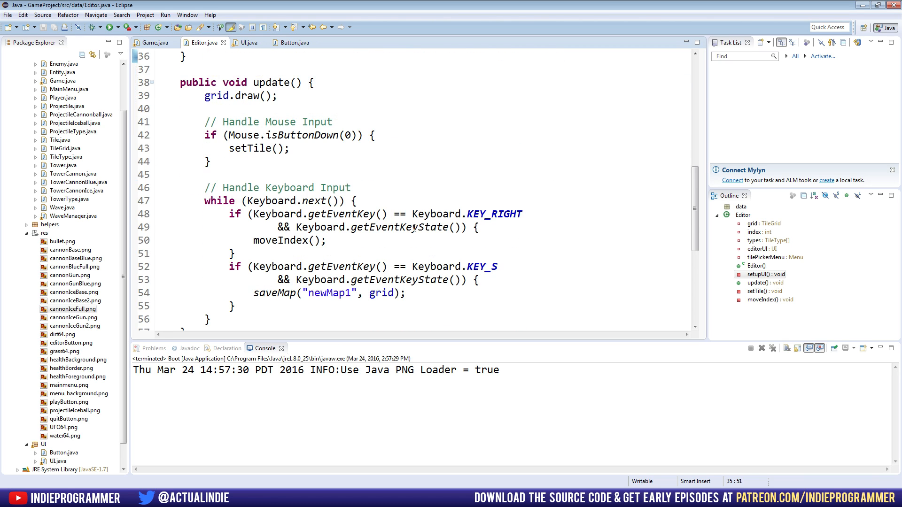
Bring Game.java's Mouse.next() click block into Editor.update, replacing the old input handling.
{"action": "left_click", "coordinate": [153, 42]}
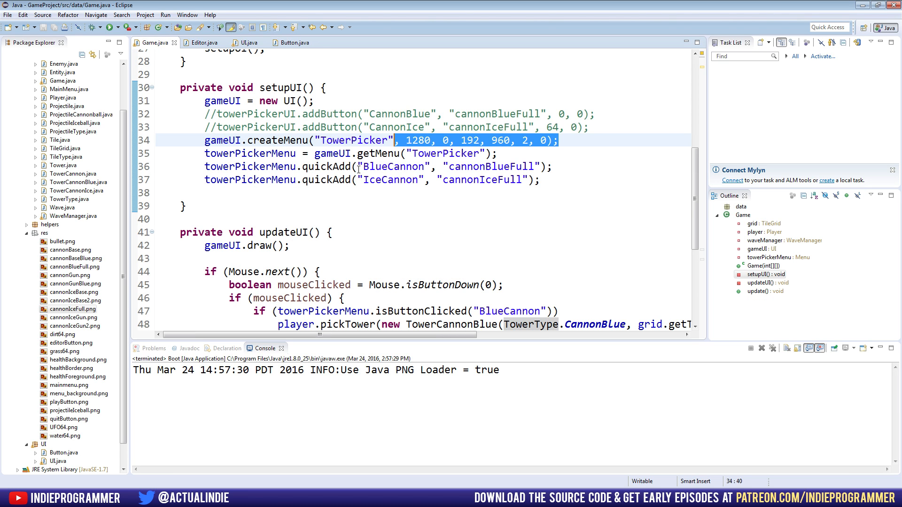
{"action": "scroll", "scroll_direction": "down", "scroll_amount": 3}
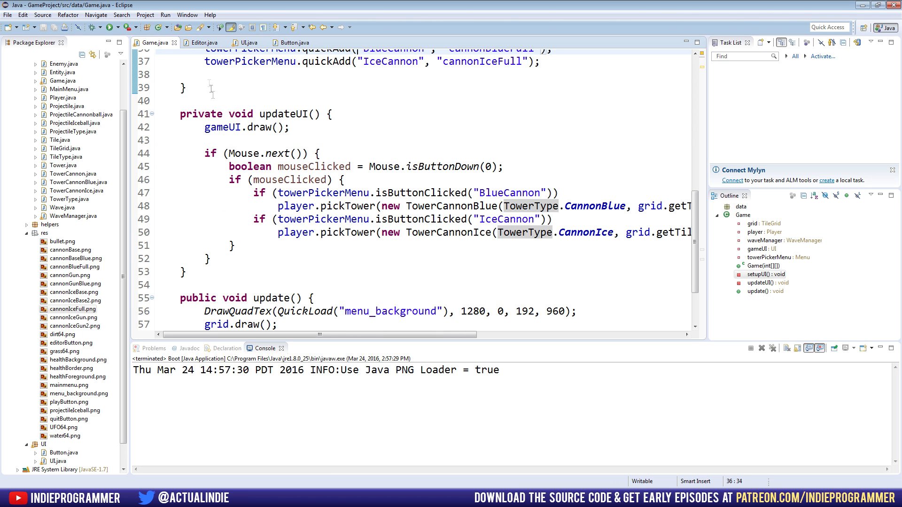
{"action": "left_click", "coordinate": [202, 42]}
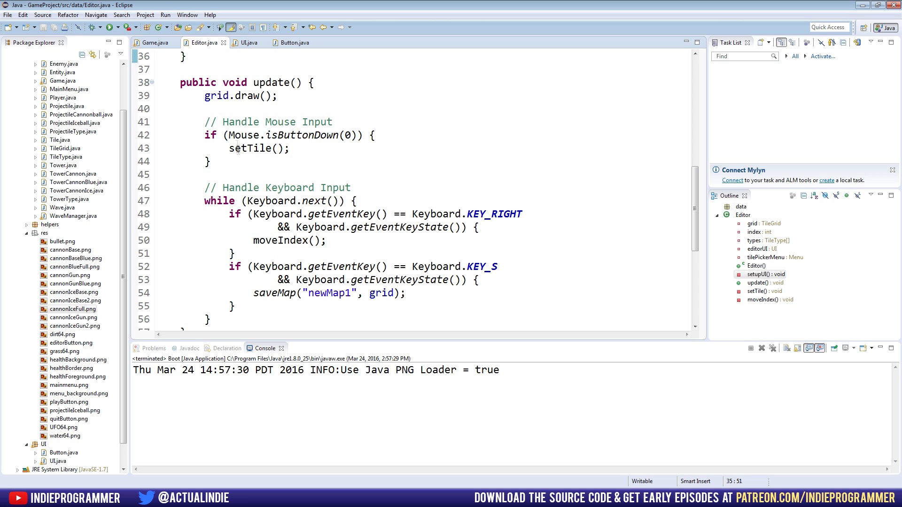
{"action": "scroll", "scroll_direction": "down", "scroll_amount": 3}
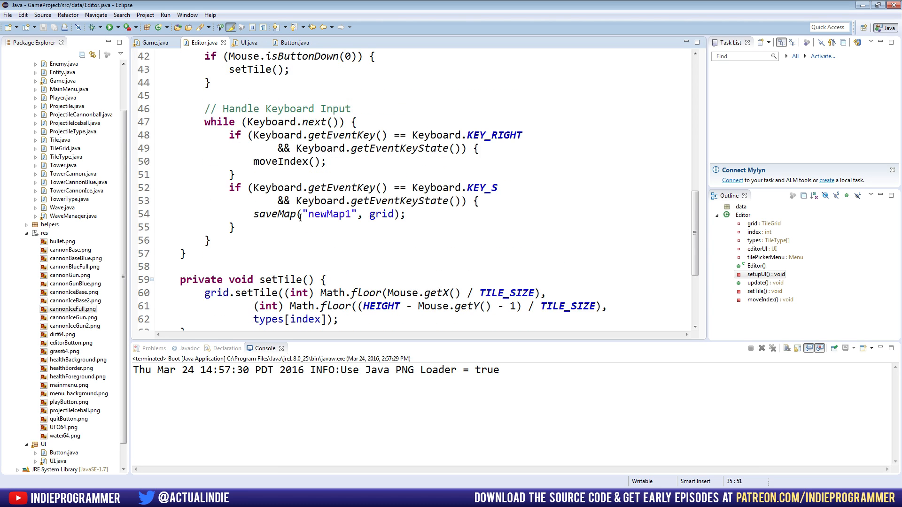
{"action": "left_click", "coordinate": [156, 43]}
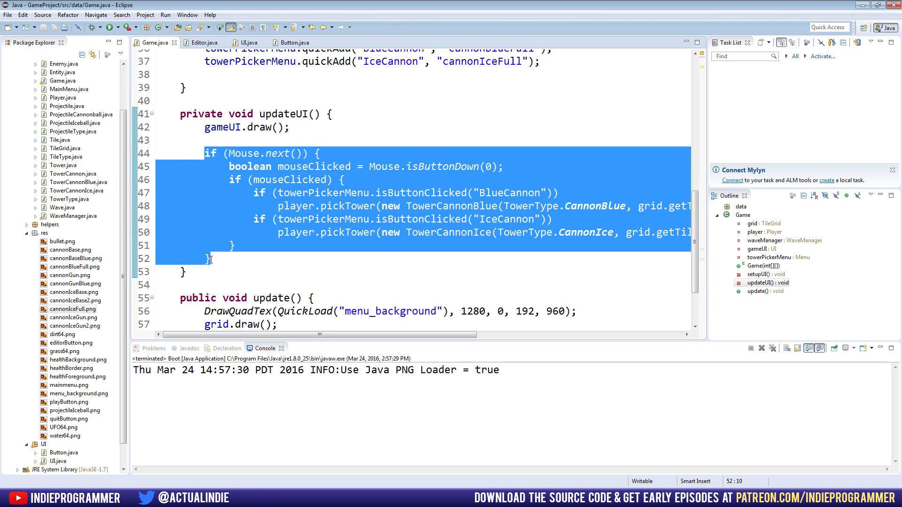
{"action": "left_click", "coordinate": [200, 41]}
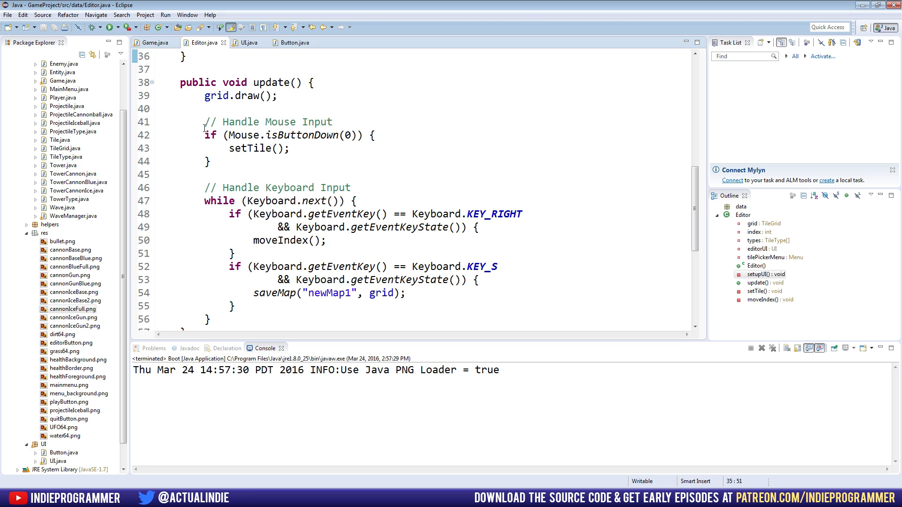
{"action": "left_click_drag", "start_coordinate": [203, 121], "coordinate": [212, 161]}
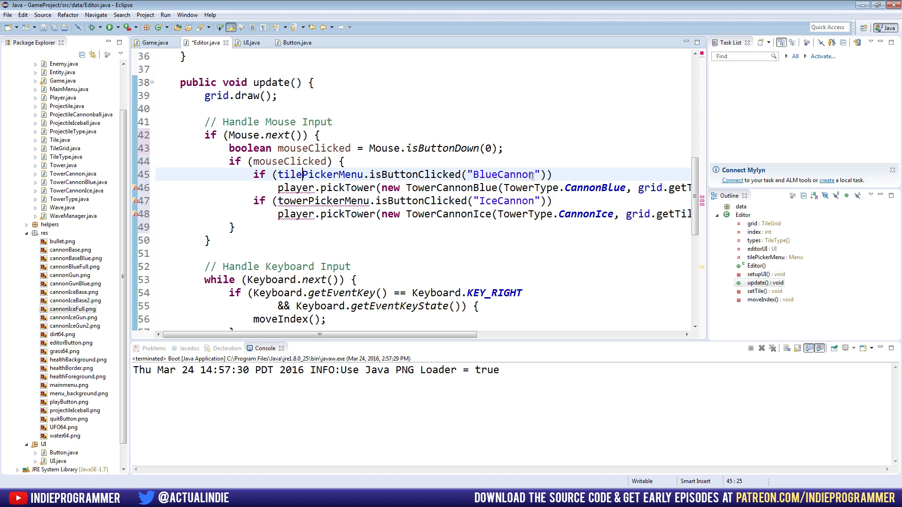
Rename the first button check to Grass and set index = 0 when clicked.
{"action": "double_click", "coordinate": [503, 254]}
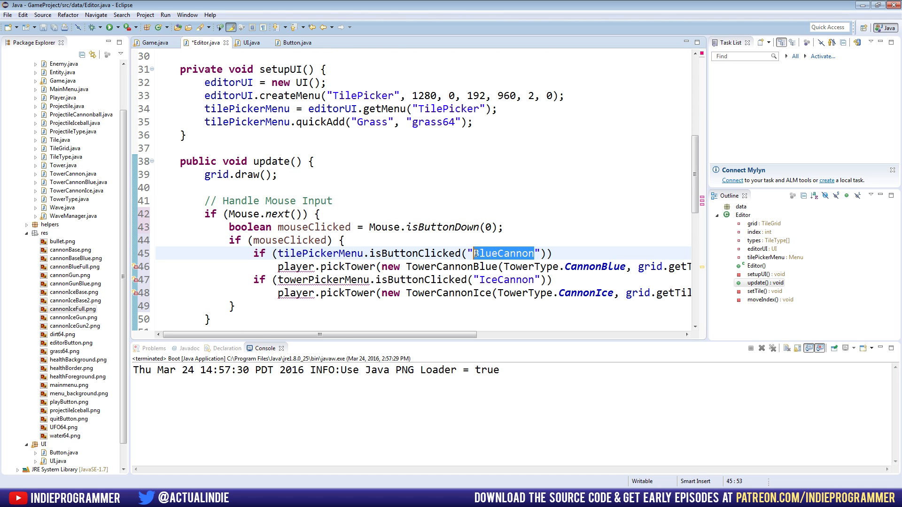
{"action": "type", "text": "Grass"}
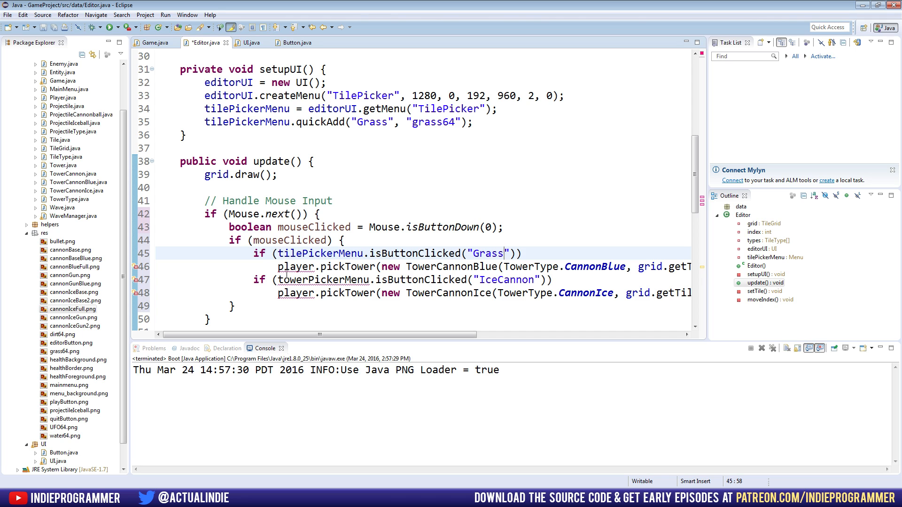
{"action": "scroll", "scroll_direction": "right", "scroll_amount": 3}
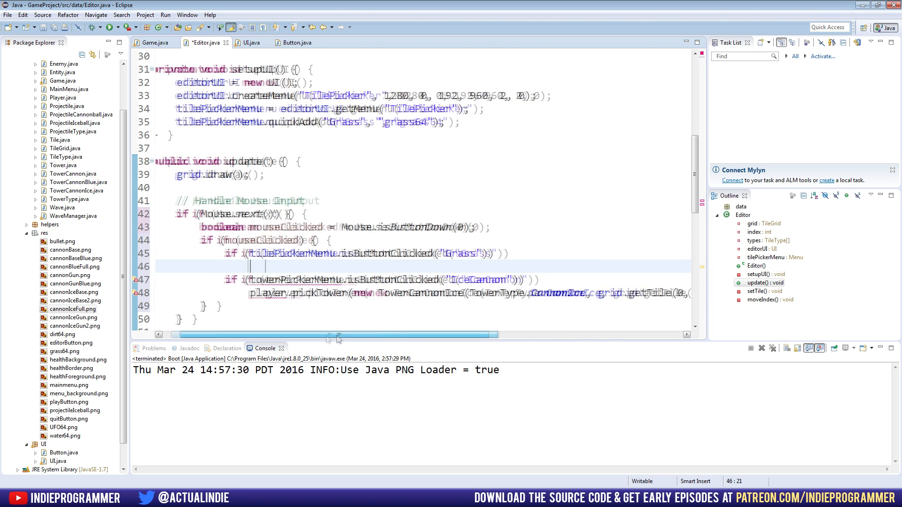
{"action": "scroll", "scroll_direction": "down", "scroll_amount": 3}
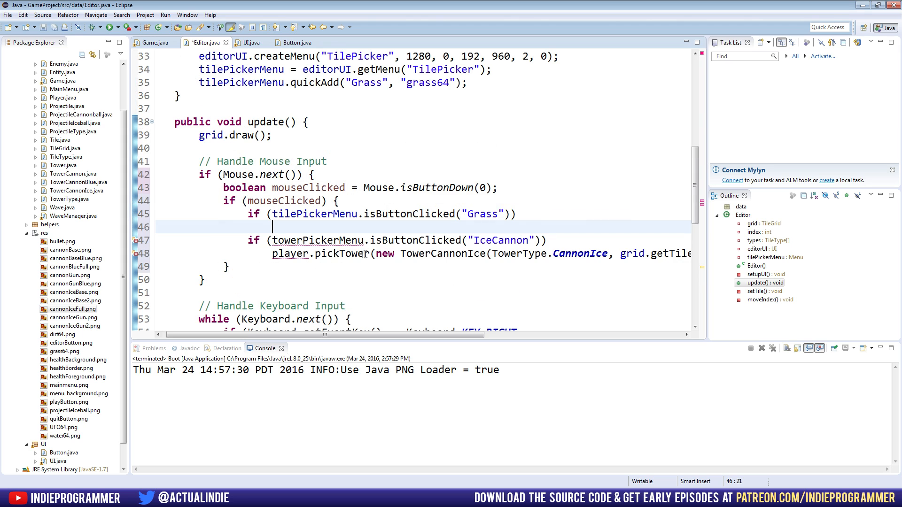
{"action": "scroll", "scroll_direction": "down", "scroll_amount": 3}
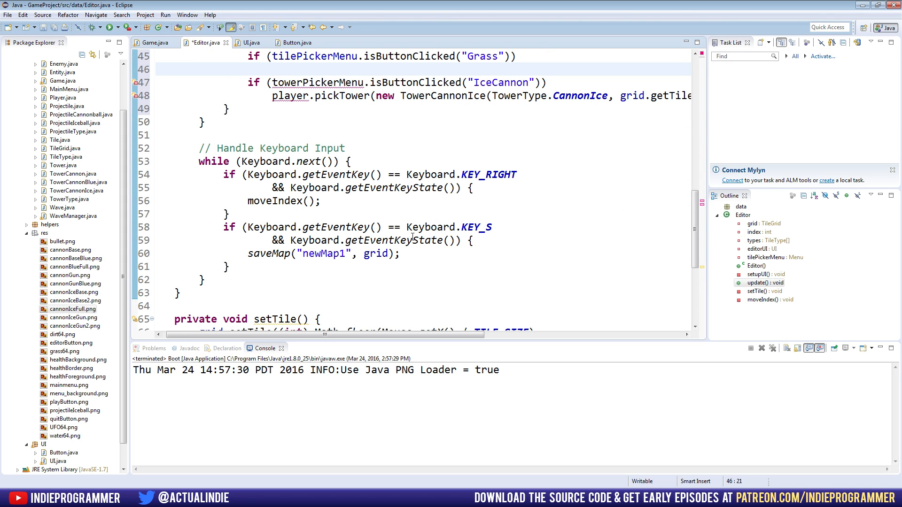
{"action": "left_click", "coordinate": [273, 68]}
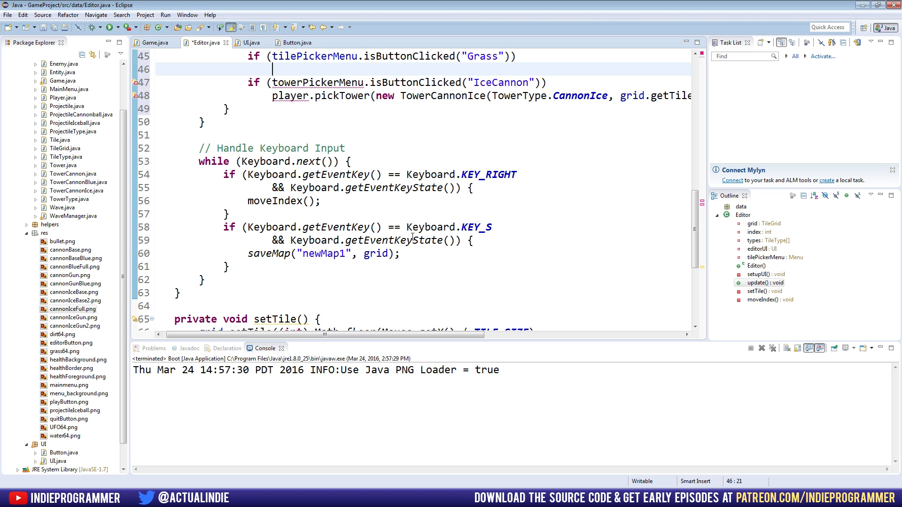
{"action": "mouse_move", "coordinate": [375, 326]}
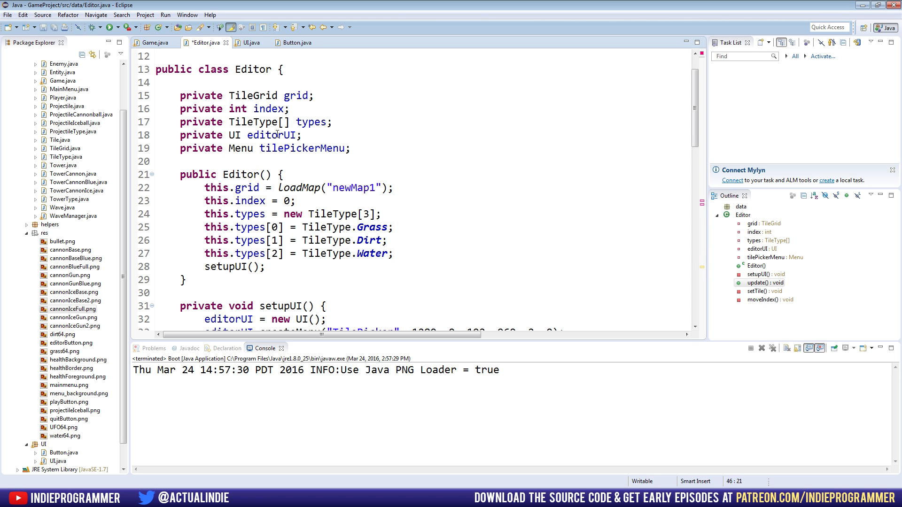
{"action": "scroll", "scroll_direction": "down", "scroll_amount": 3}
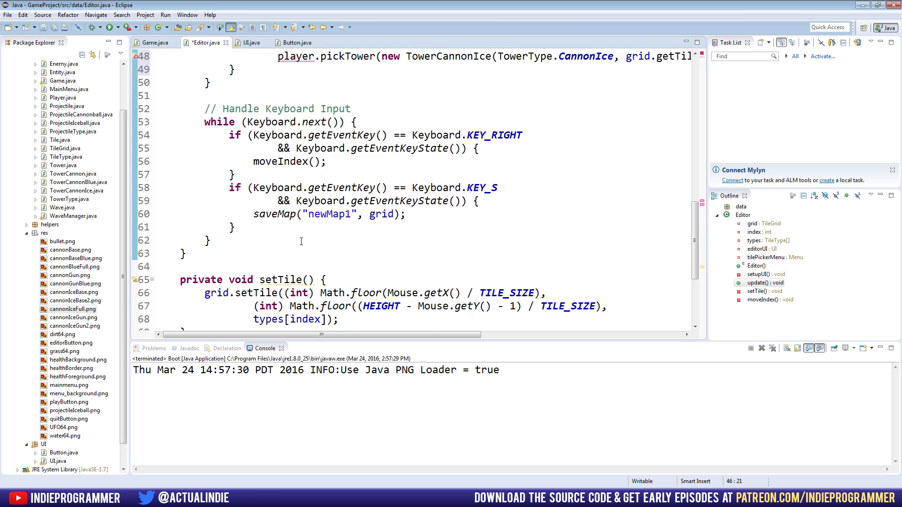
{"action": "scroll", "scroll_direction": "down", "scroll_amount": 3}
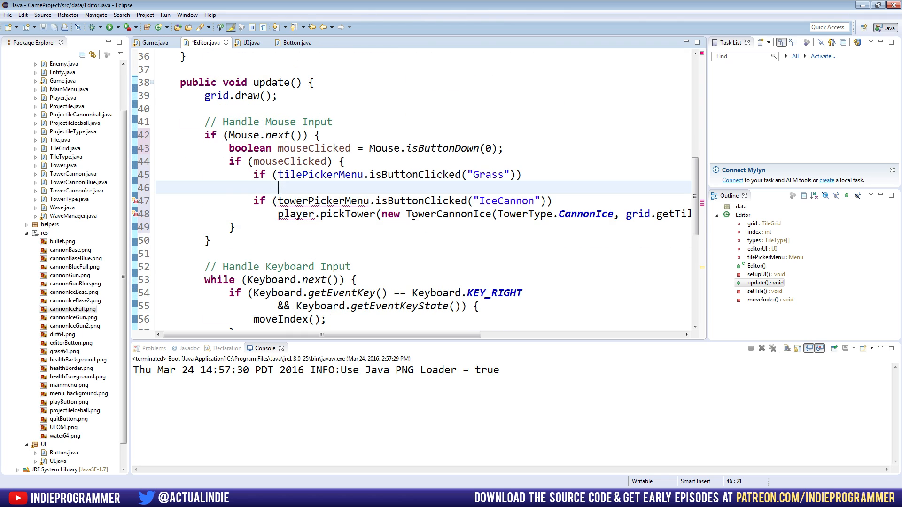
{"action": "type", "text": "index ="}
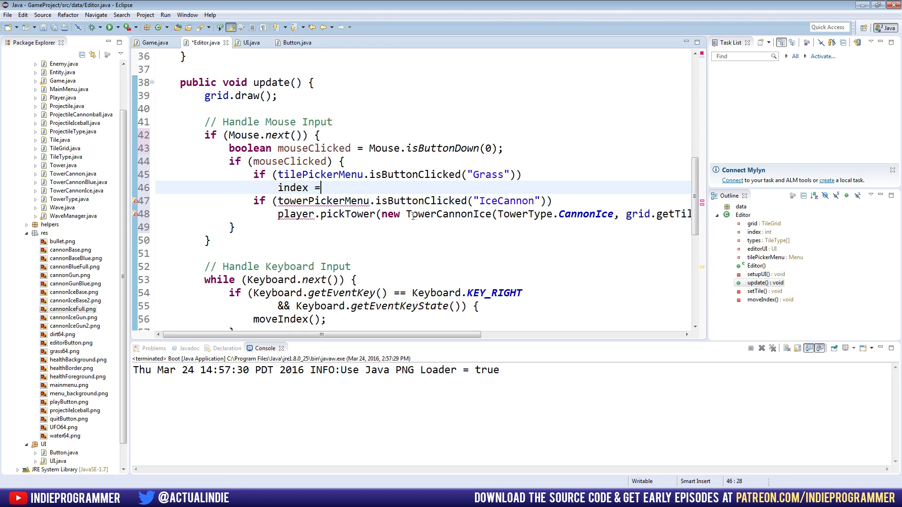
{"action": "type", "text": "0;"}
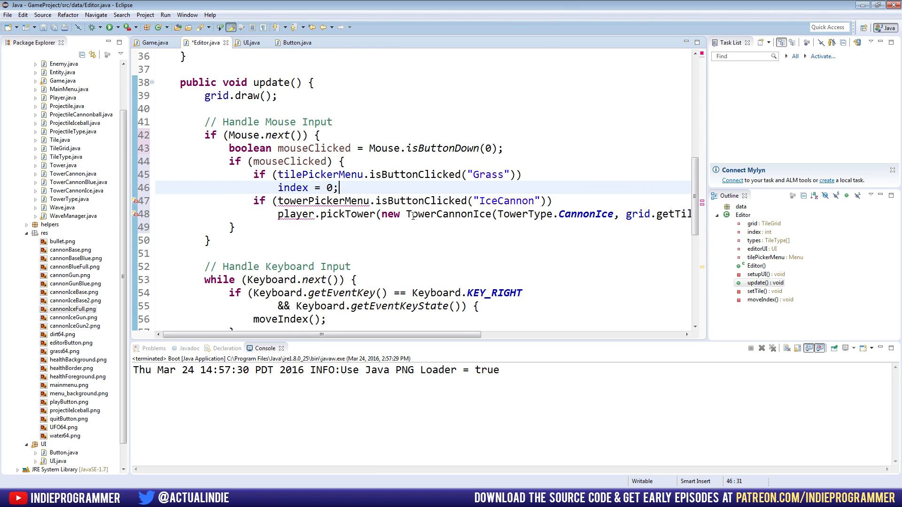
{"action": "key", "text": "ctrl+s"}
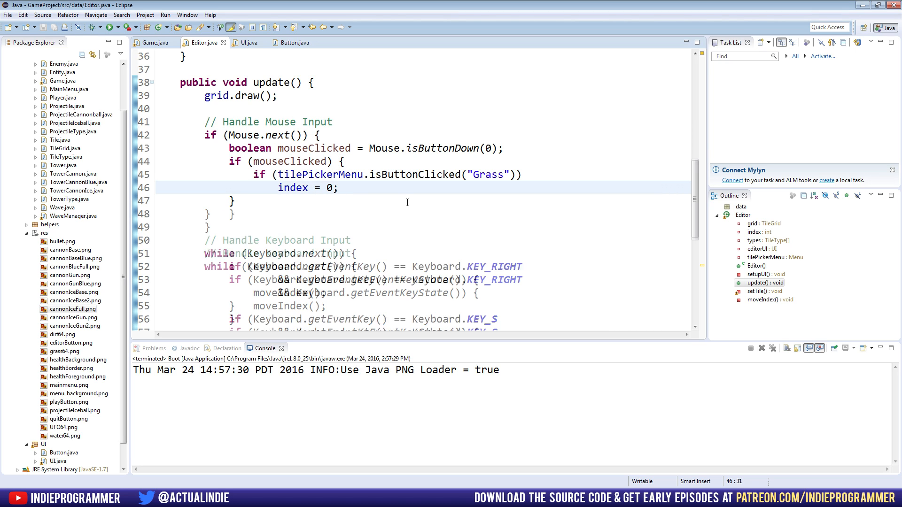
Add an else branch calling setTile() and save Editor.java.
{"action": "type", "text": "else"}
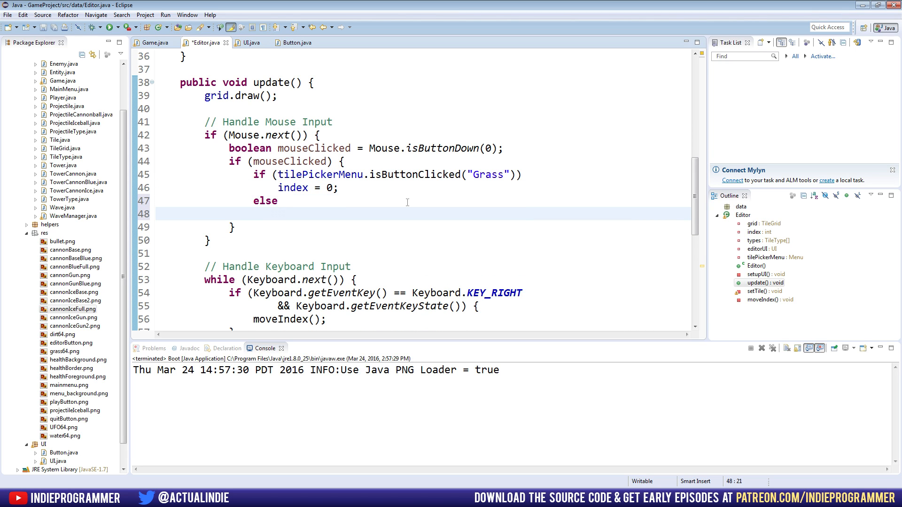
{"action": "type", "text": "setT"}
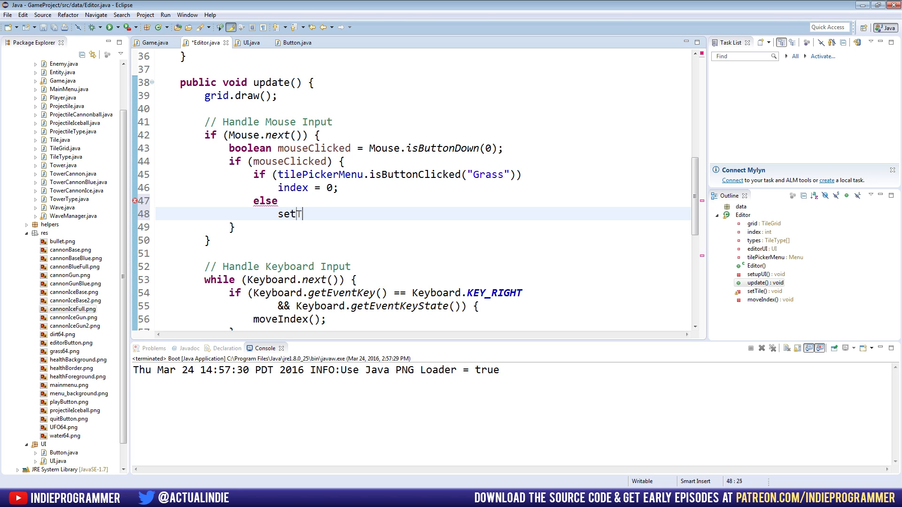
{"action": "type", "text": "Tile();"}
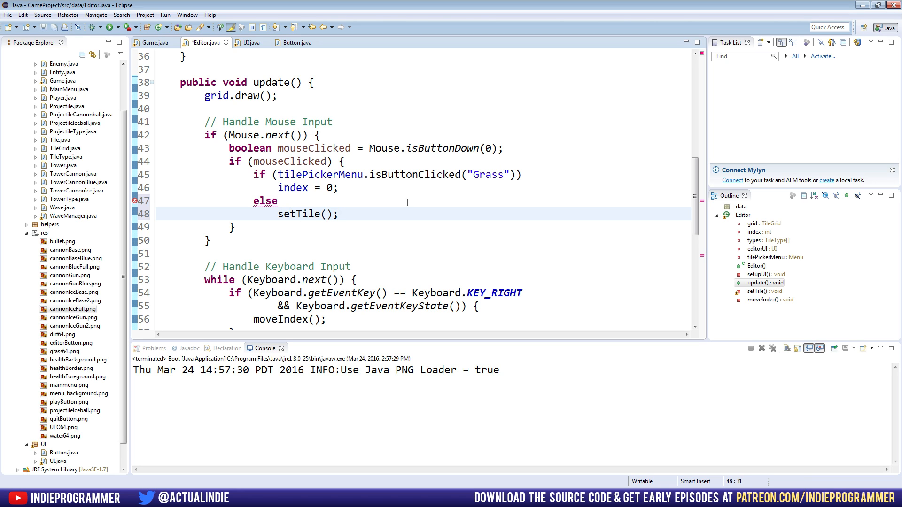
{"action": "key", "text": "ctrl+s"}
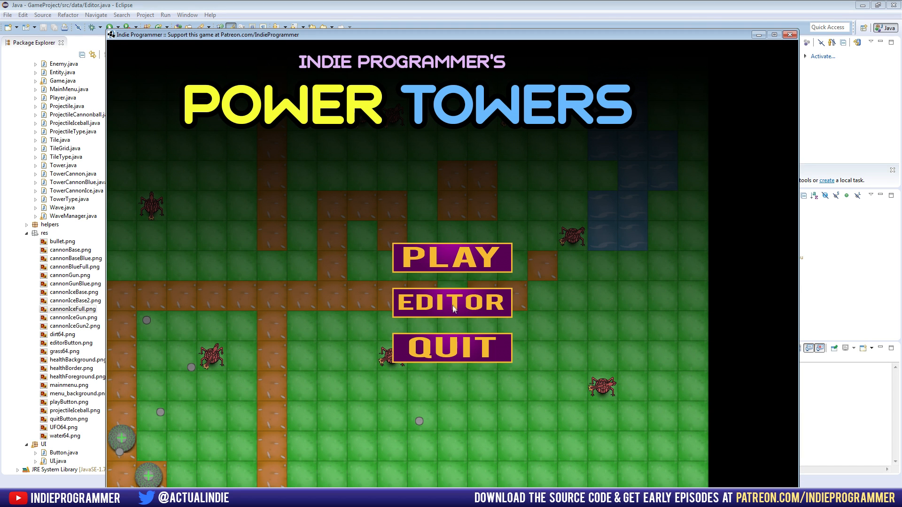
Enter the map editor from the Power Towers main menu to check tile placement.
{"action": "left_click", "coordinate": [451, 303]}
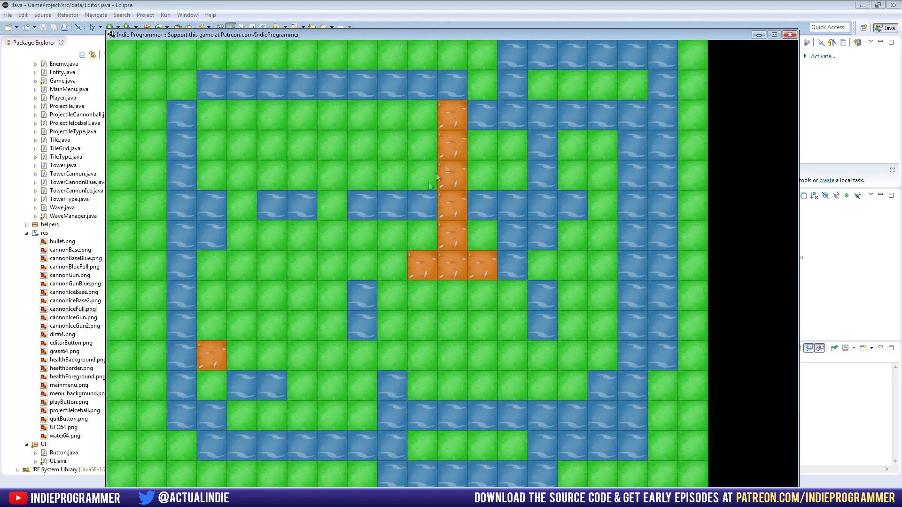
{"action": "mouse_move", "coordinate": [727, 87]}
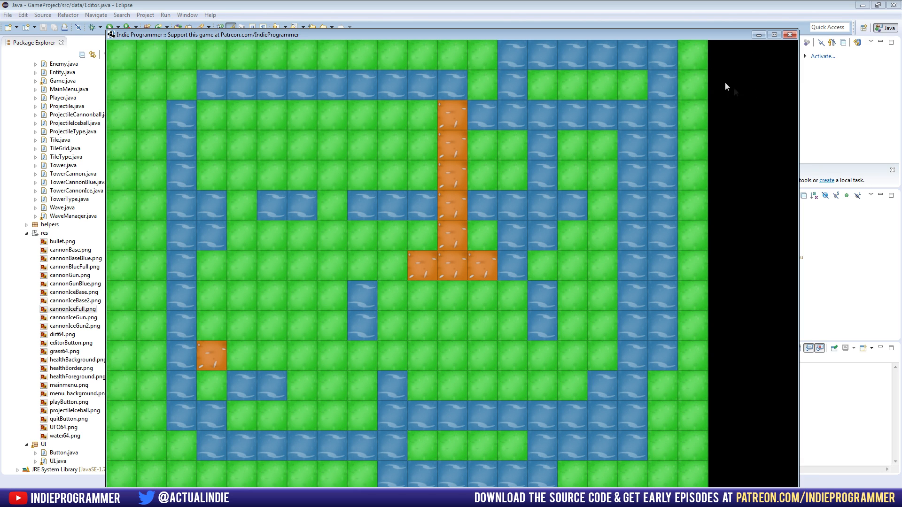
{"action": "mouse_move", "coordinate": [459, 176]}
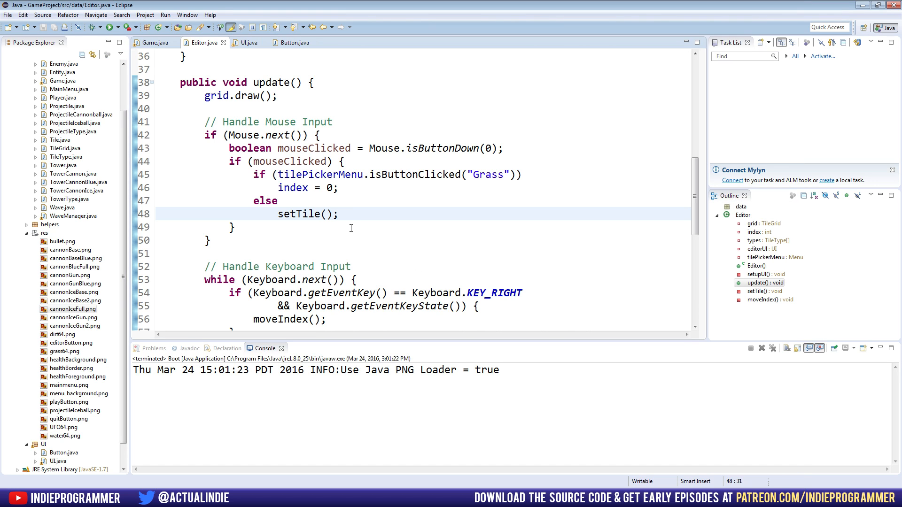
Start a private void draw() method below update().
{"action": "double_click", "coordinate": [300, 214]}
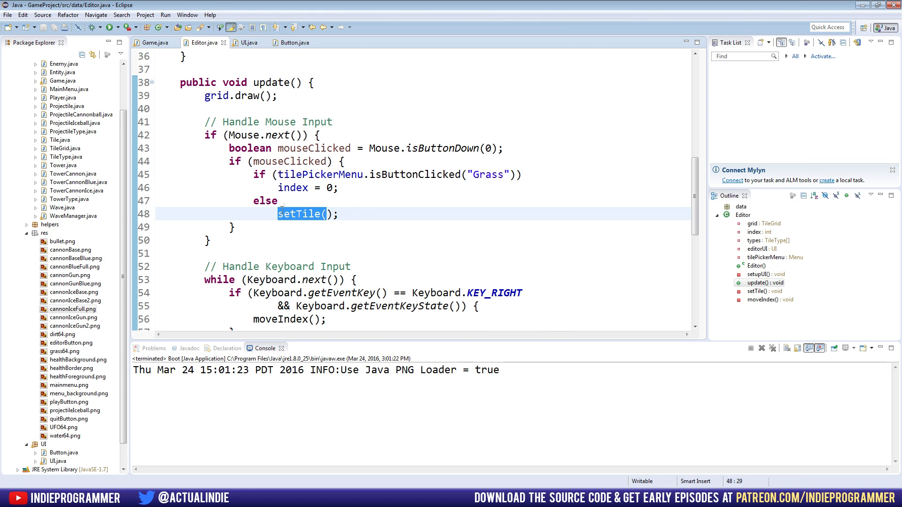
{"action": "scroll", "scroll_direction": "down", "scroll_amount": 3}
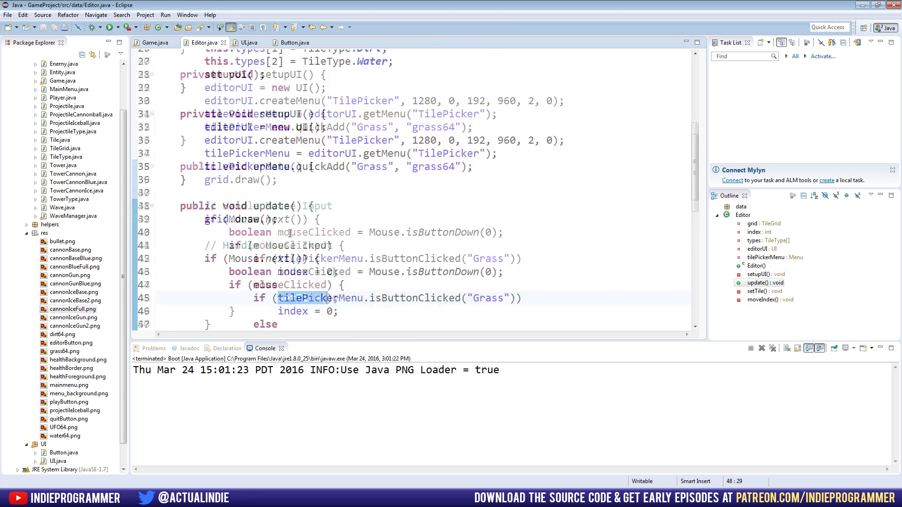
{"action": "scroll", "scroll_direction": "down", "scroll_amount": 3}
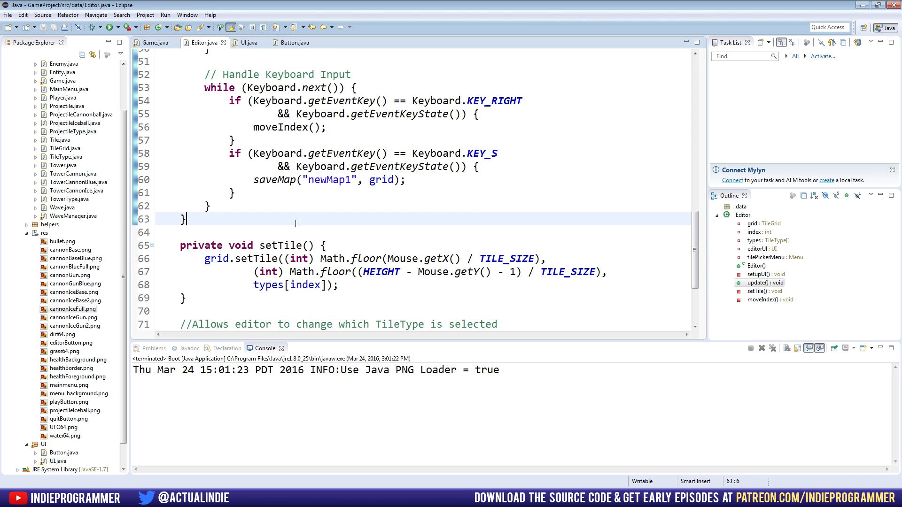
{"action": "type", "text": "private v"}
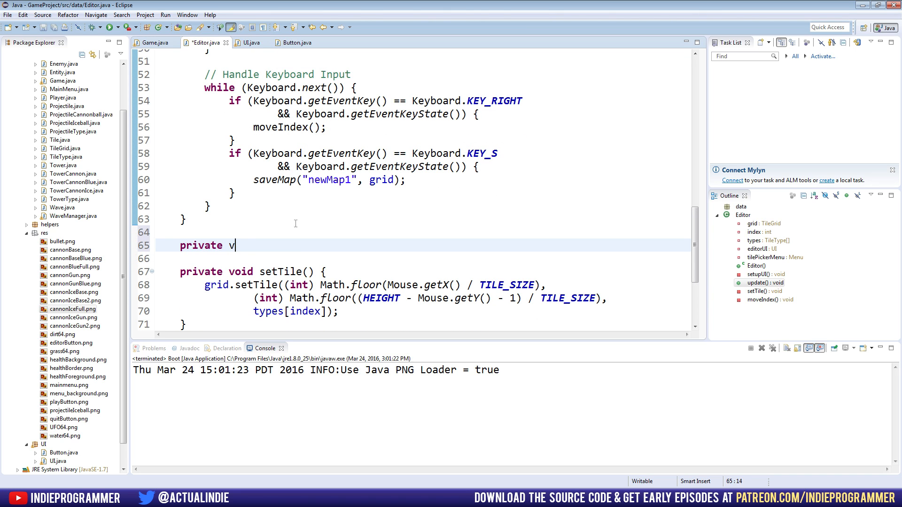
{"action": "type", "text": "oid draw() {"}
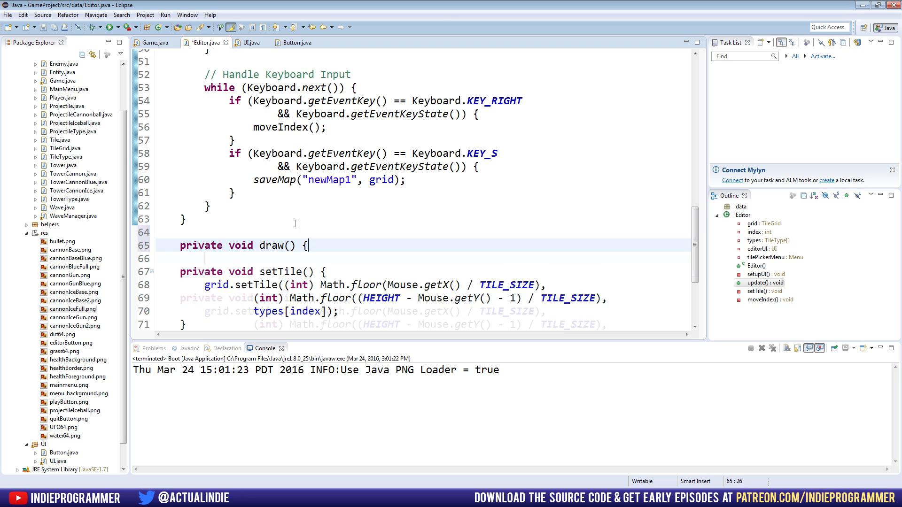
{"action": "type", "text": "gameU"}
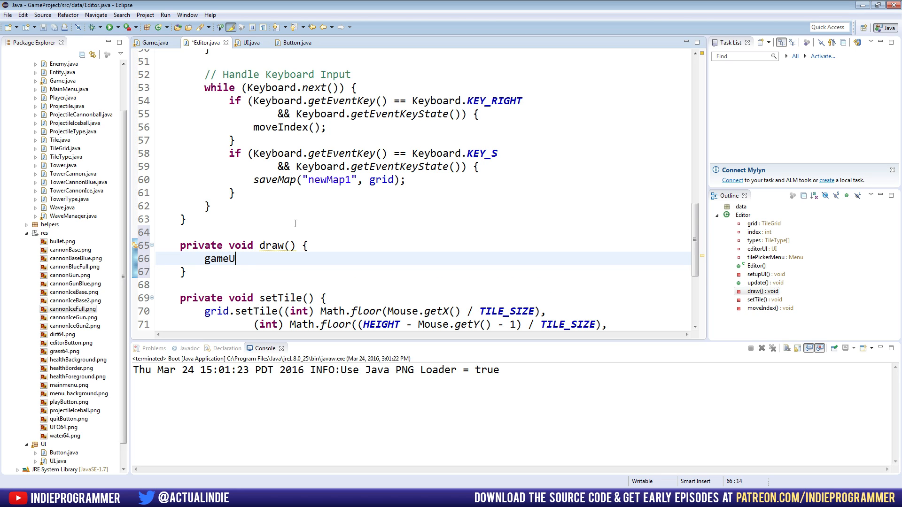
{"action": "type", "text": "I"}
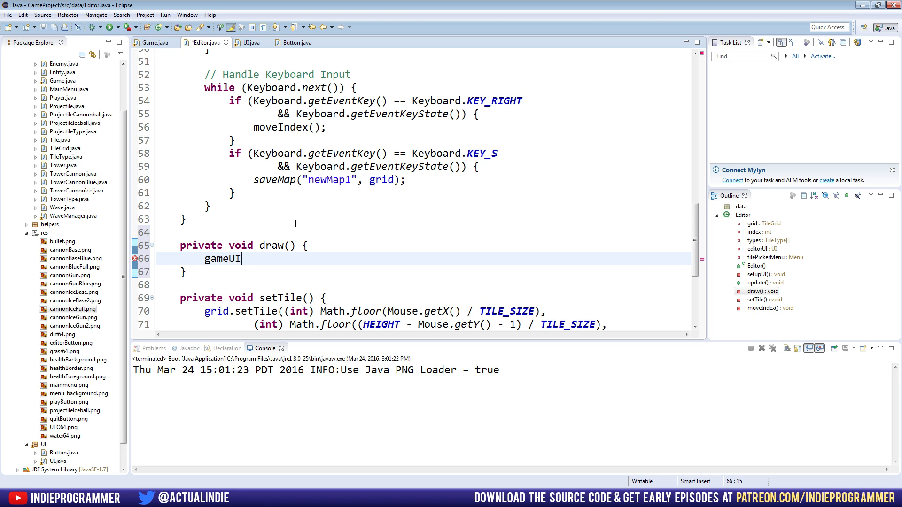
{"action": "type", "text": "."}
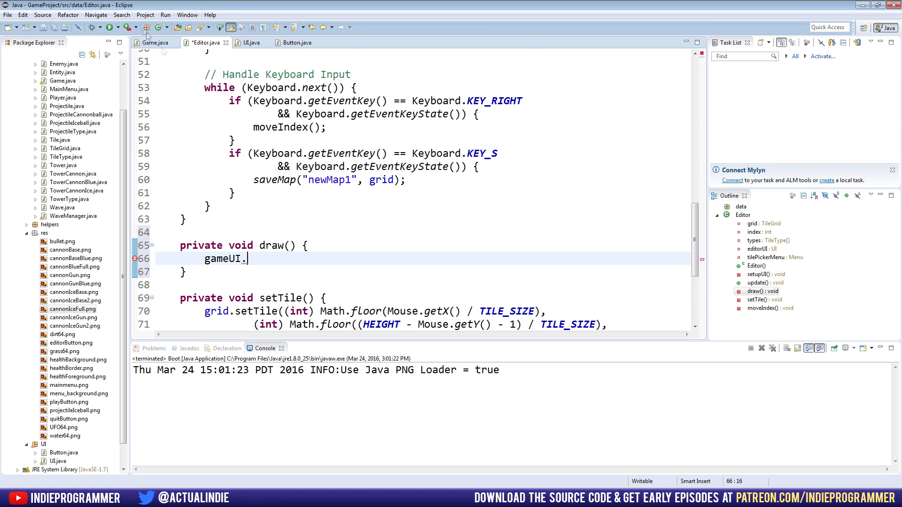
Fill draw() with editorUI.draw() and grid.draw(), referencing Game.java.
{"action": "left_click", "coordinate": [152, 42]}
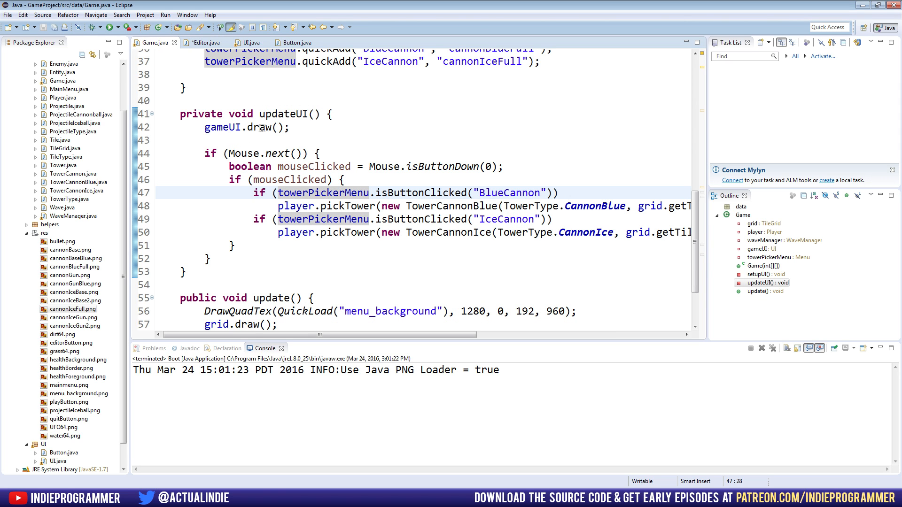
{"action": "left_click", "coordinate": [206, 41]}
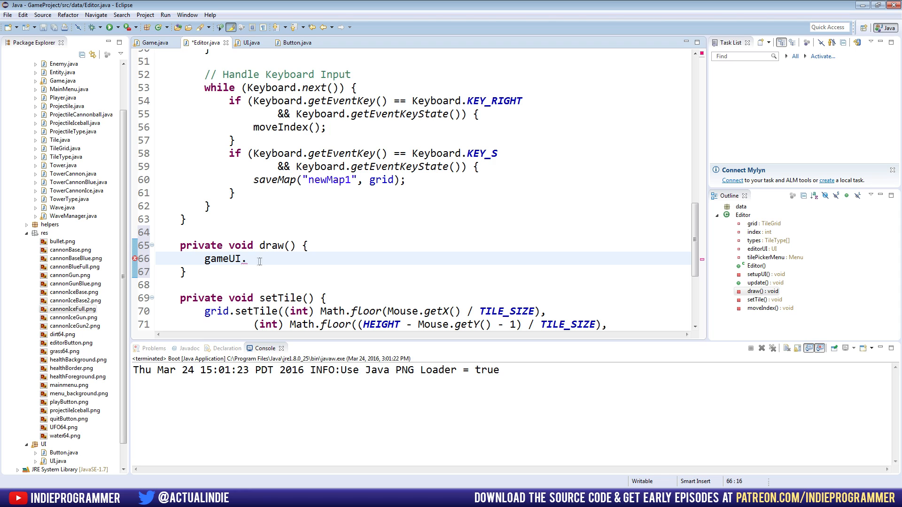
{"action": "type", "text": "editor."}
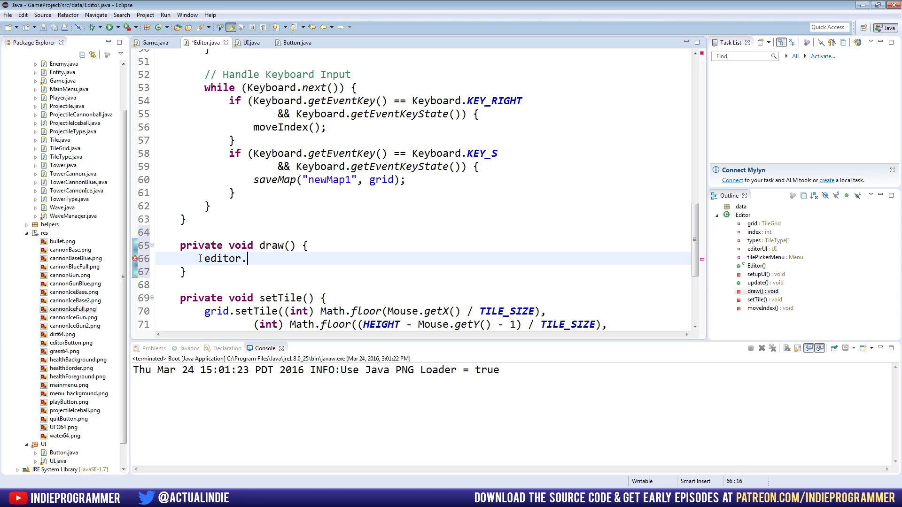
{"action": "type", "text": "UI.d"}
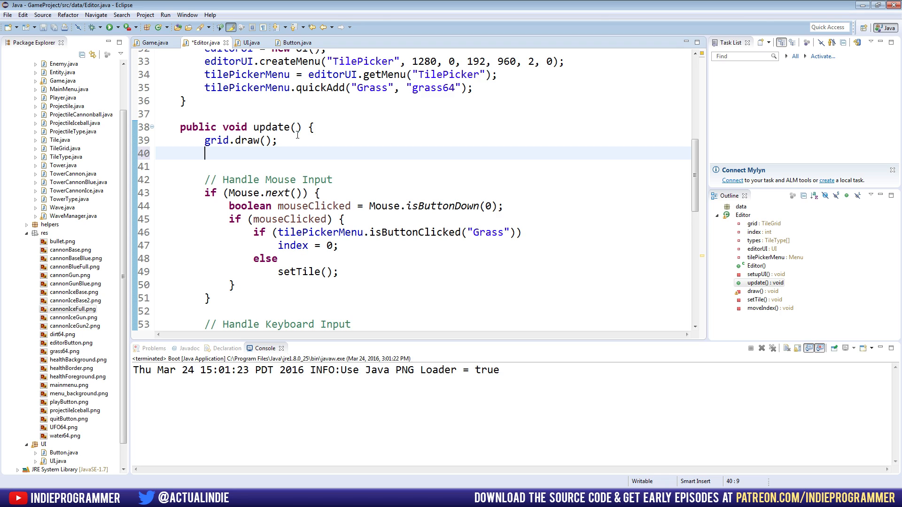
{"action": "type", "text": "dra"}
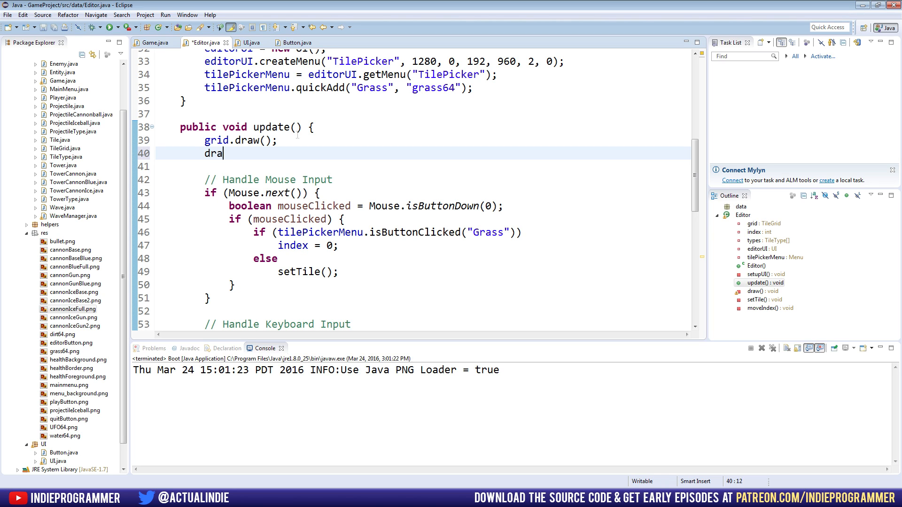
{"action": "type", "text": "w();"}
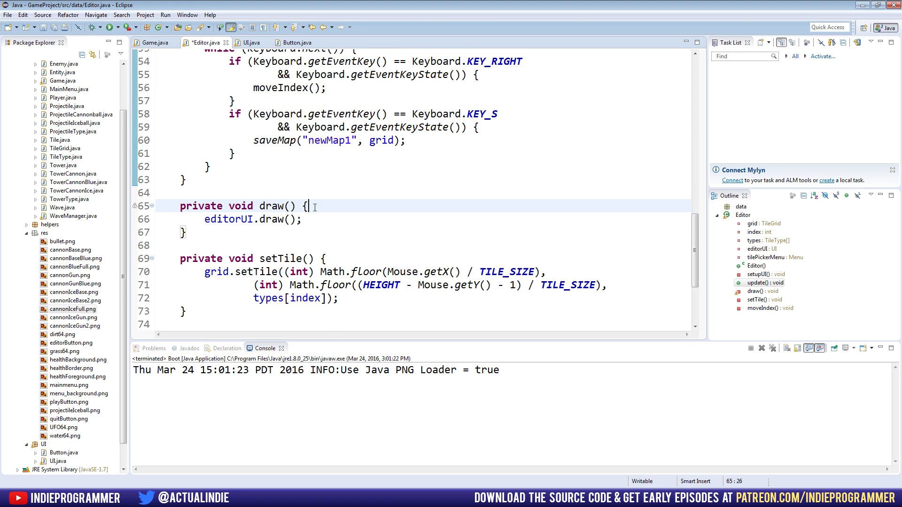
{"action": "type", "text": "grid.draw();"}
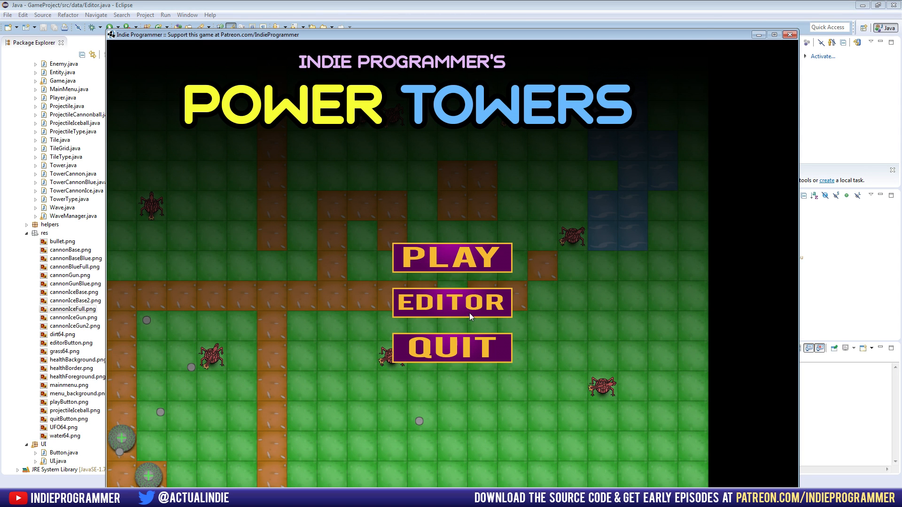
Enter EDITOR from the main menu and look for the grass tile button in the side panel.
{"action": "left_click", "coordinate": [452, 302]}
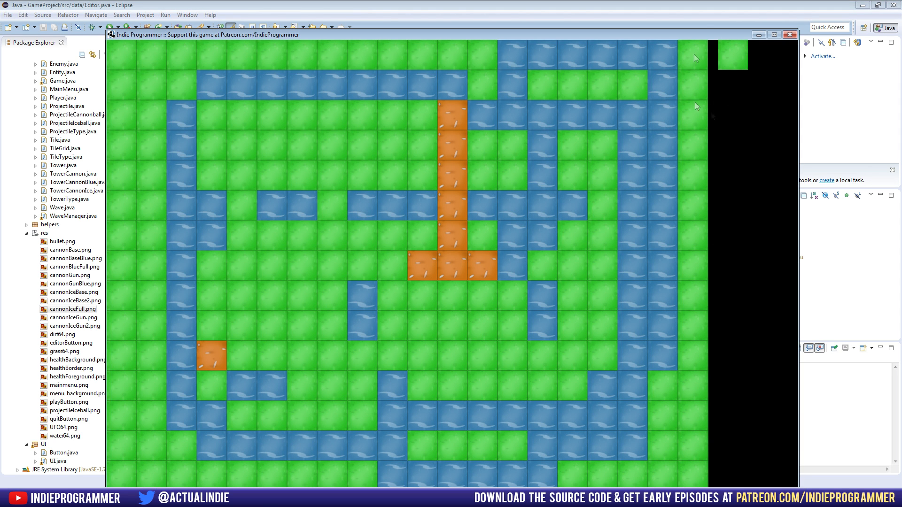
{"action": "mouse_move", "coordinate": [730, 75]}
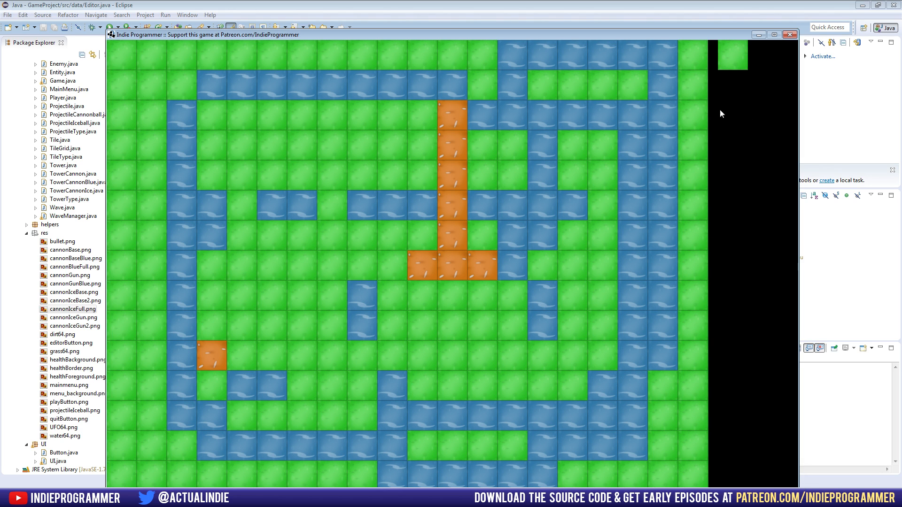
{"action": "mouse_move", "coordinate": [781, 66]}
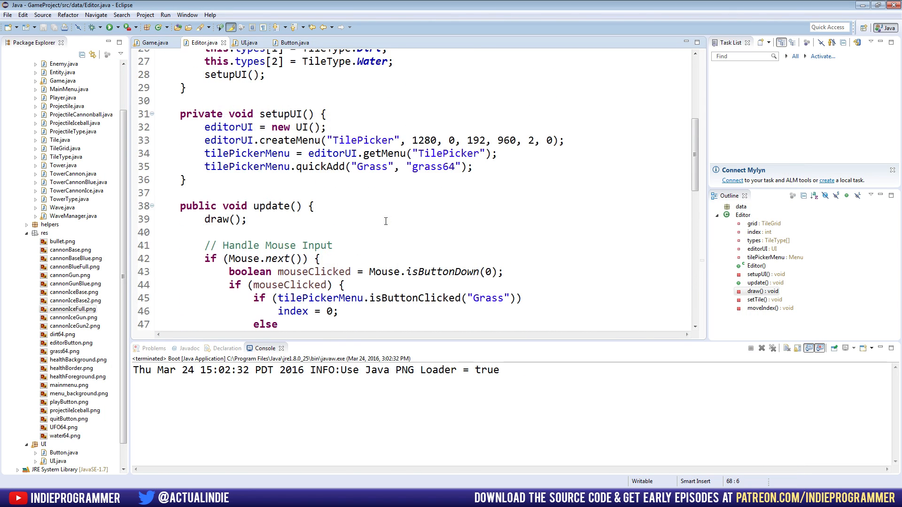
Add tilePickerMenu.quickAdd("Dirt", "dirt64") beneath the Grass button line in setupUI().
{"action": "scroll", "scroll_direction": "down", "scroll_amount": 3}
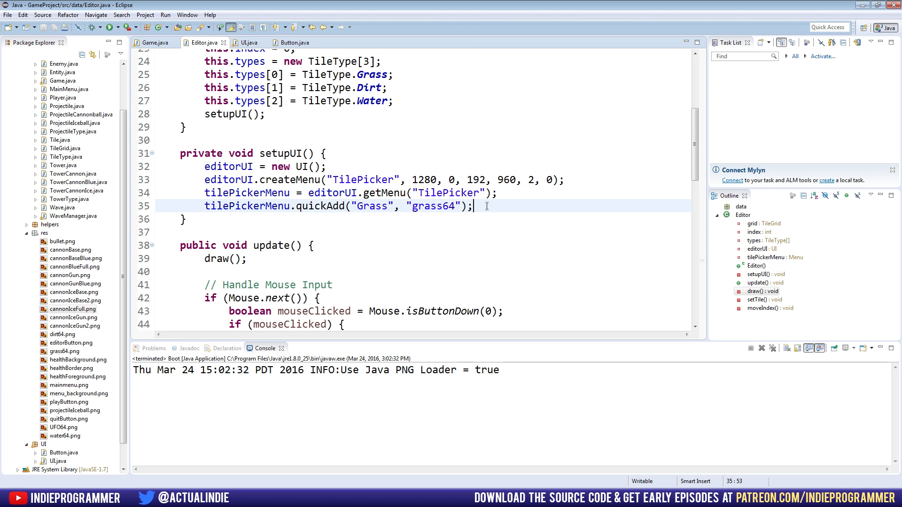
{"action": "type", "text": "tilePickerMenu.quickAdd(\"D"}
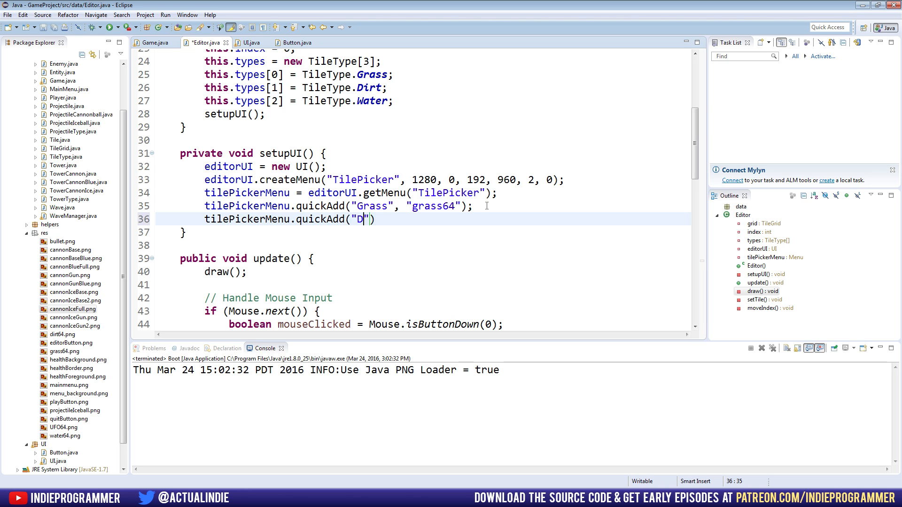
{"action": "type", "text": "irt\", \""}
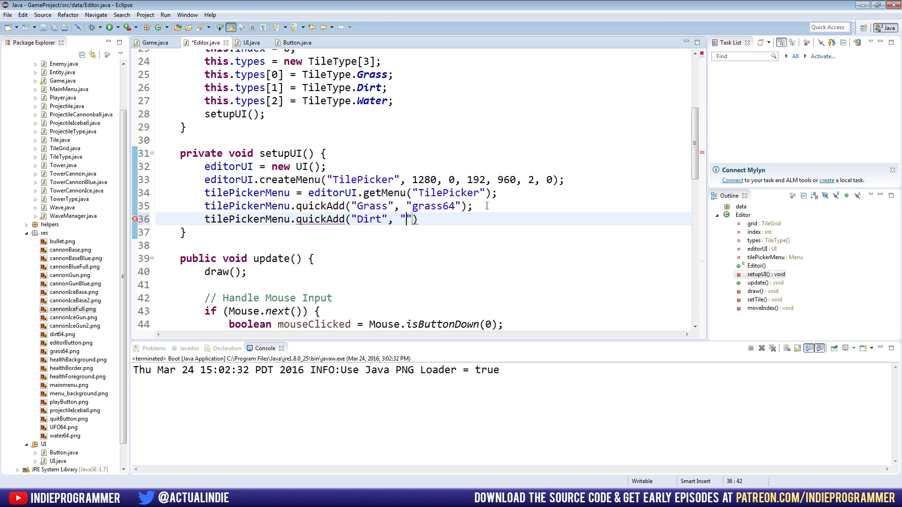
{"action": "type", "text": "dirt64"}
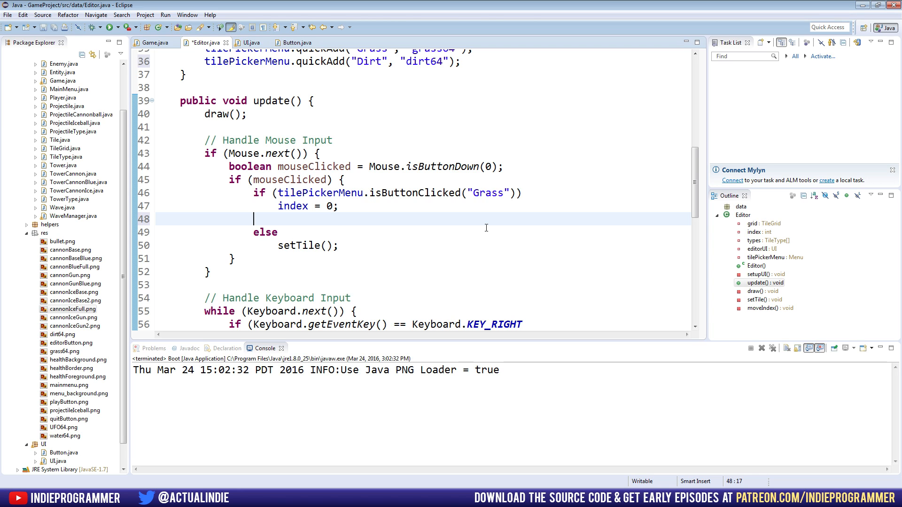
Write an else-if check for the tilePickerMenu Dirt button, with an empty branch before the final else.
{"action": "type", "text": "else if"}
{"action": "type", "text": "} e"}
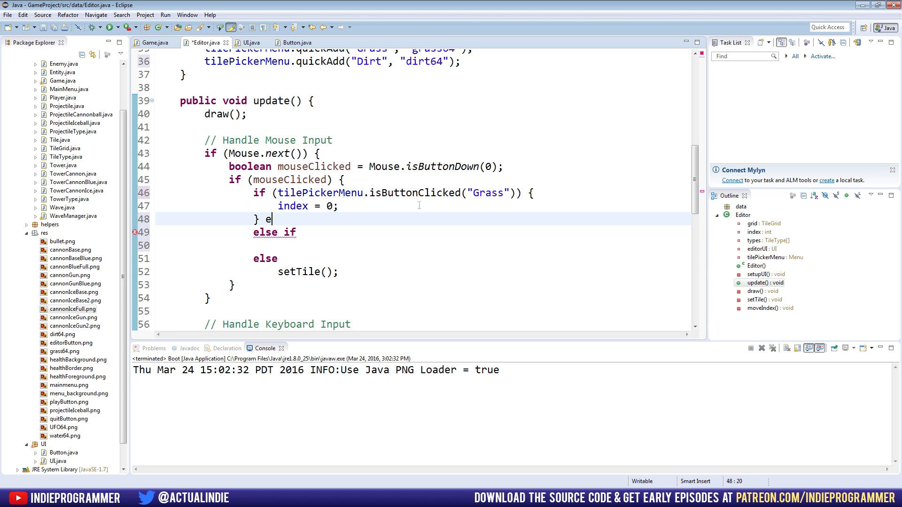
{"action": "type", "text": "lse if ("}
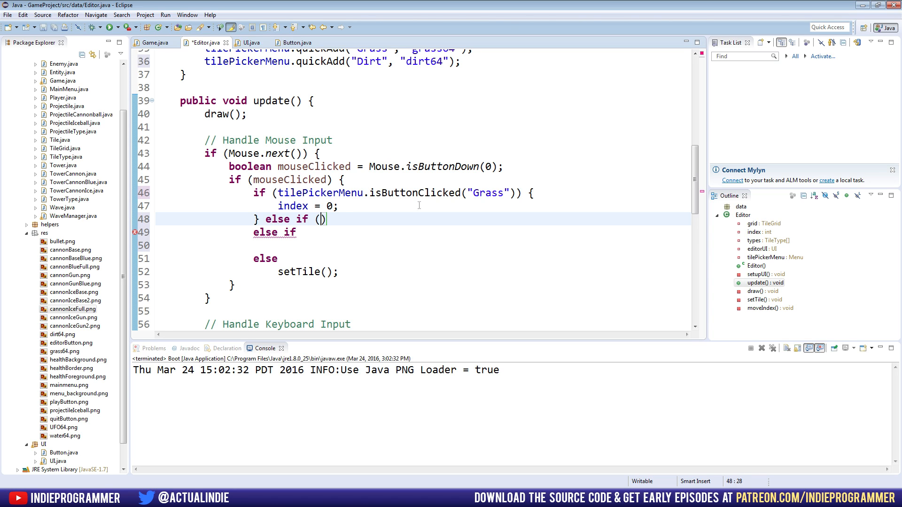
{"action": "type", "text": "tilePickerMenu.isButtonClicked(\"Dirt"}
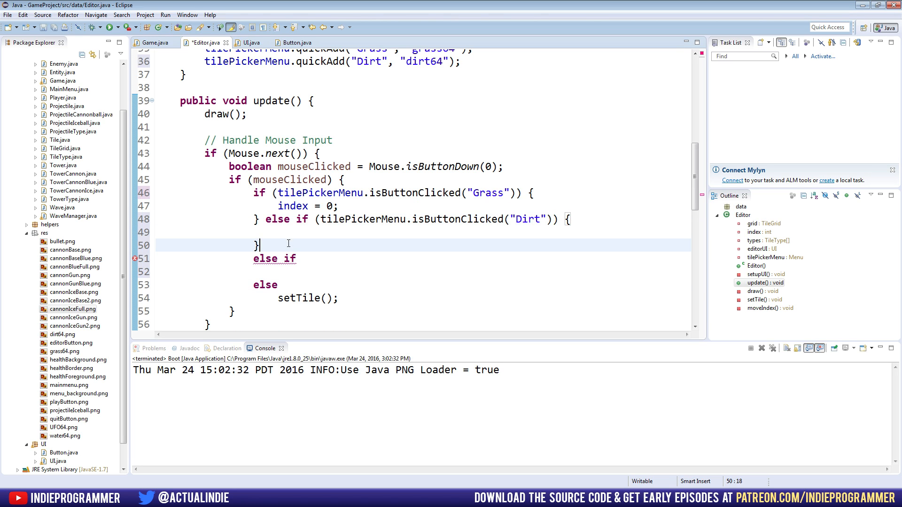
{"action": "type", "text": "else {"}
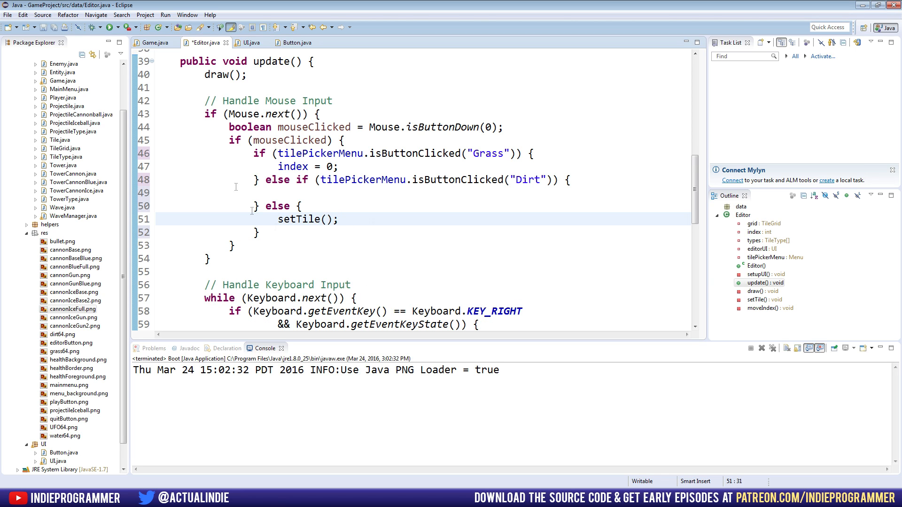
{"action": "mouse_move", "coordinate": [397, 199]}
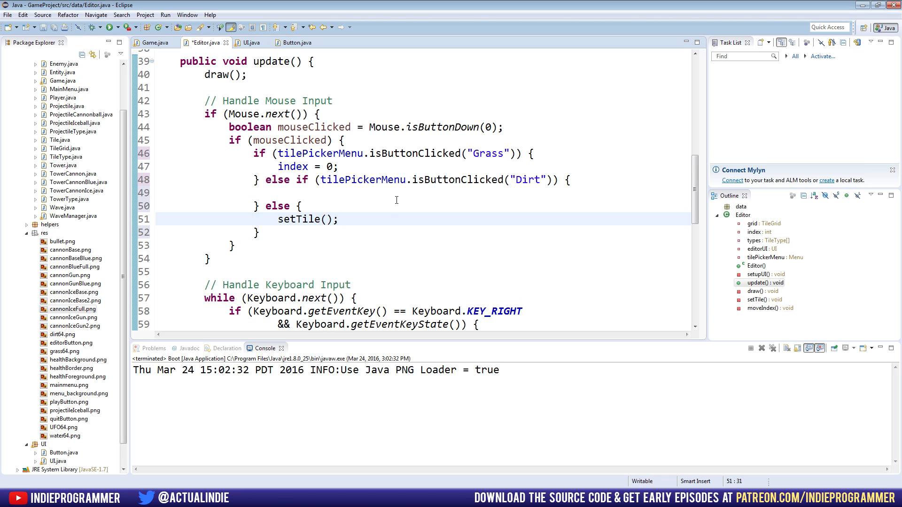
{"action": "mouse_move", "coordinate": [460, 238]}
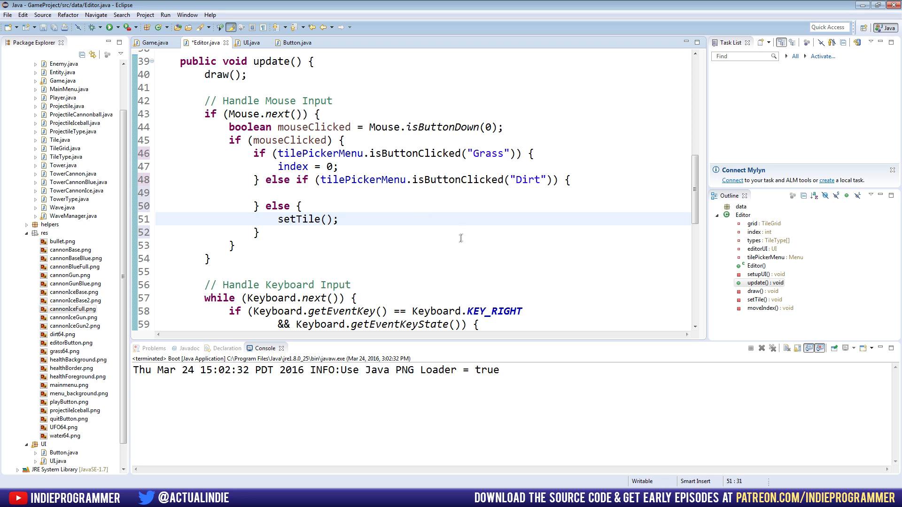
{"action": "mouse_move", "coordinate": [459, 234]}
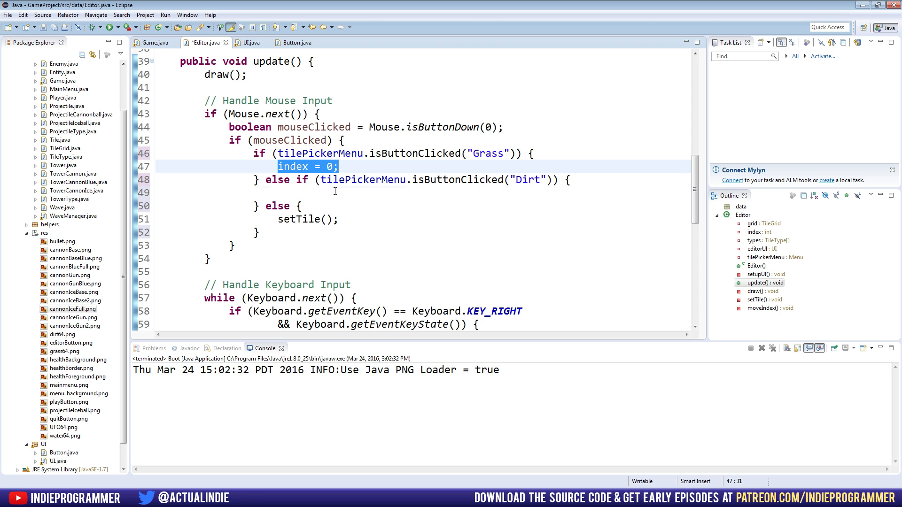
Set index = 1; inside the Dirt branch and save Editor.java.
{"action": "left_click", "coordinate": [430, 192]}
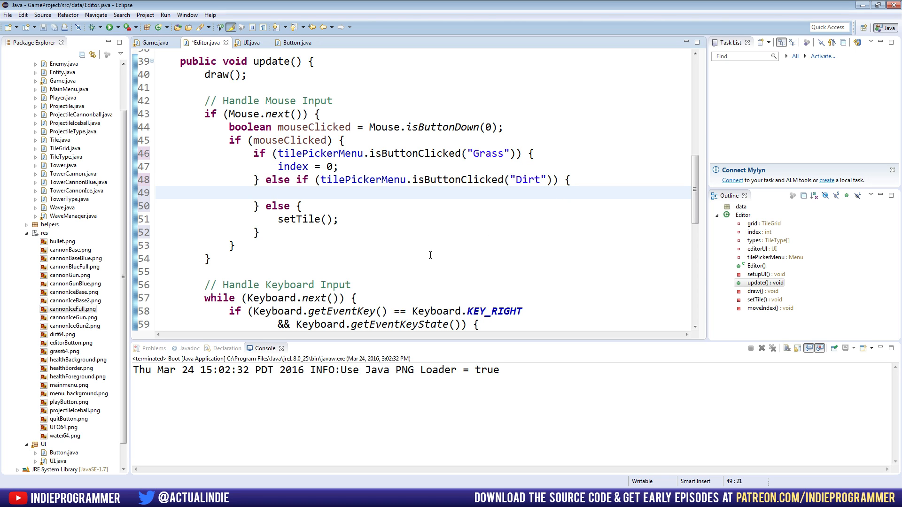
{"action": "type", "text": "index = 1;"}
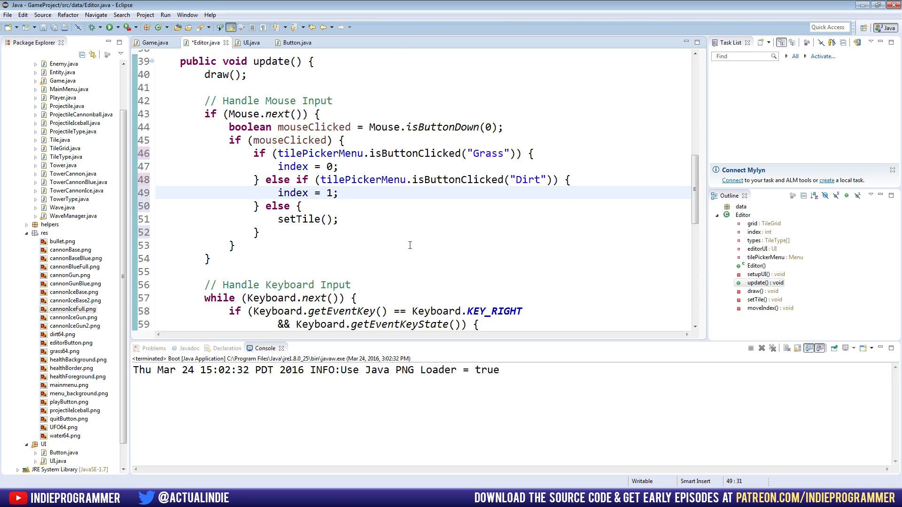
{"action": "scroll", "scroll_direction": "down", "scroll_amount": 3}
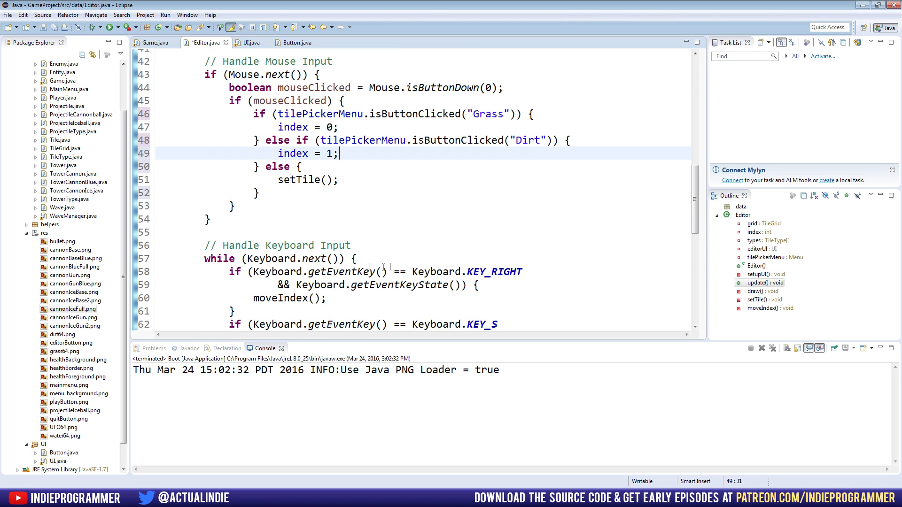
{"action": "key", "text": "ctrl+s"}
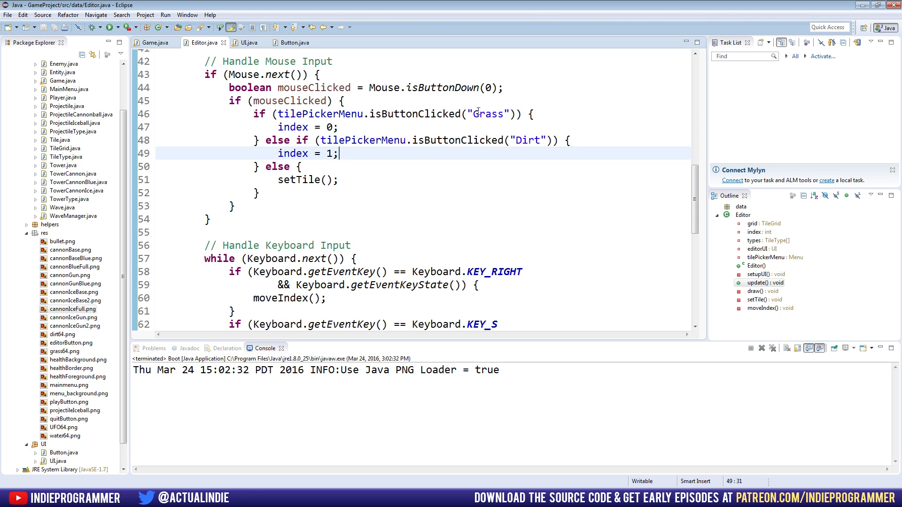
{"action": "mouse_move", "coordinate": [115, 50]}
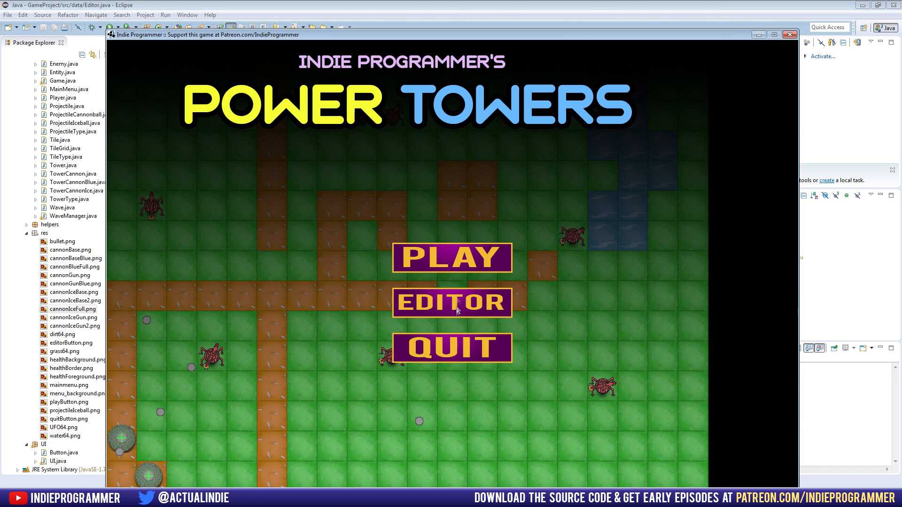
Choose EDITOR on the Power Towers main menu.
{"action": "left_click", "coordinate": [451, 302]}
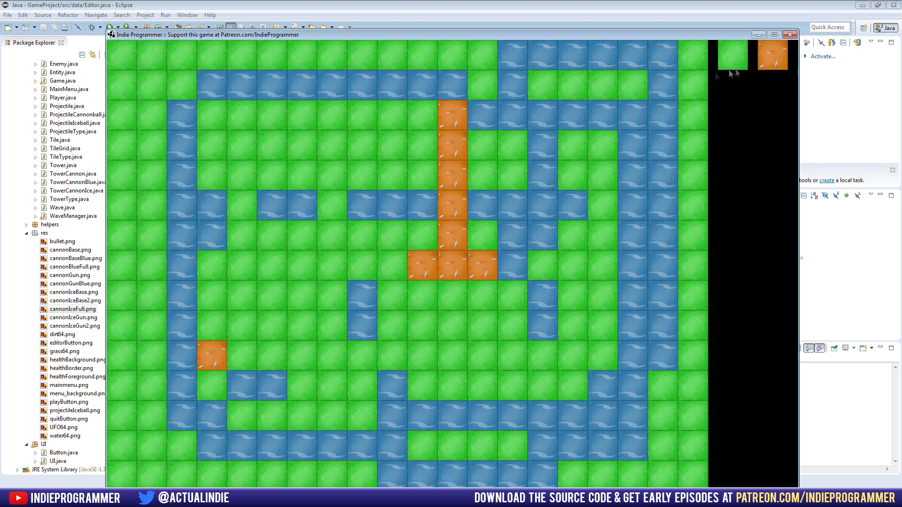
{"action": "mouse_move", "coordinate": [664, 143]}
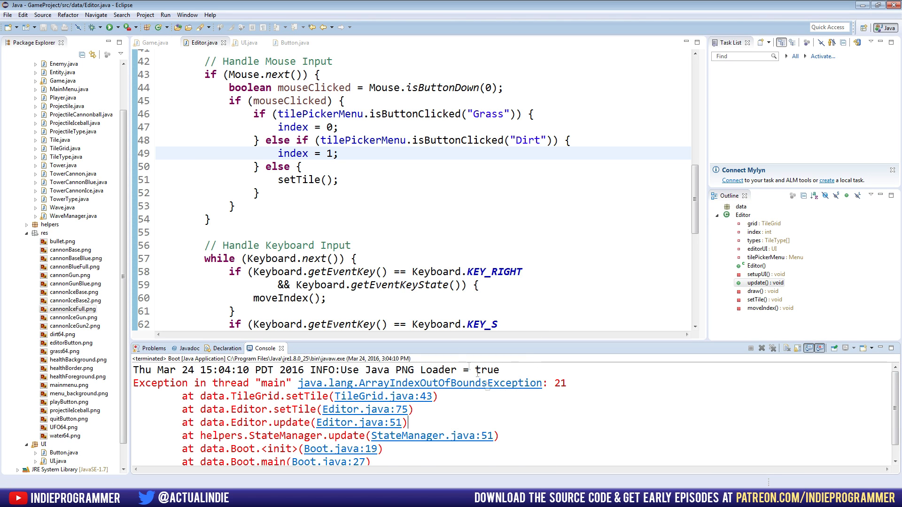
{"action": "mouse_move", "coordinate": [564, 226]}
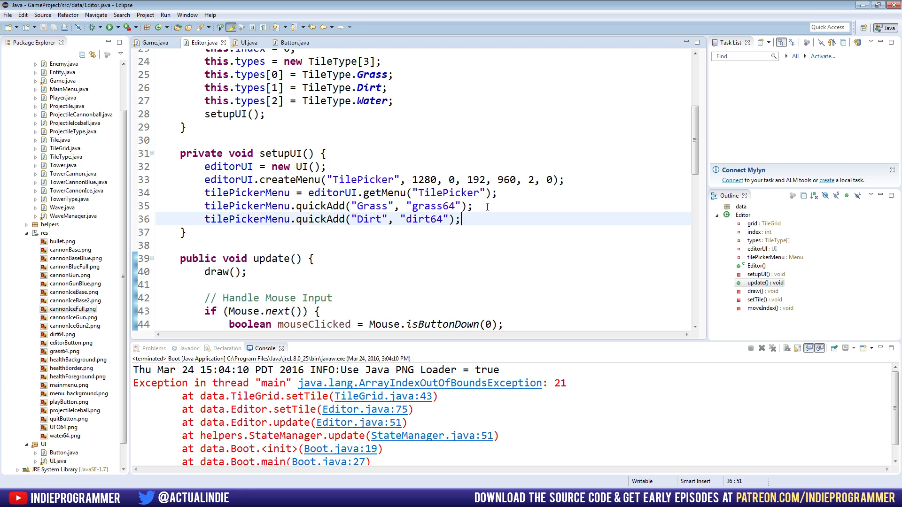
Add tilePickerMenu.quickAdd("Water", "water64") below the Dirt button line in setupUI.
{"action": "type", "text": "t"}
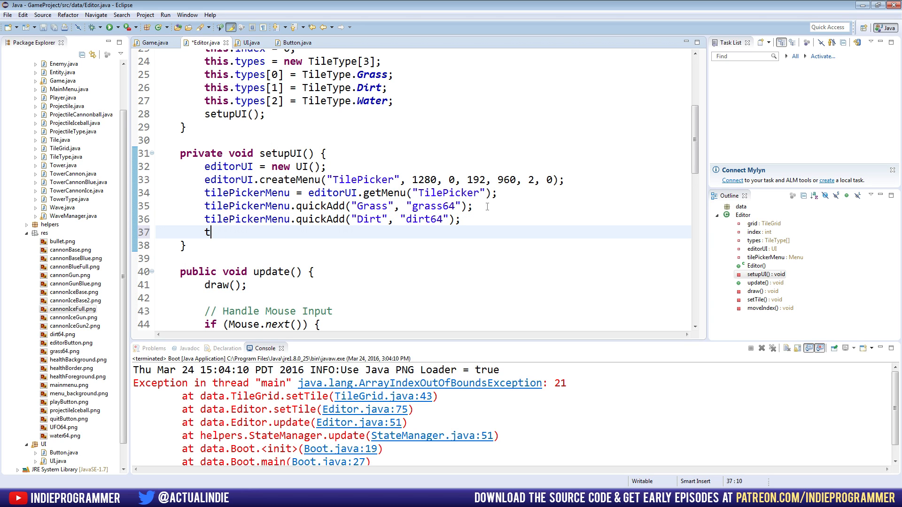
{"action": "type", "text": "ilePickerMenu.quickAdd(\"Wa"}
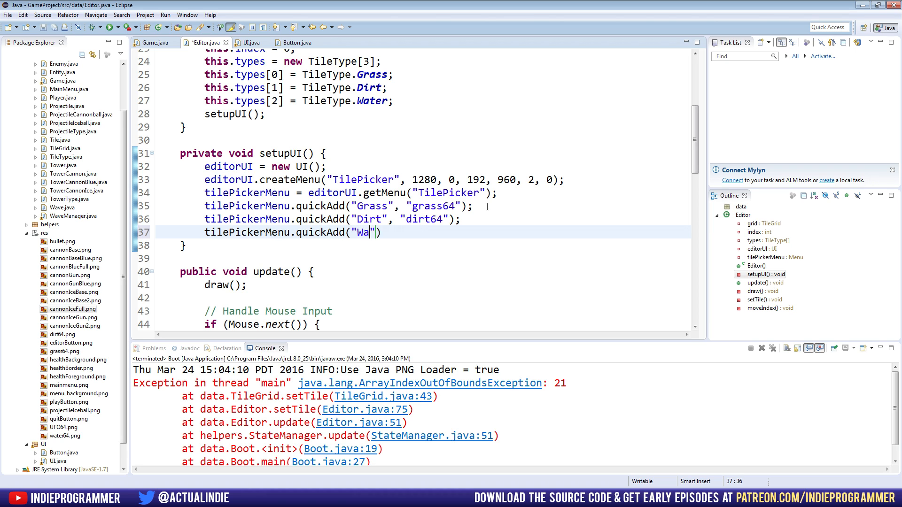
{"action": "type", "text": "ter\","}
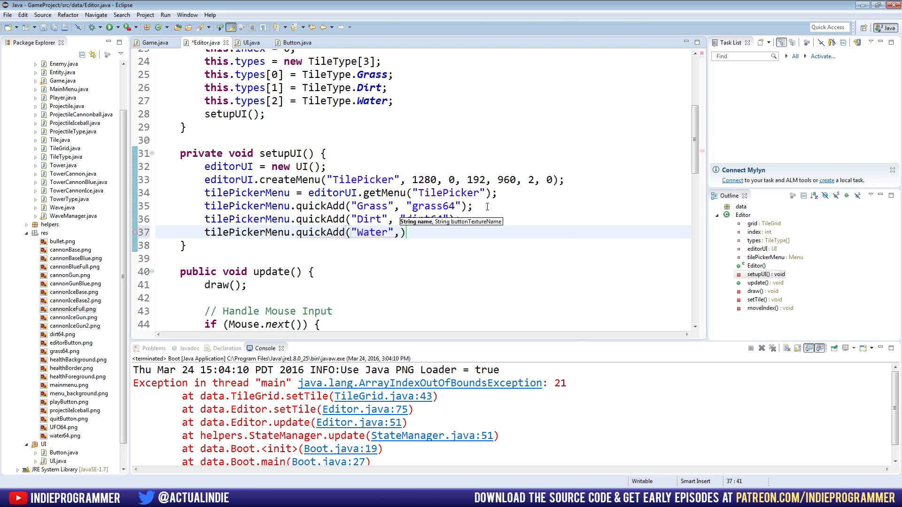
{"action": "type", "text": "\"water64\""}
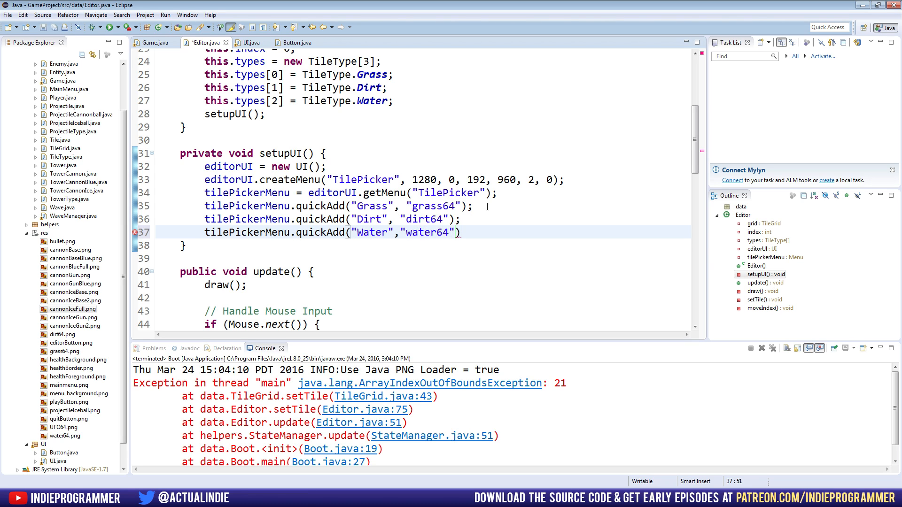
{"action": "scroll", "scroll_direction": "down", "scroll_amount": 3}
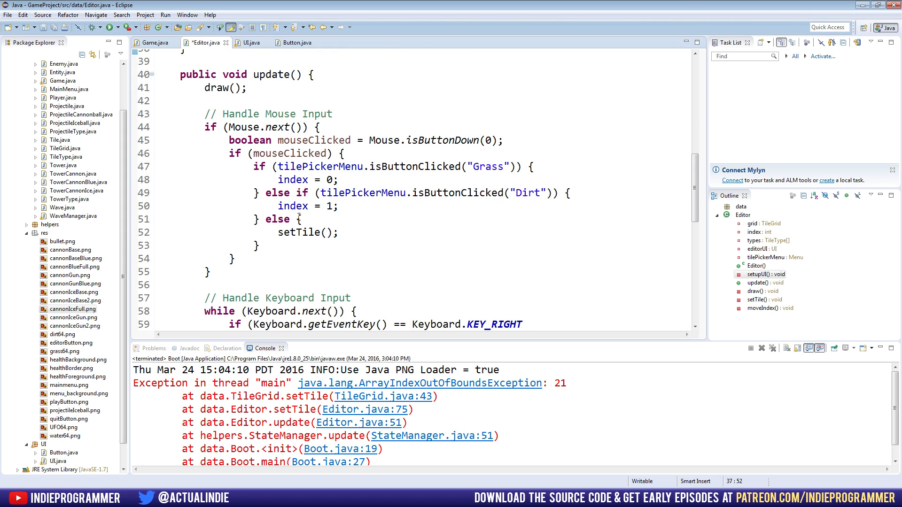
Add an else-if for isButtonClicked("Water") setting index = 2; before the final else in update().
{"action": "left_click", "coordinate": [276, 206]}
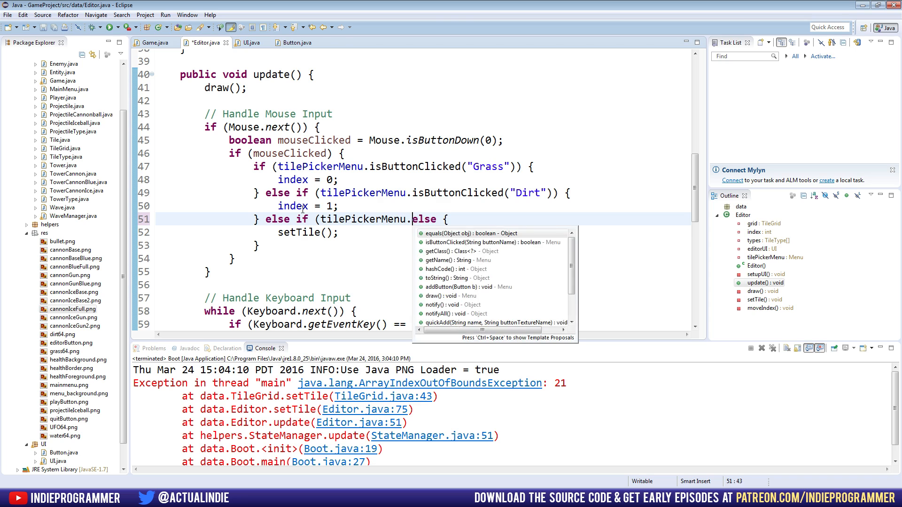
{"action": "type", "text": "isButtonClicked(\"Wa"}
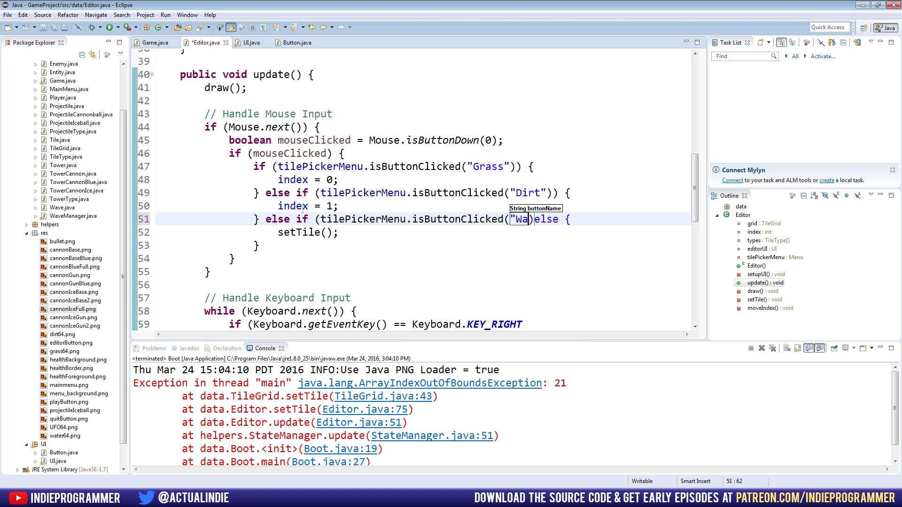
{"action": "type", "text": "ter"}
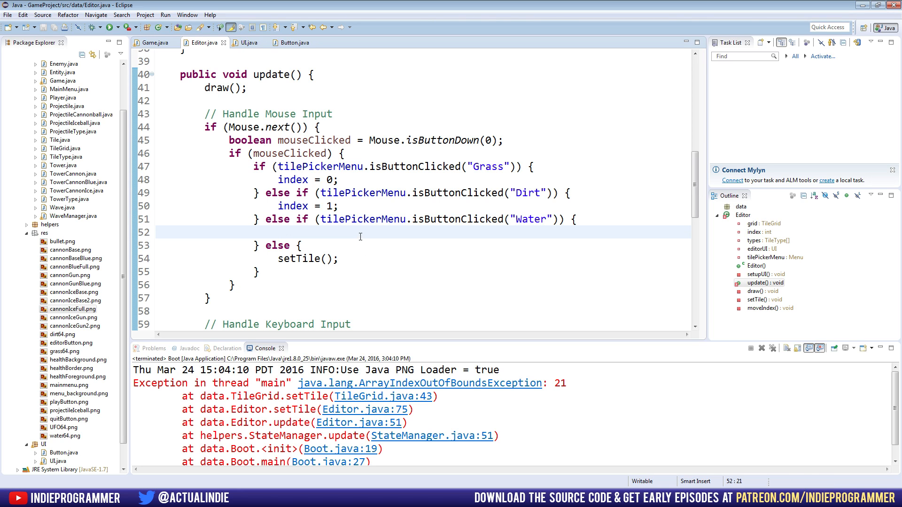
{"action": "type", "text": "index ="}
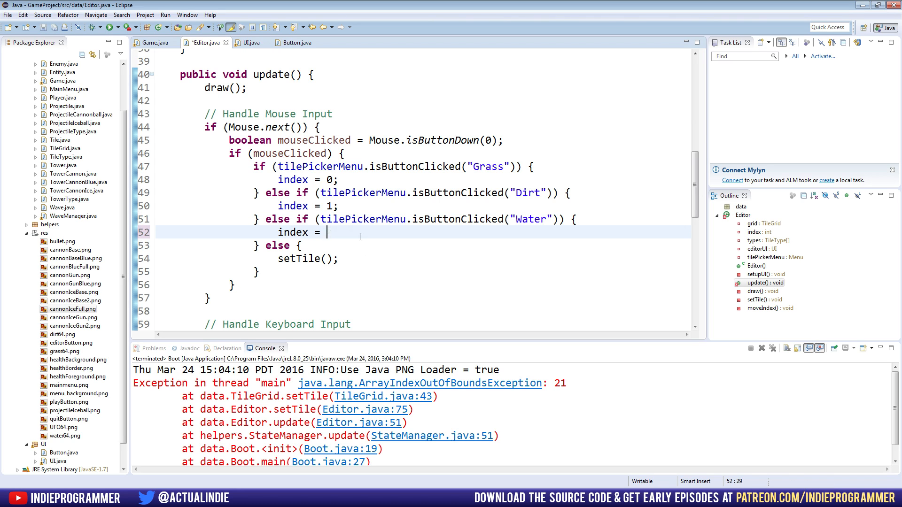
{"action": "type", "text": "2;"}
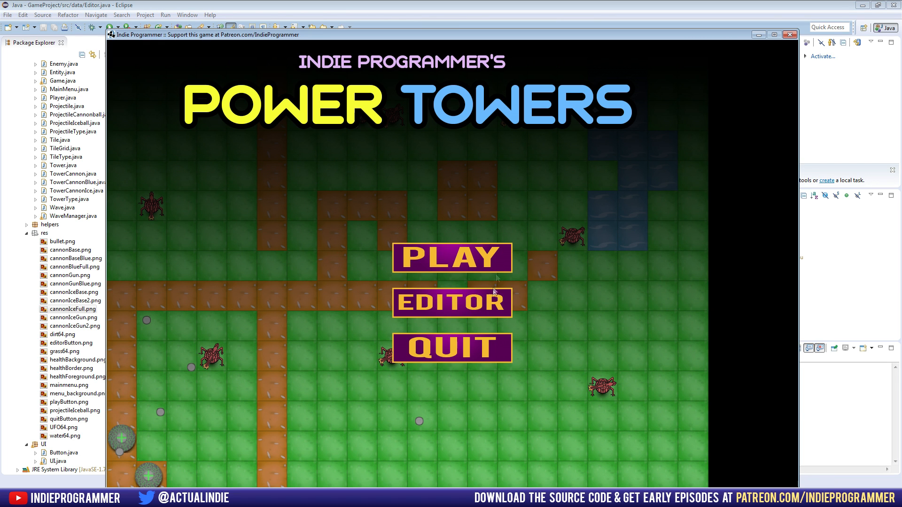
Open the game's level editor and select the Water tile in the picker.
{"action": "left_click", "coordinate": [452, 302]}
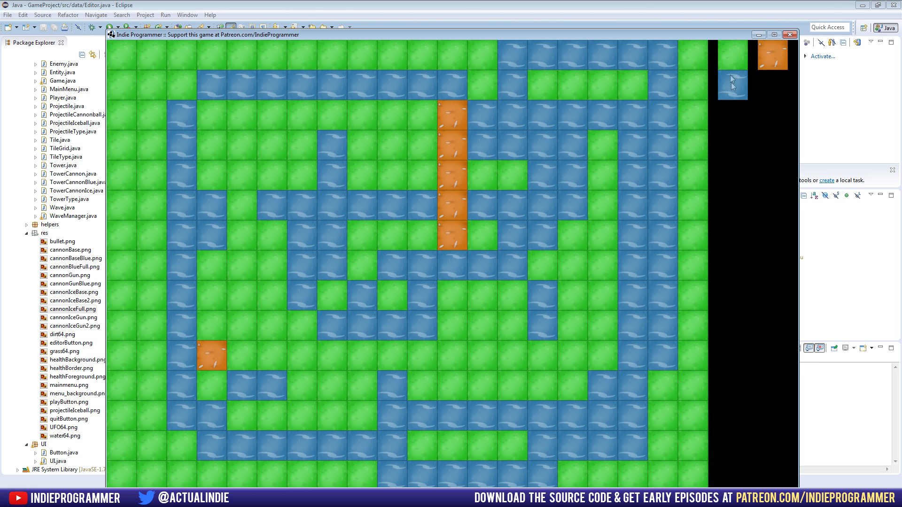
{"action": "left_click", "coordinate": [572, 144]}
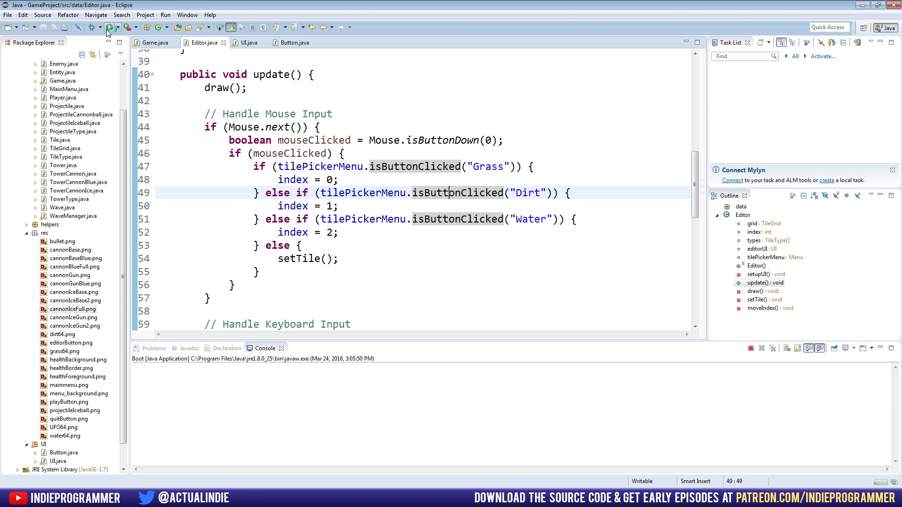
{"action": "left_click", "coordinate": [112, 27]}
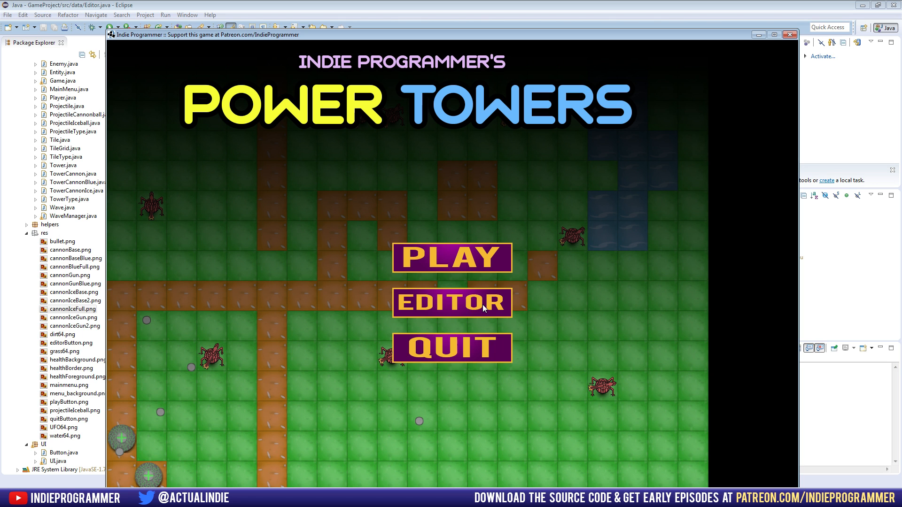
{"action": "left_click", "coordinate": [452, 303]}
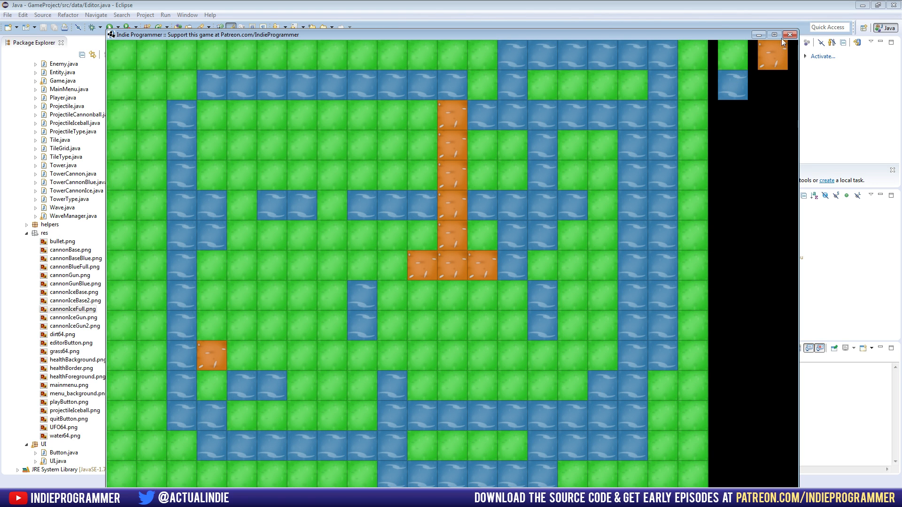
{"action": "left_click", "coordinate": [789, 33]}
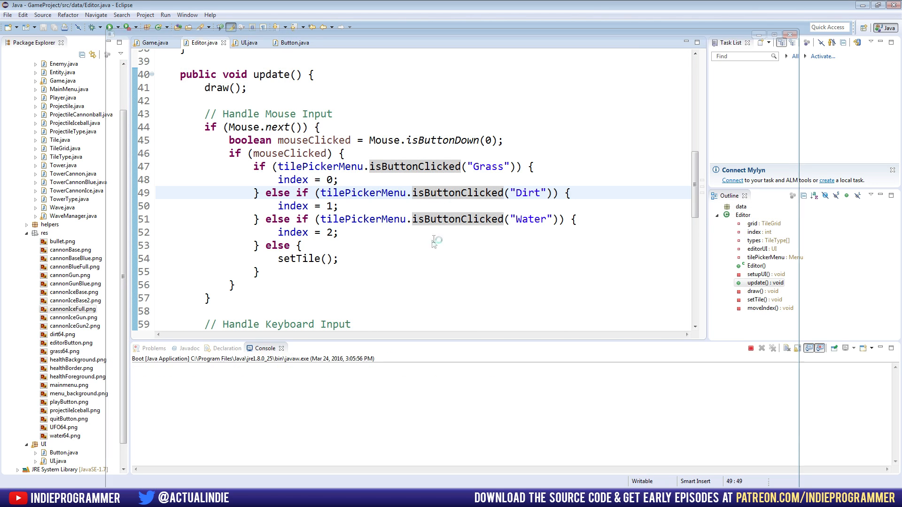